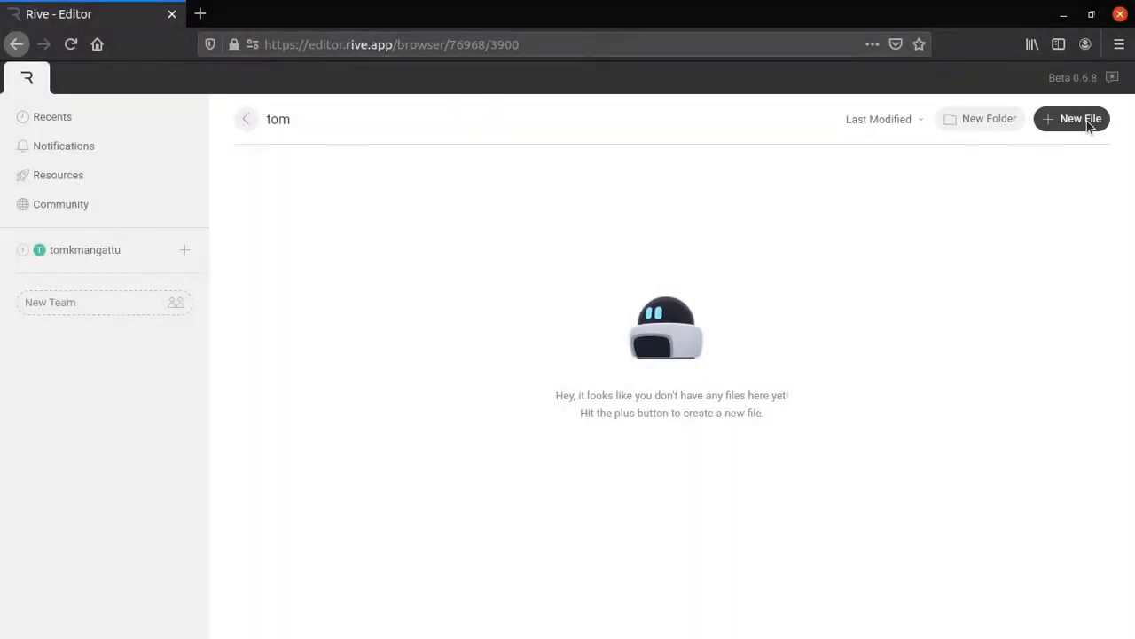
Create a new Rive file named loading with a 500 by 500 artboard.
click(1071, 118)
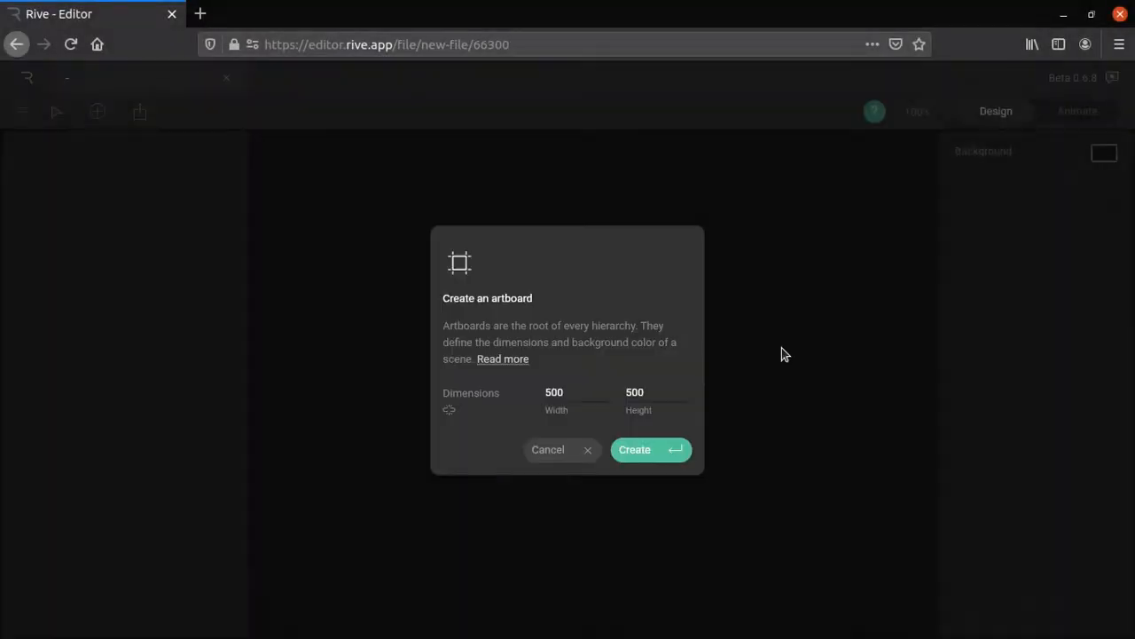
click(634, 449)
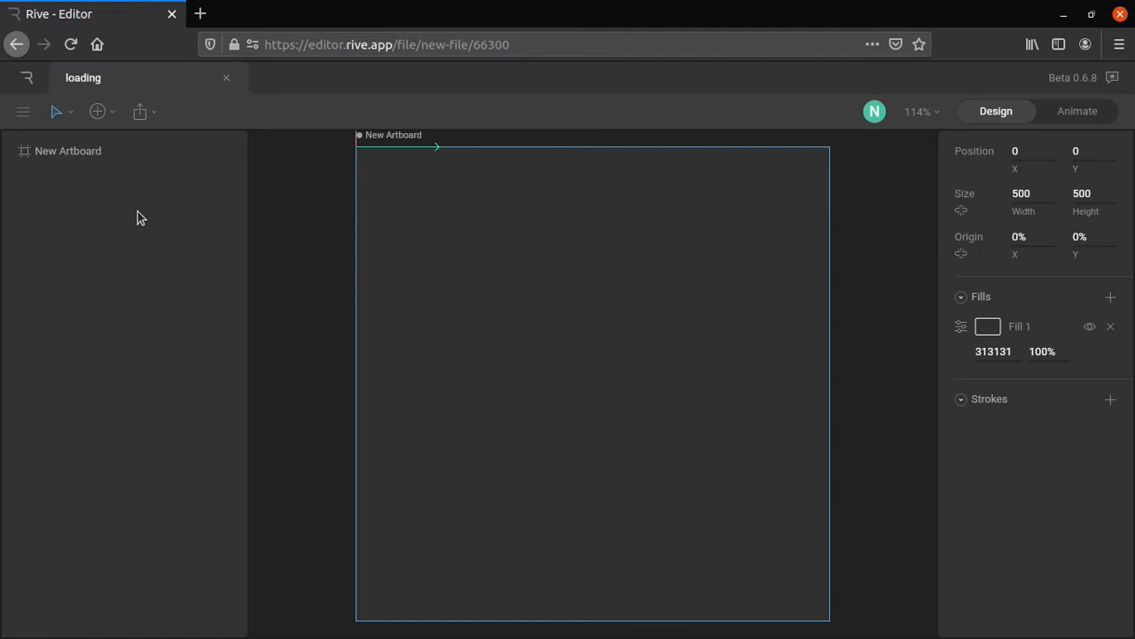
Add two stacked ellipses and rename them loader and shadow.
click(96, 111)
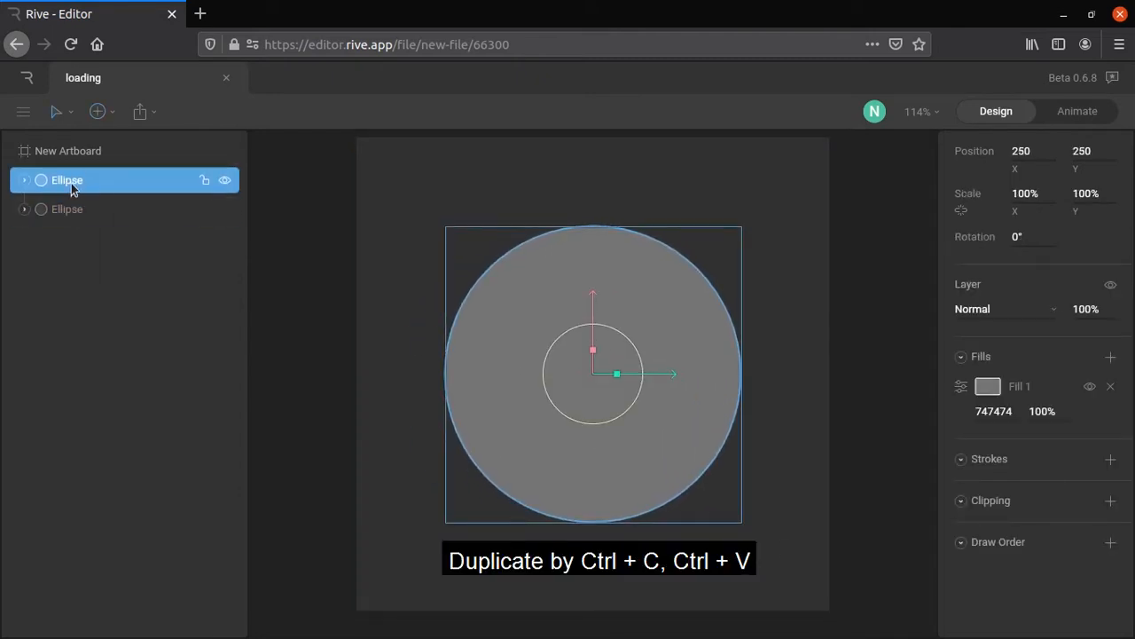
text(loader)
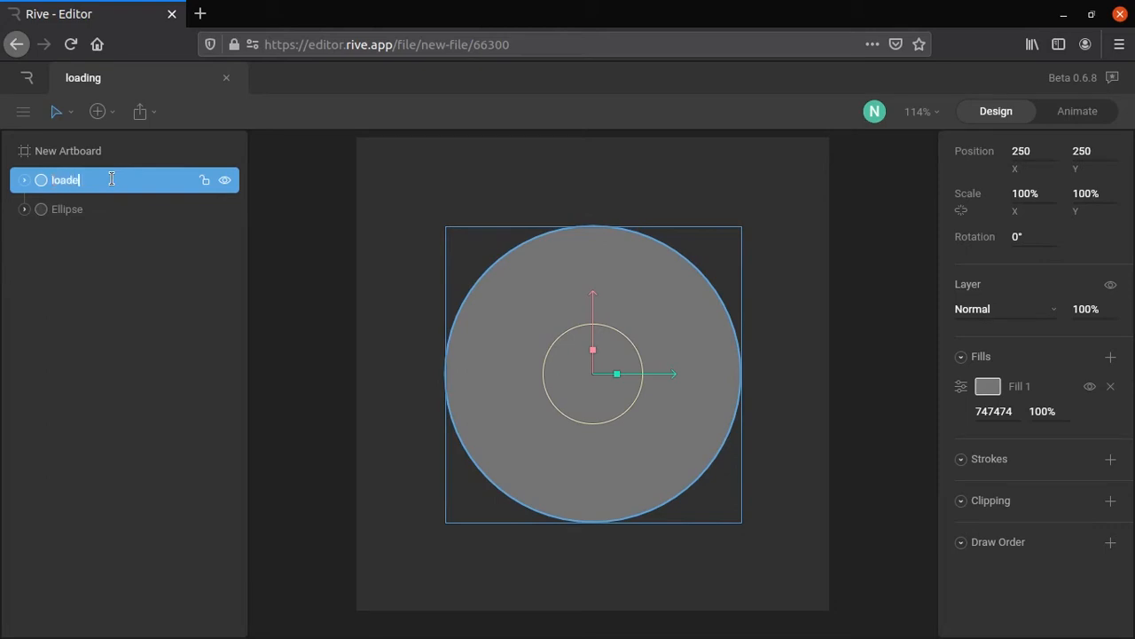
click(67, 209)
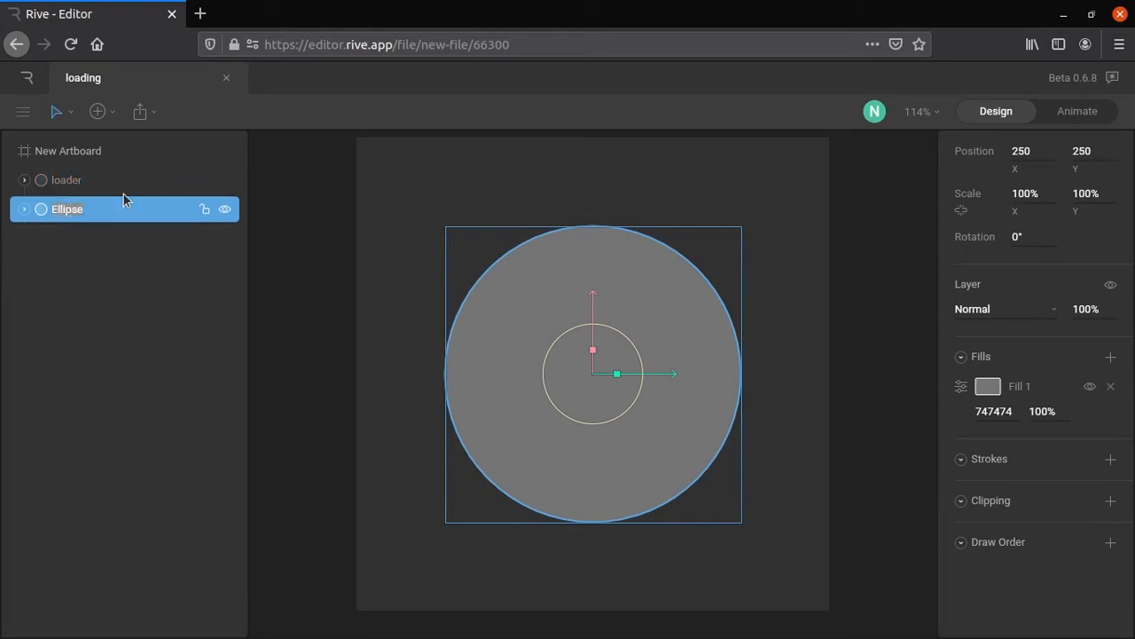
text(shad)
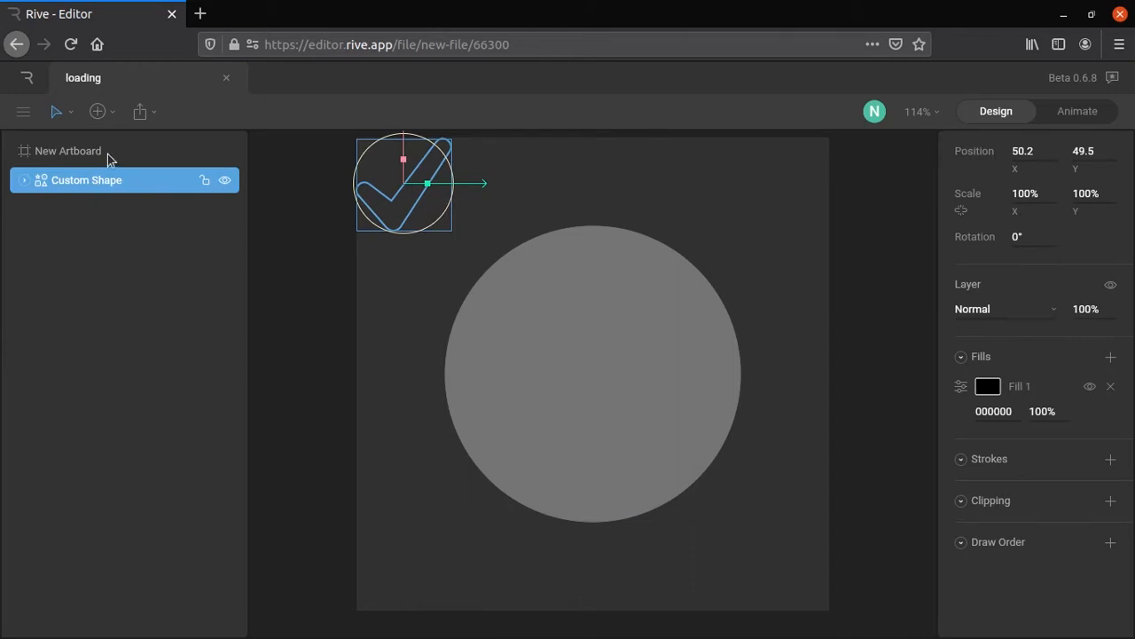
Centre the black tick shape on the circle and group loader with shadow.
click(23, 180)
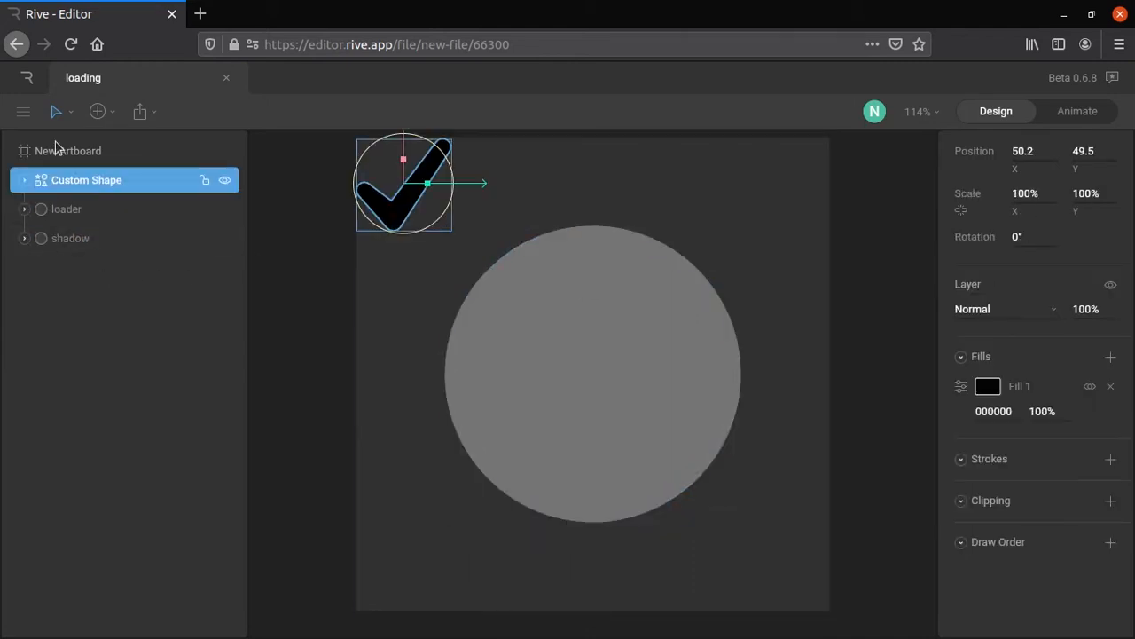
drag(403, 184, 614, 183)
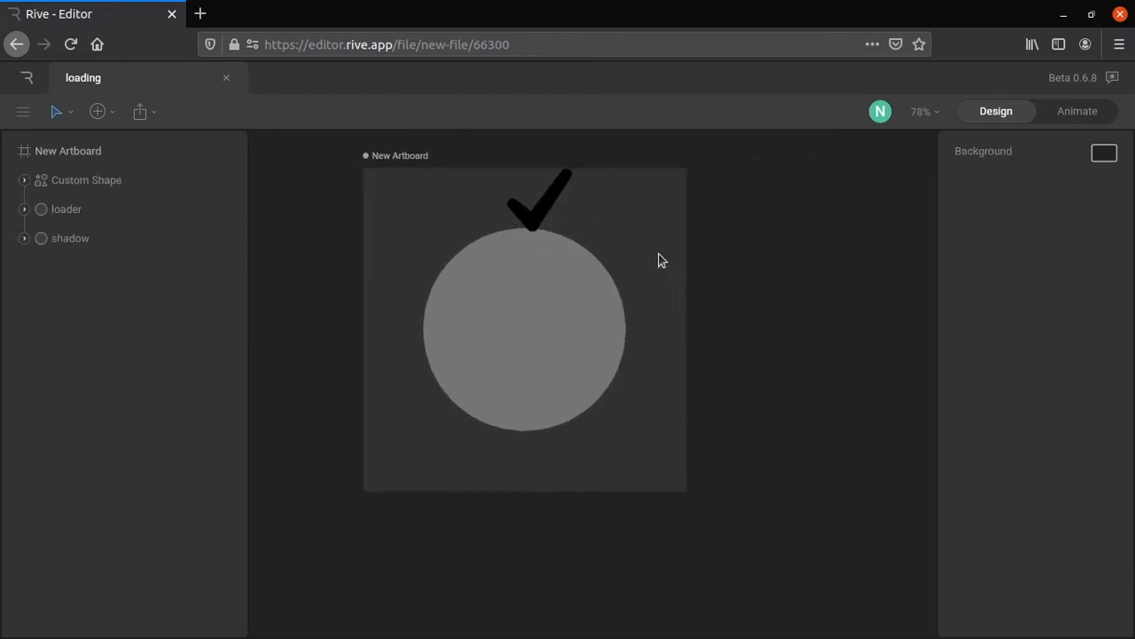
click(86, 180)
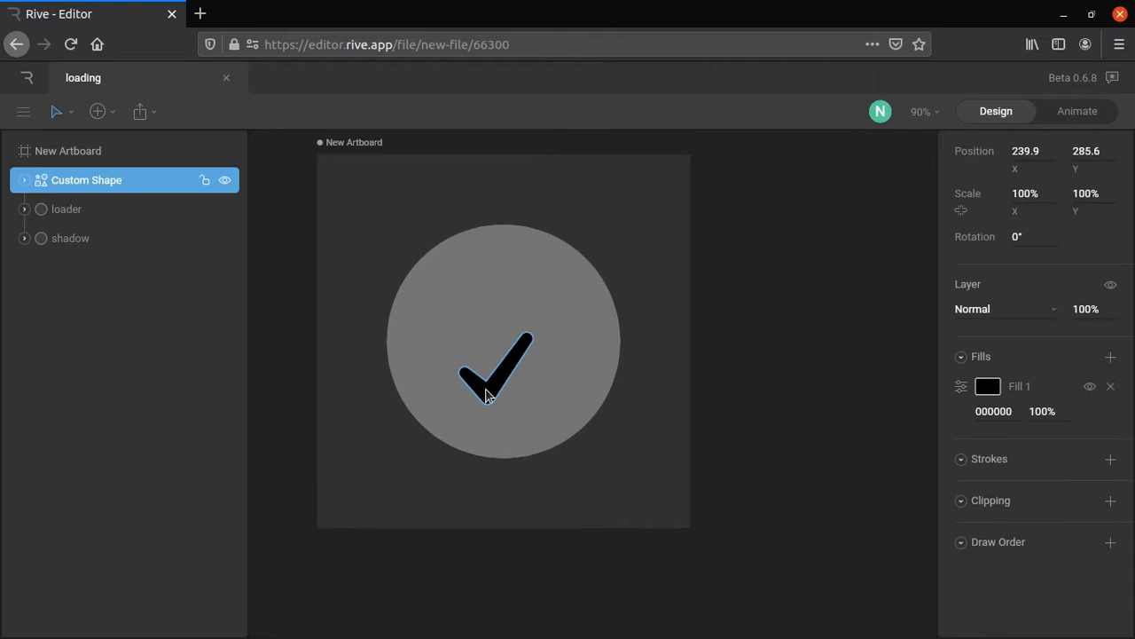
click(67, 209)
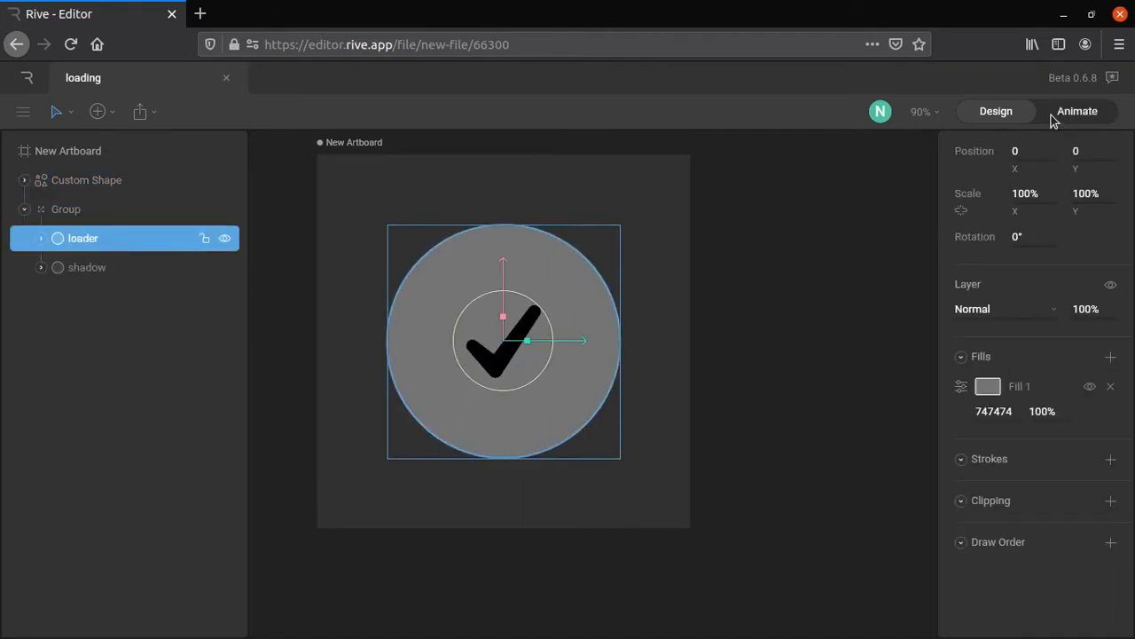
Switch to Animate mode and rename the animation to light.
click(1078, 111)
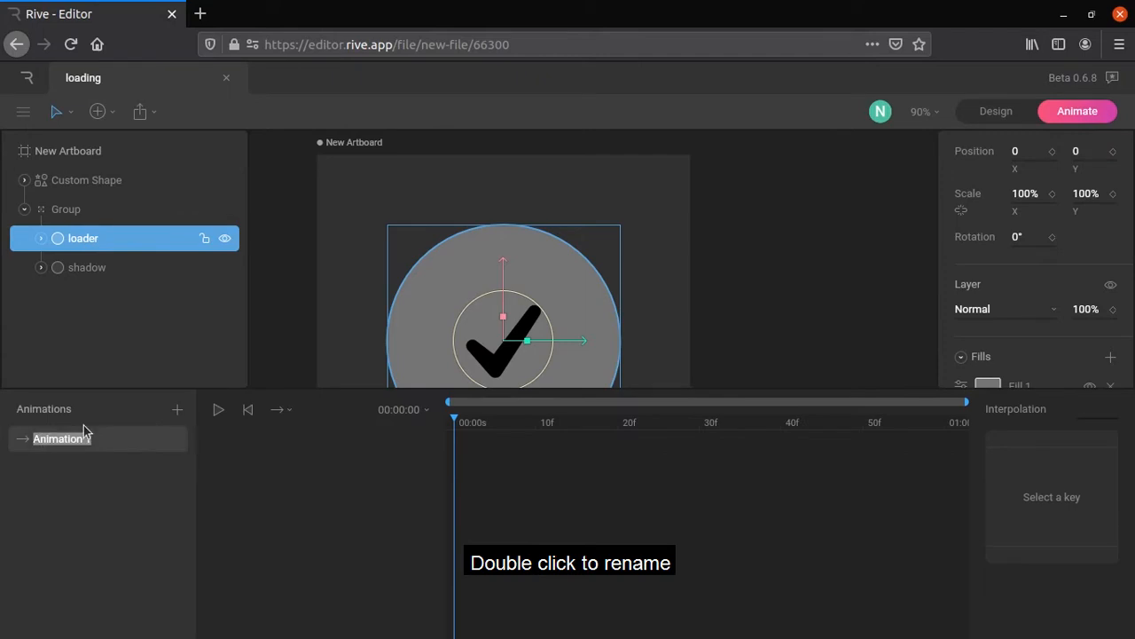
text(lightMOde)
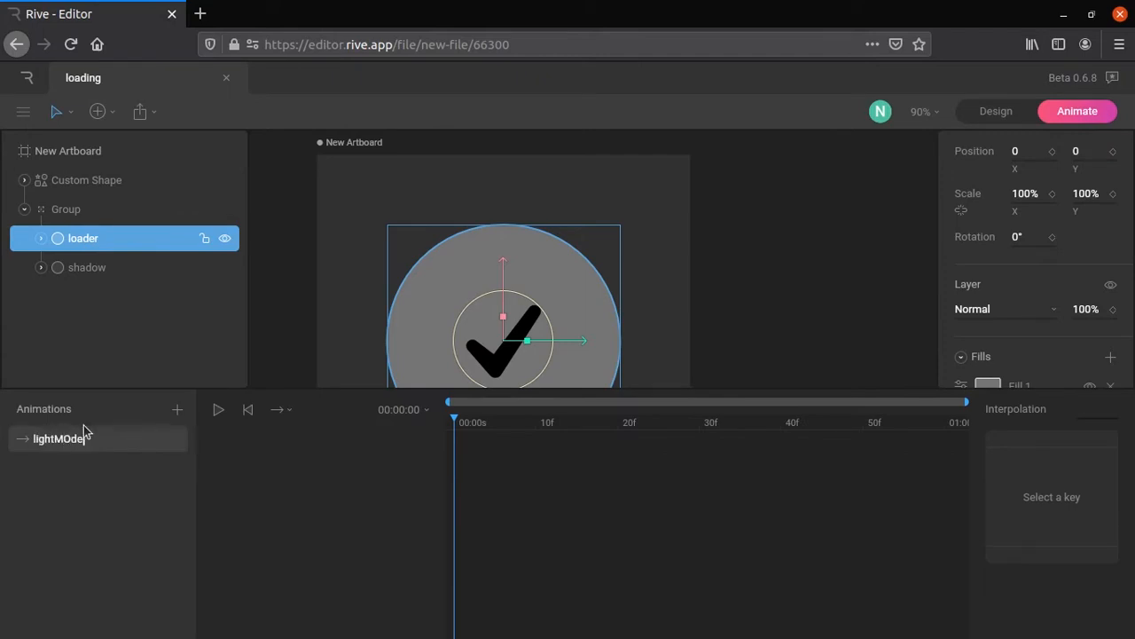
text(light)
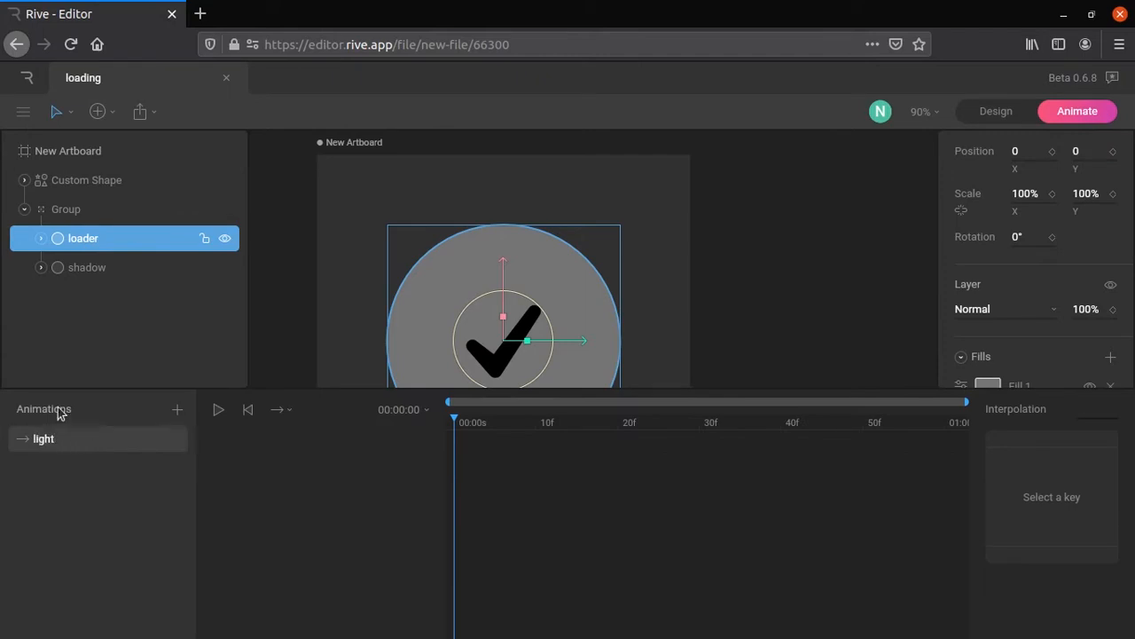
Key the tick, loader and shadow as fully transparent at frame zero.
click(86, 179)
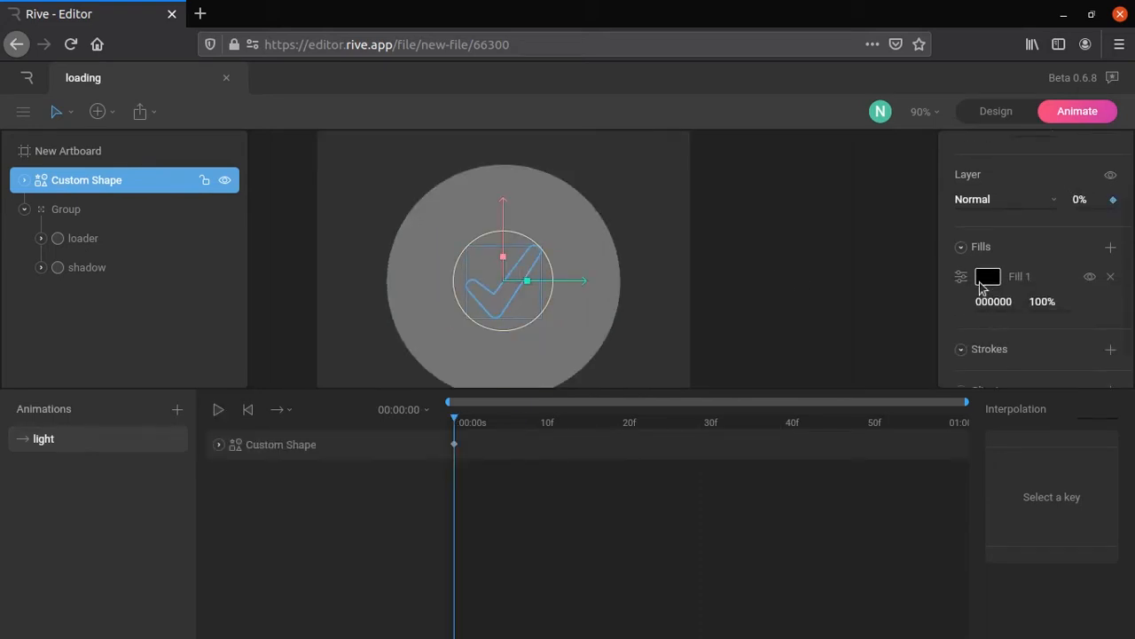
click(988, 276)
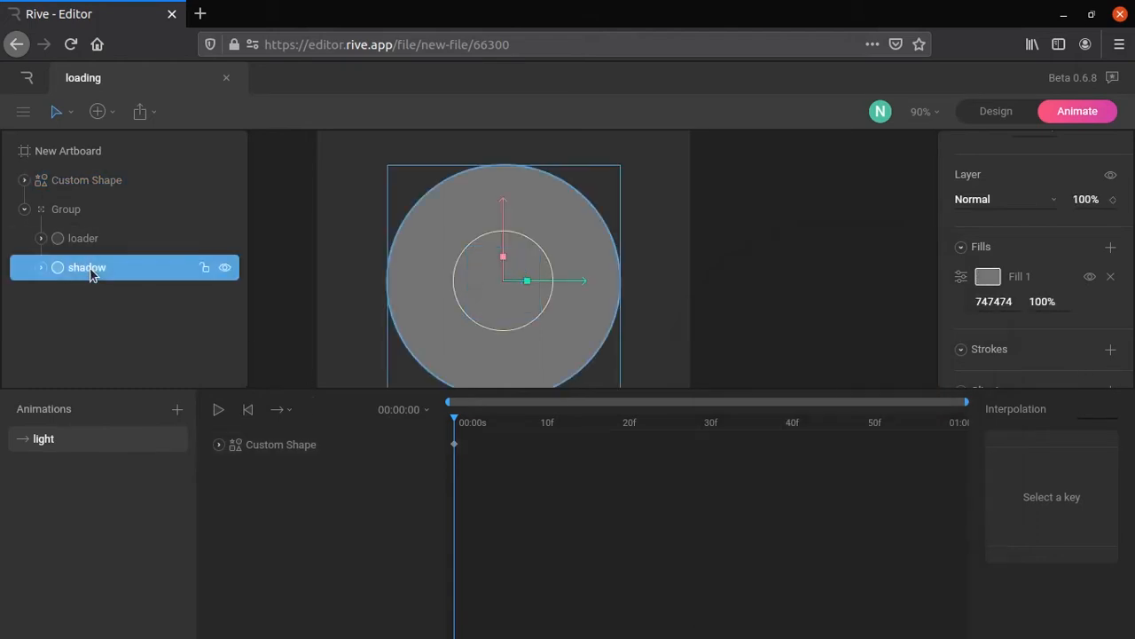
click(988, 276)
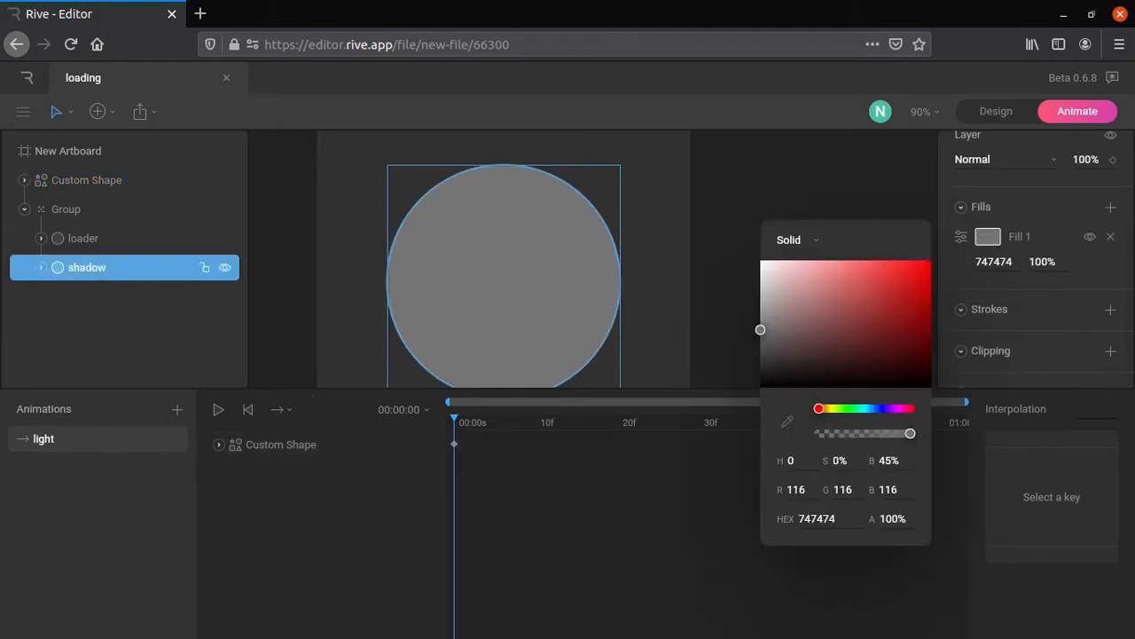
click(82, 238)
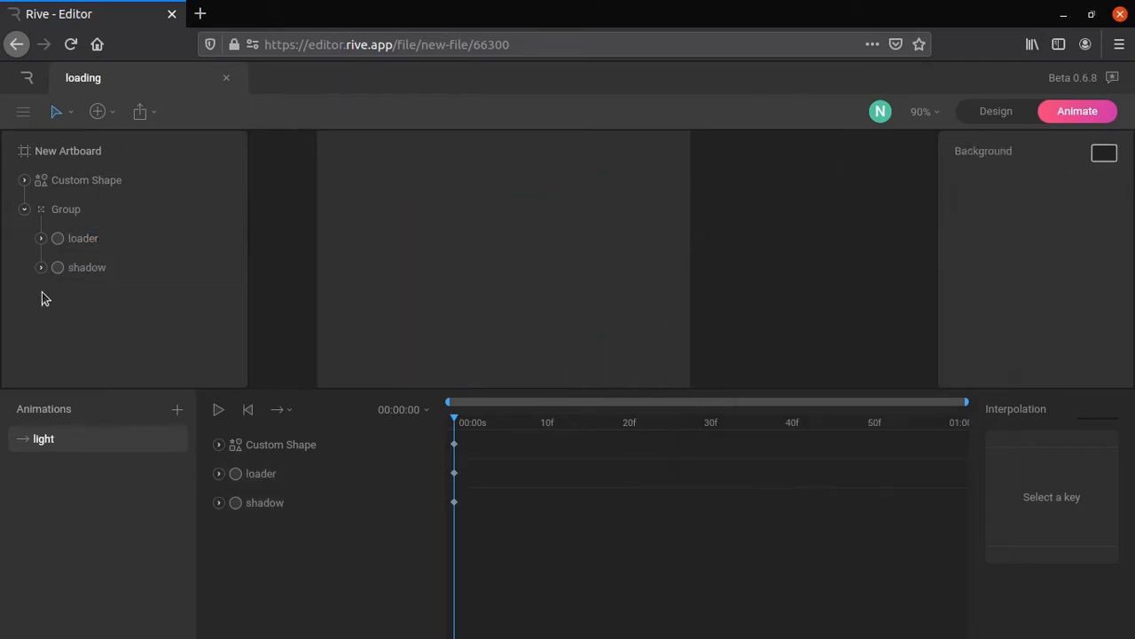
Give the loader a stroke with round caps and a sequential trim path.
click(82, 238)
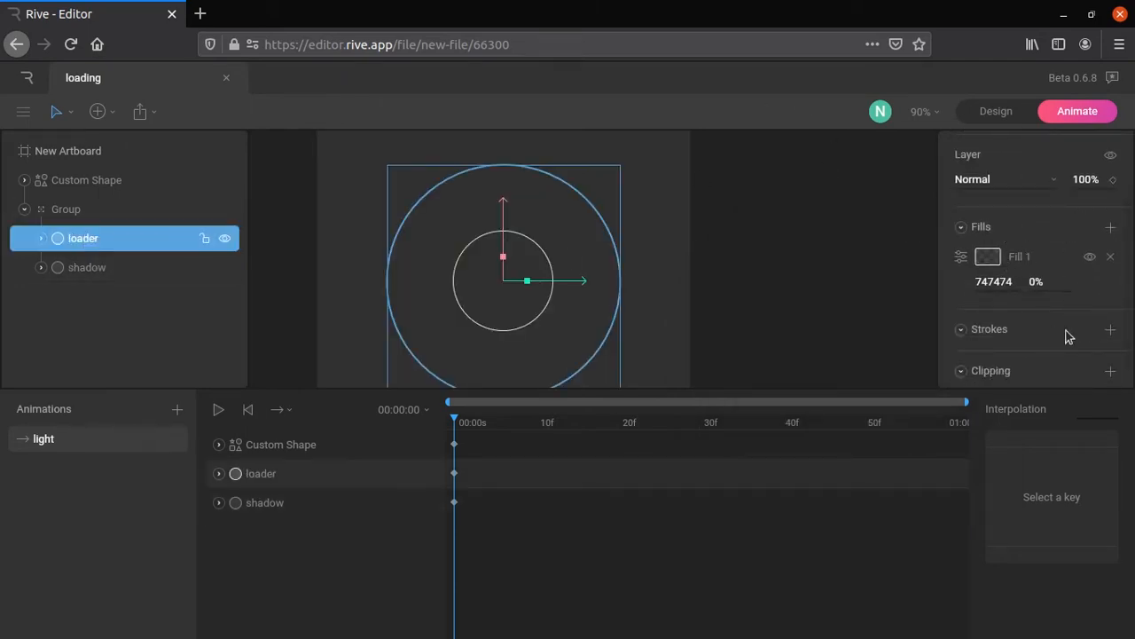
click(1110, 330)
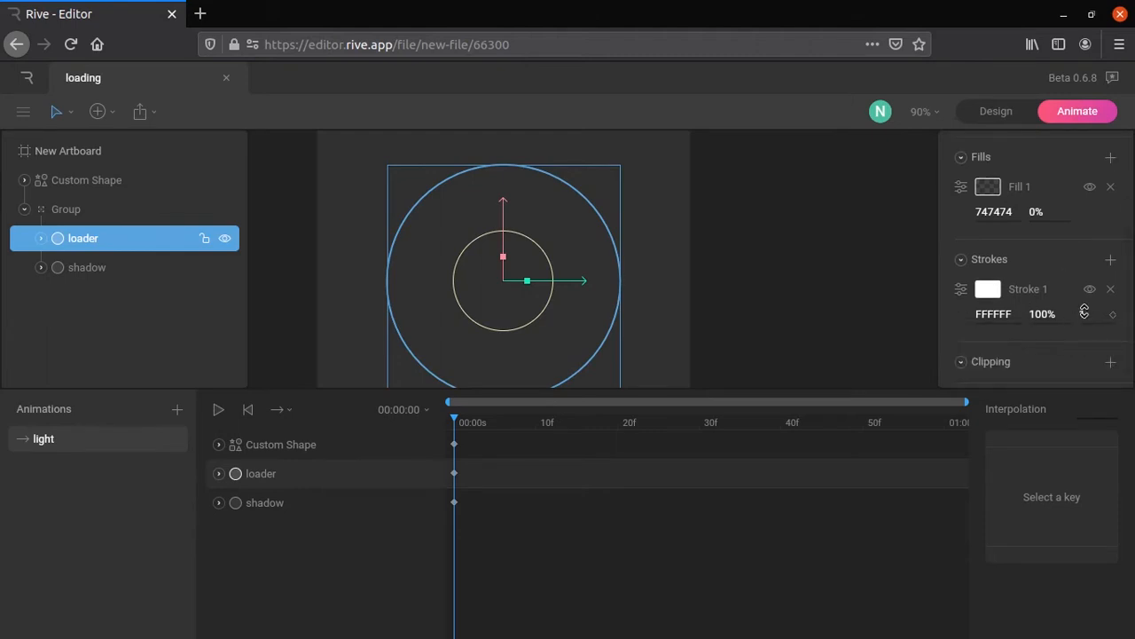
click(961, 290)
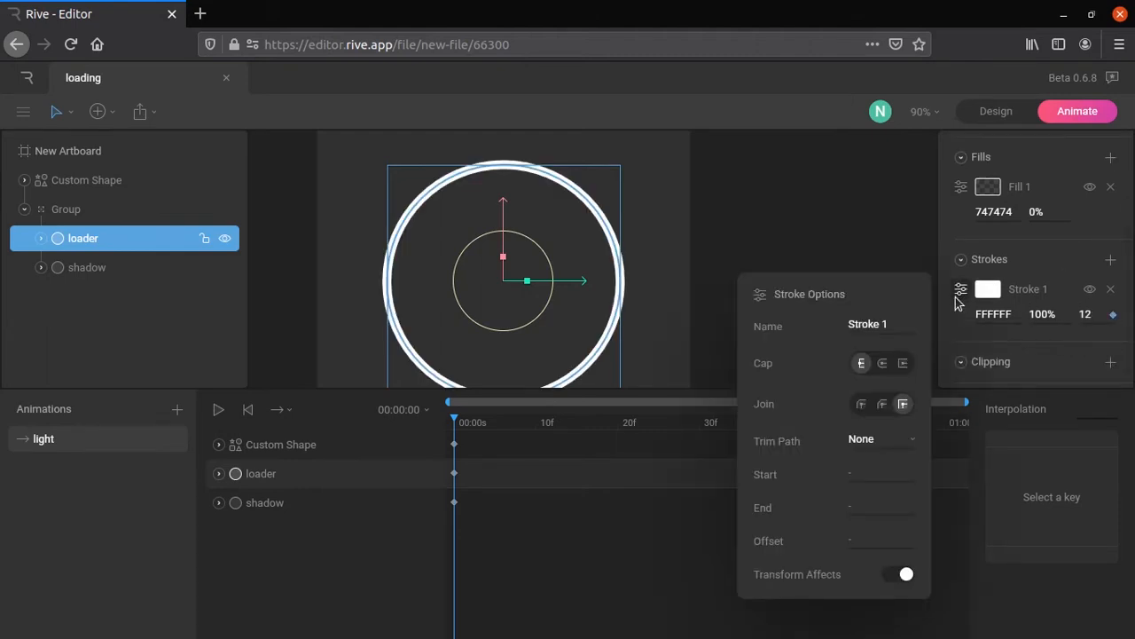
click(878, 438)
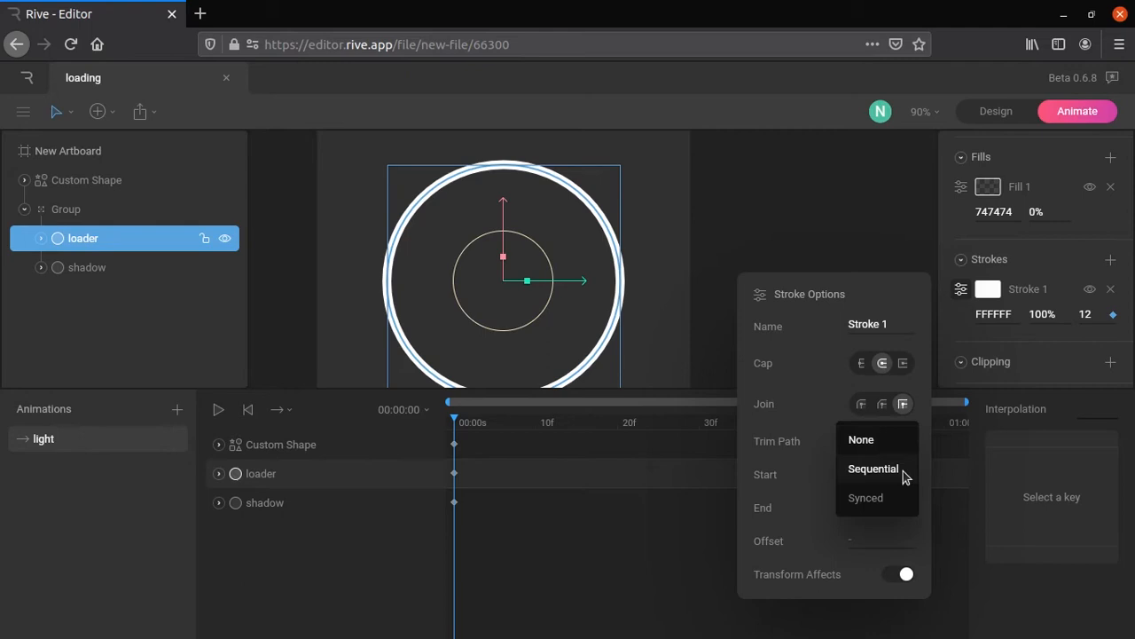
click(873, 469)
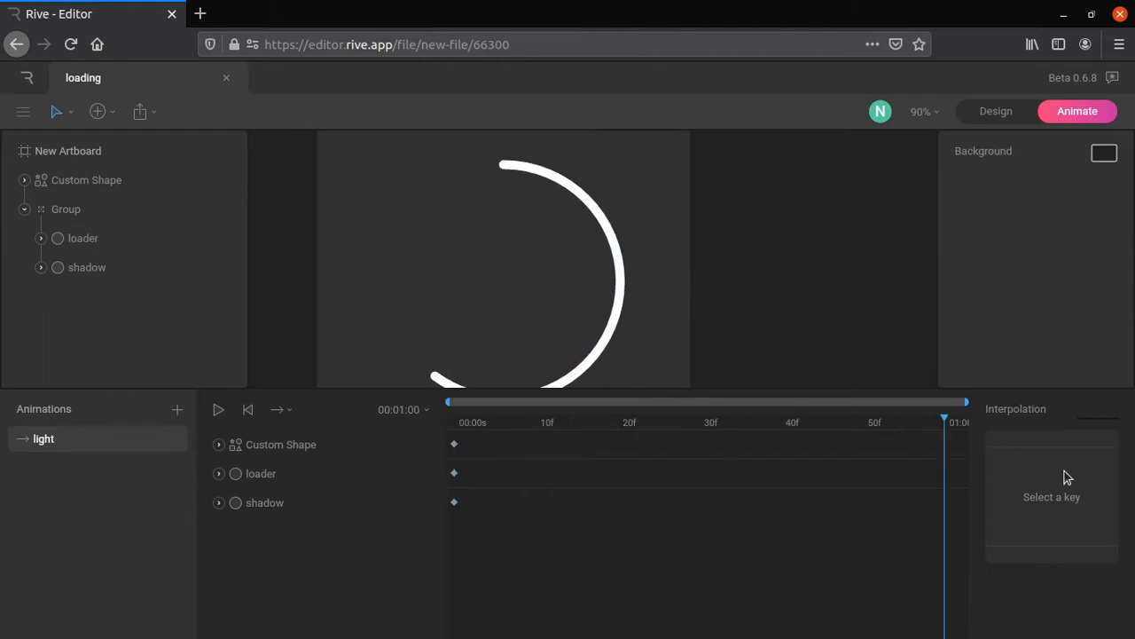
Key the loader stroke's trim offset to 100 at the one-second mark.
click(83, 238)
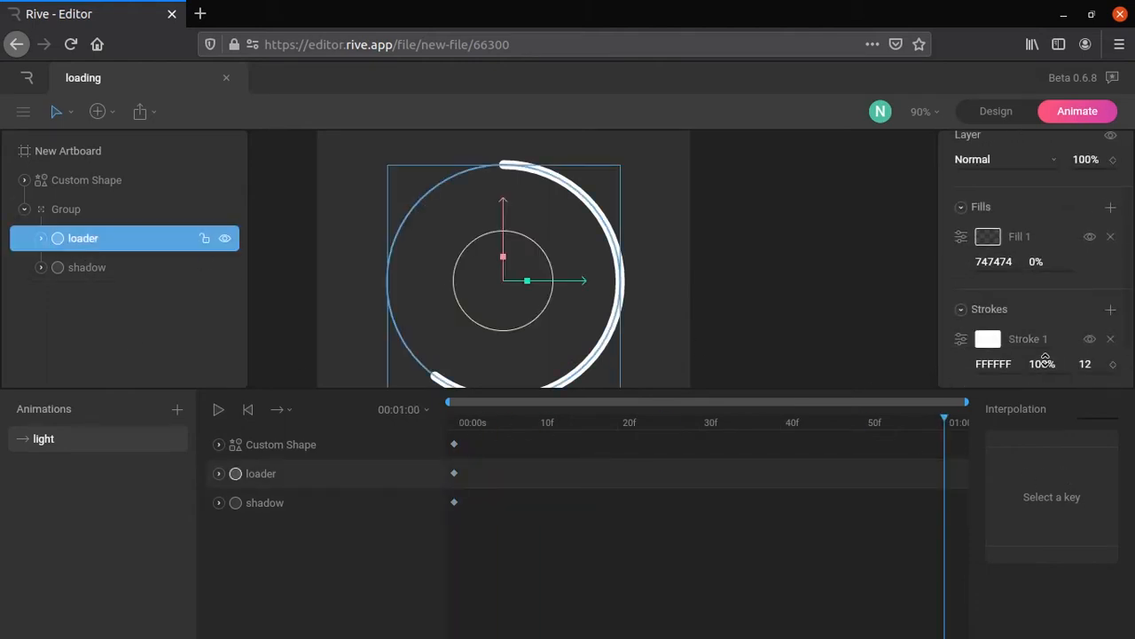
click(961, 339)
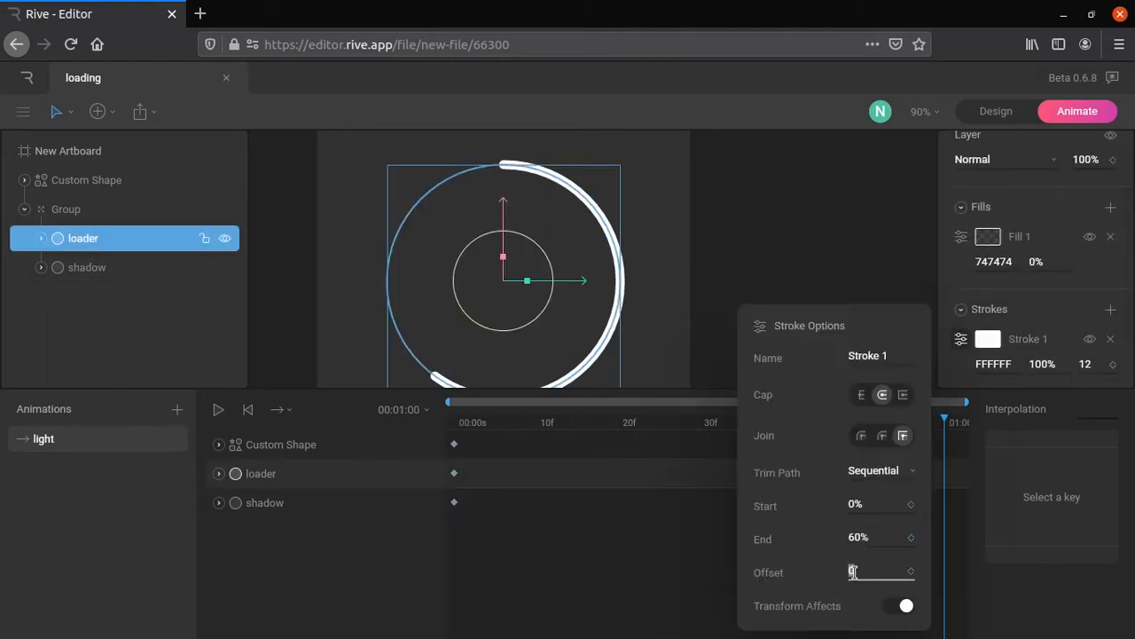
text(100)
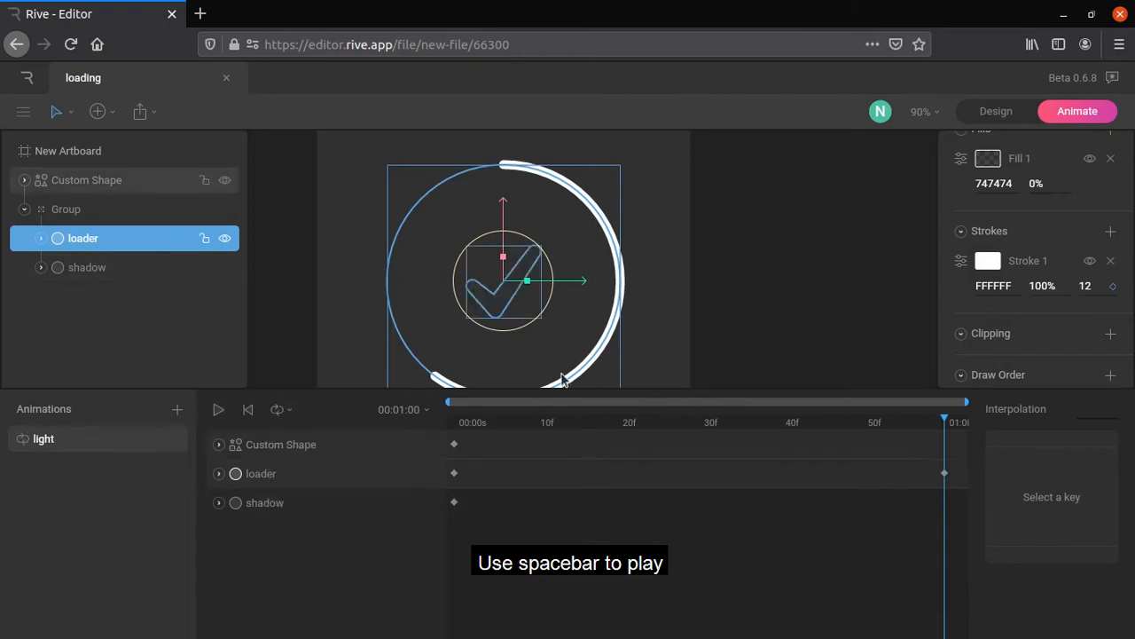
click(86, 267)
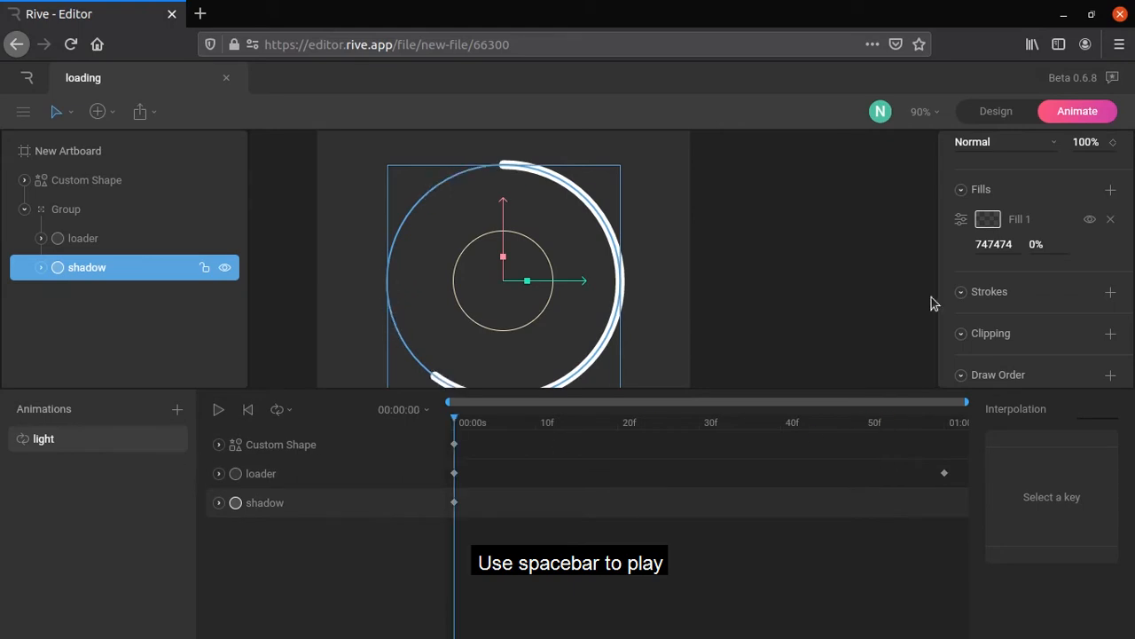
Give the shadow a 50% white stroke with sequential trim, keyed at the end frame.
click(1110, 291)
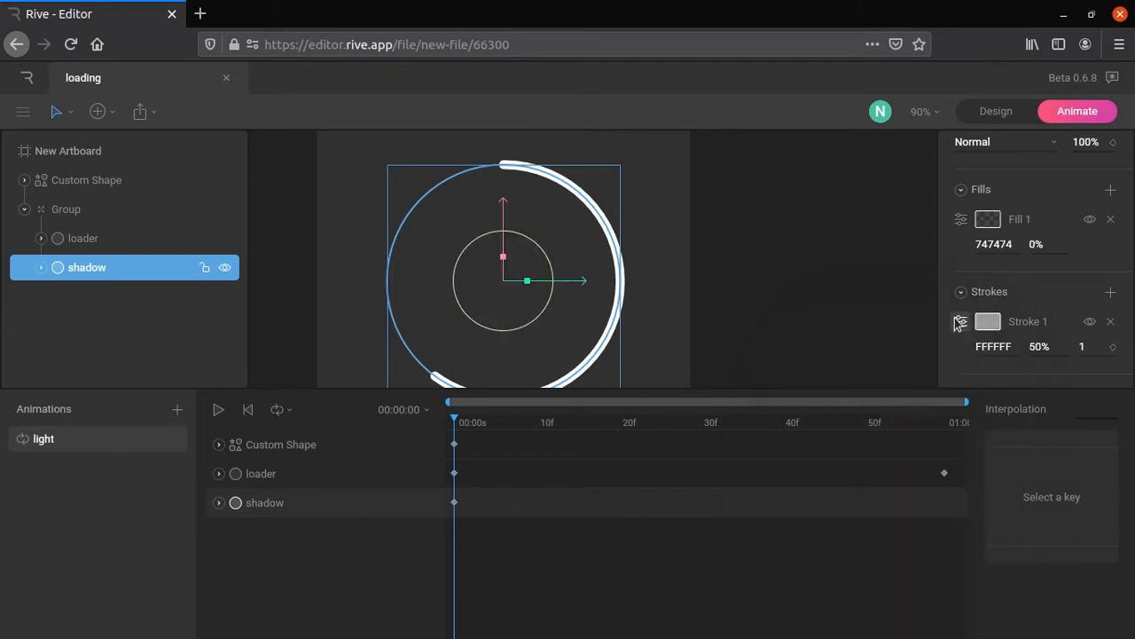
click(961, 321)
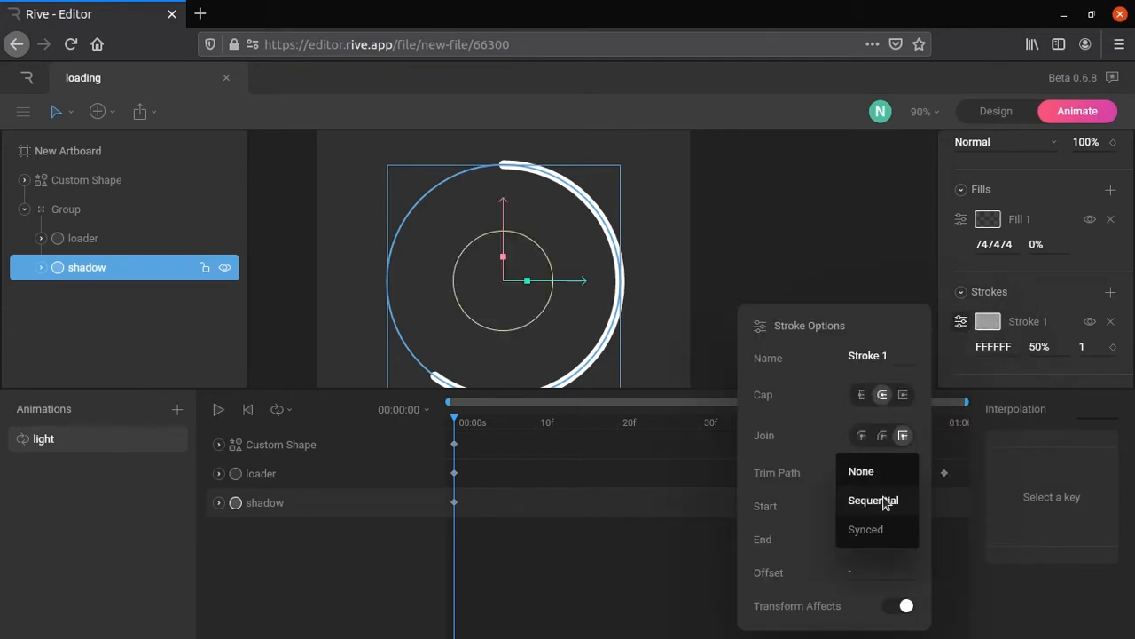
click(873, 499)
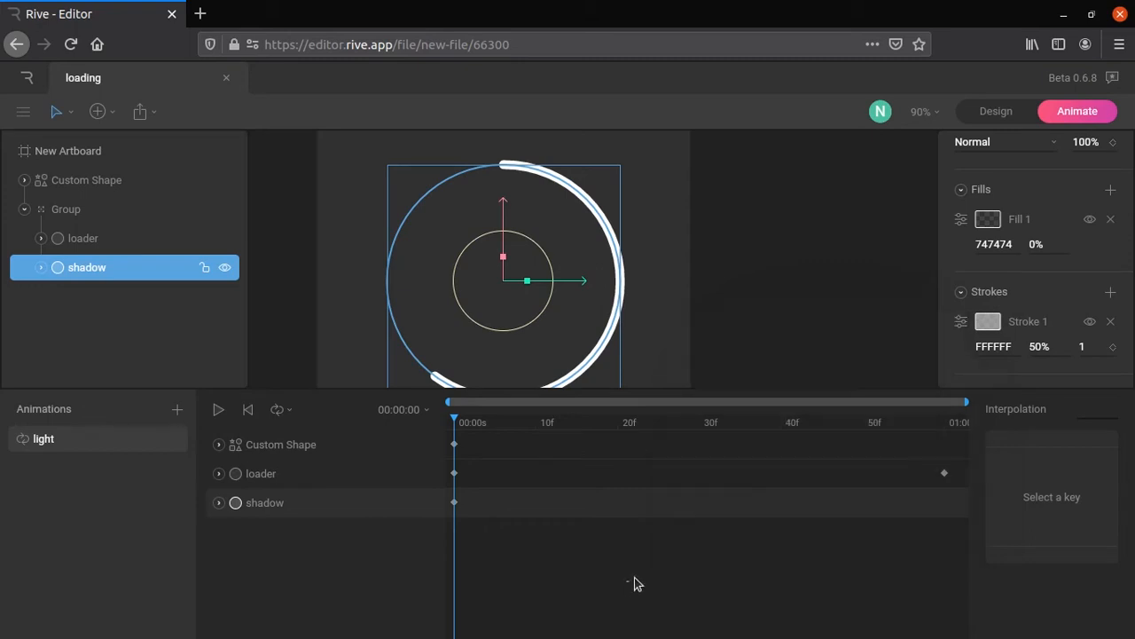
click(961, 321)
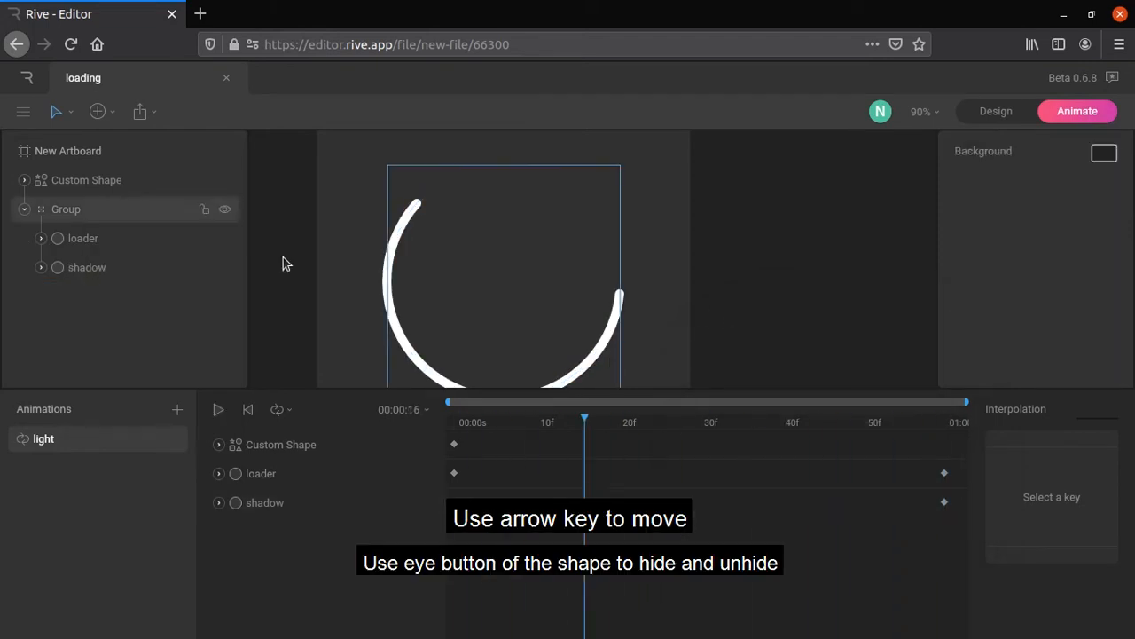
In Design mode, offset the shadow to 3,3 with stroke thickness 12.
click(995, 111)
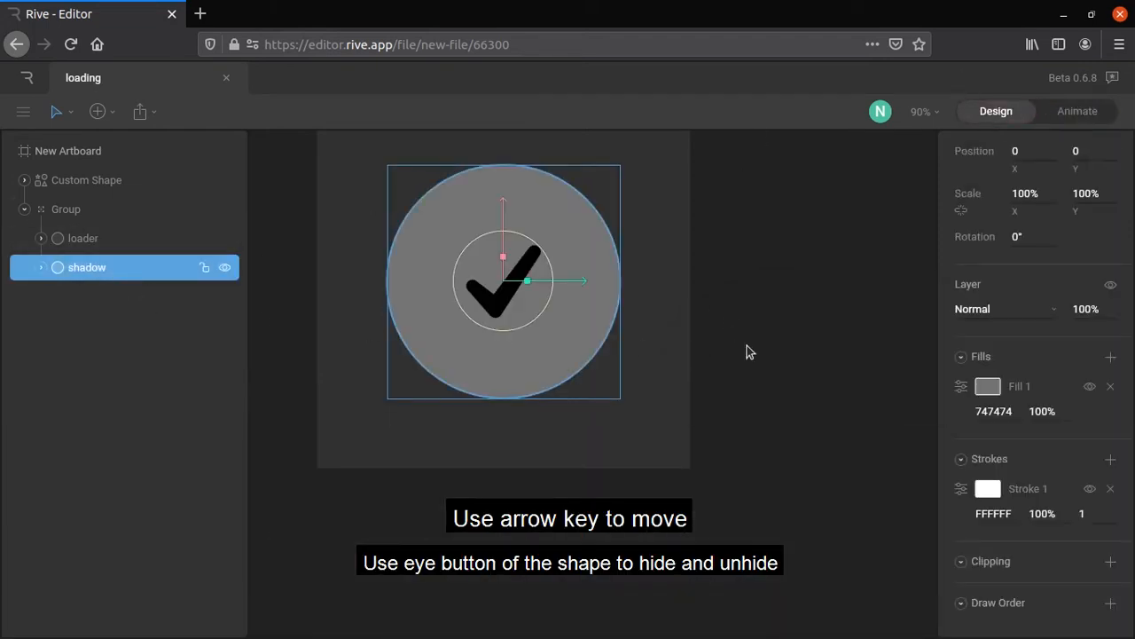
key(Right)
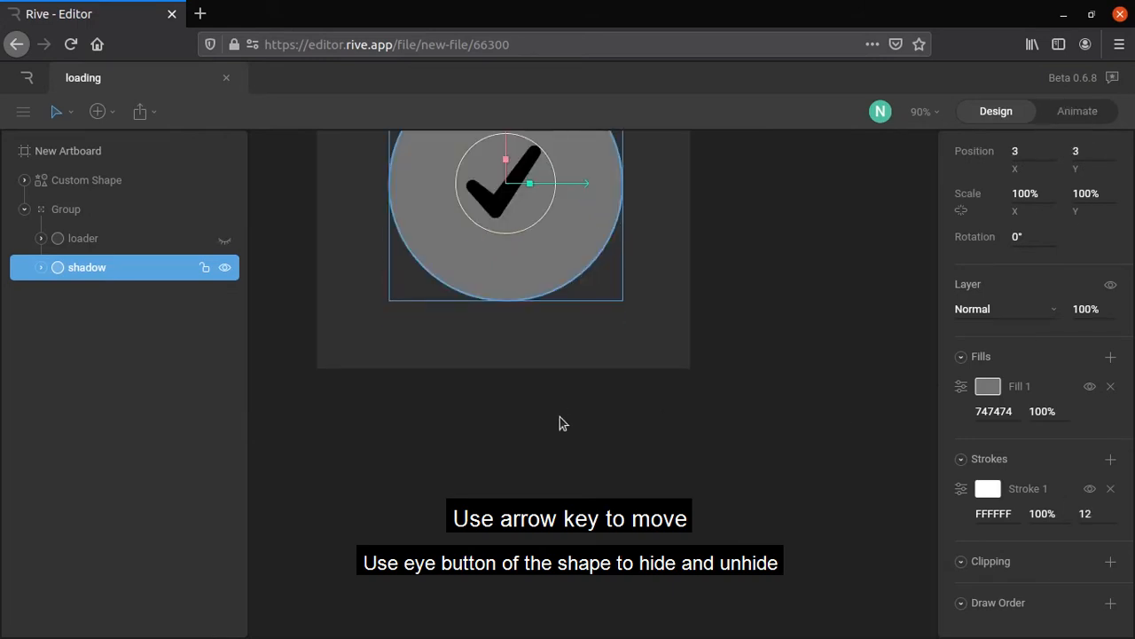
click(1077, 111)
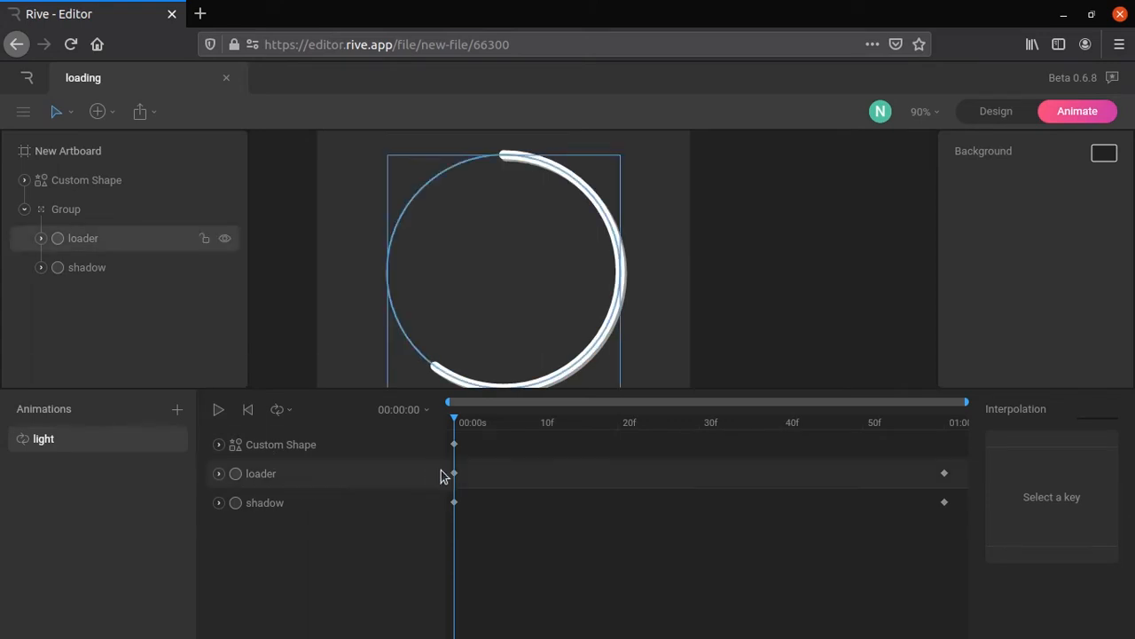
Set cubic interpolation on the loader and shadow keyframes, then preview and stop.
click(83, 238)
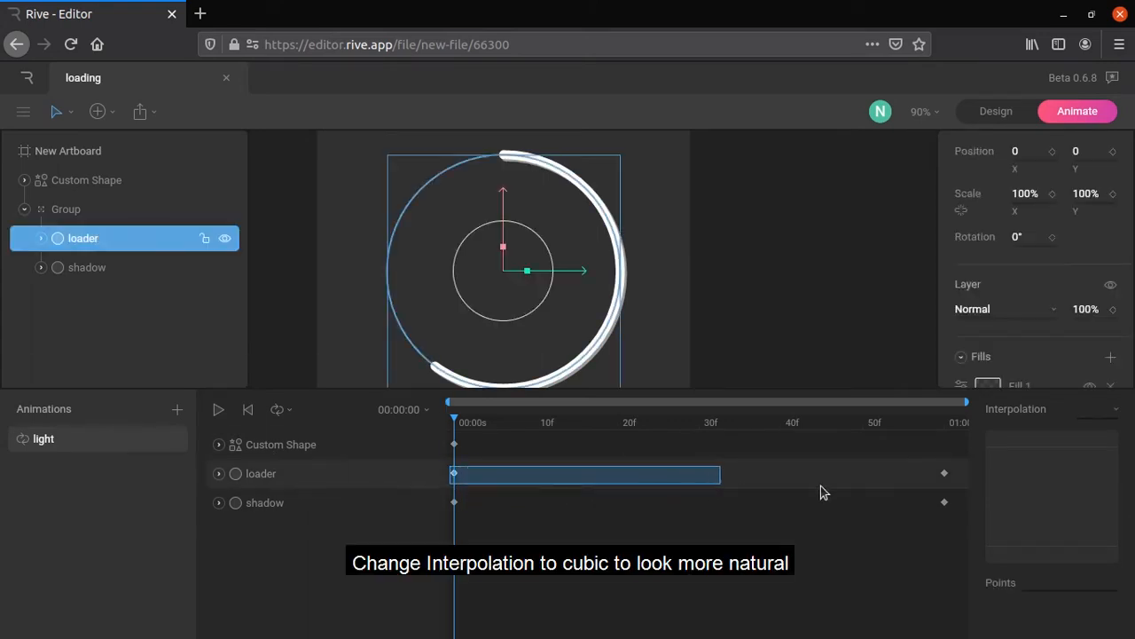
click(1097, 409)
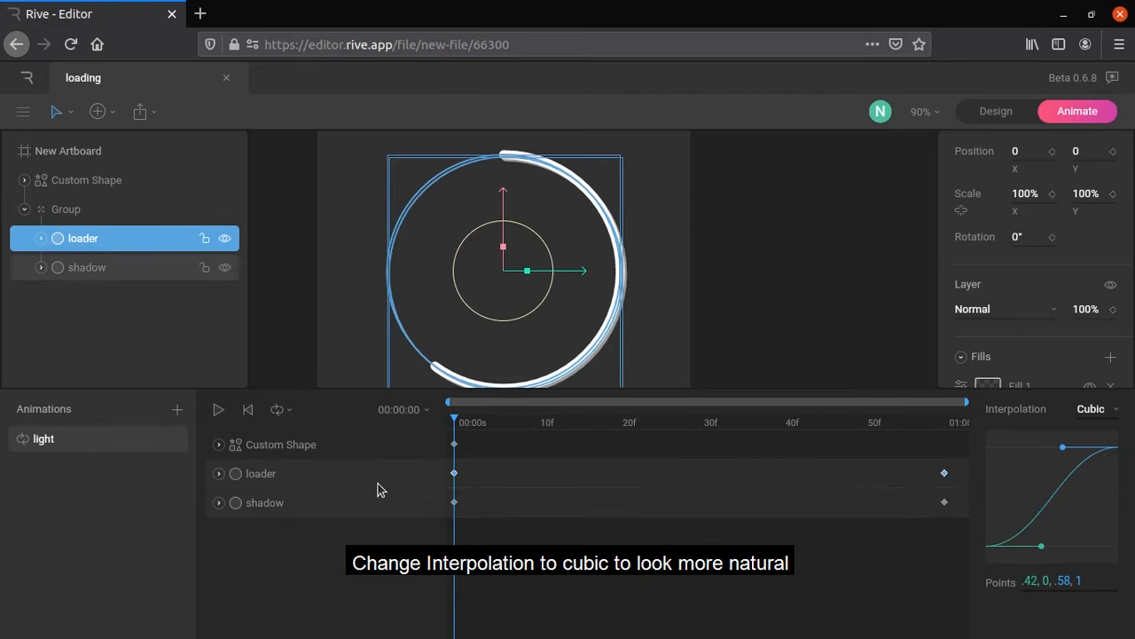
click(86, 267)
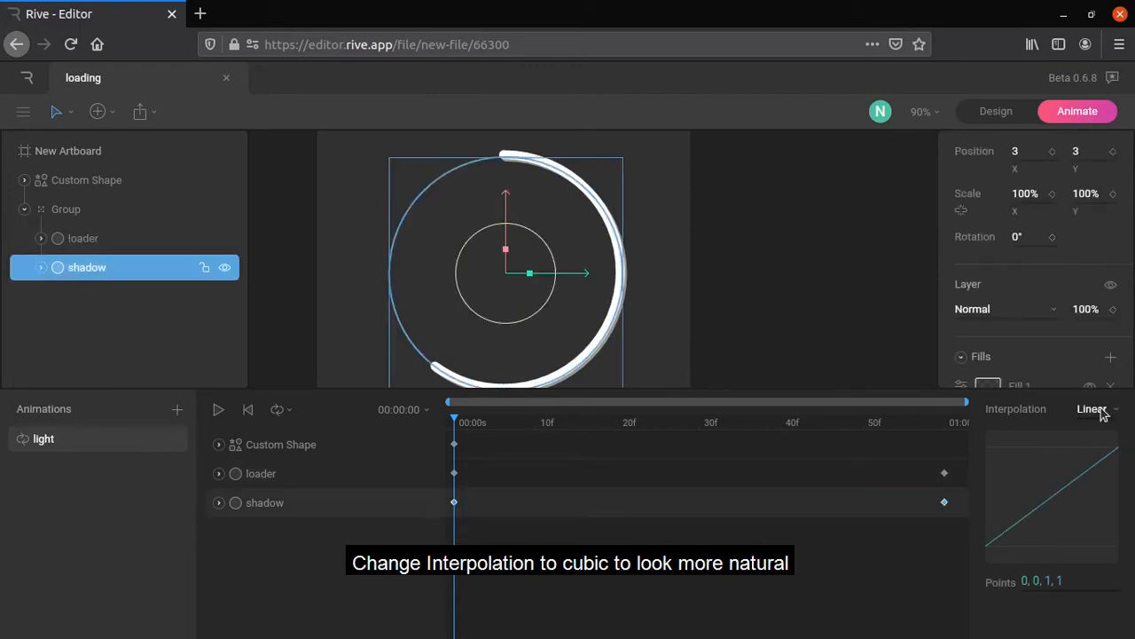
click(219, 409)
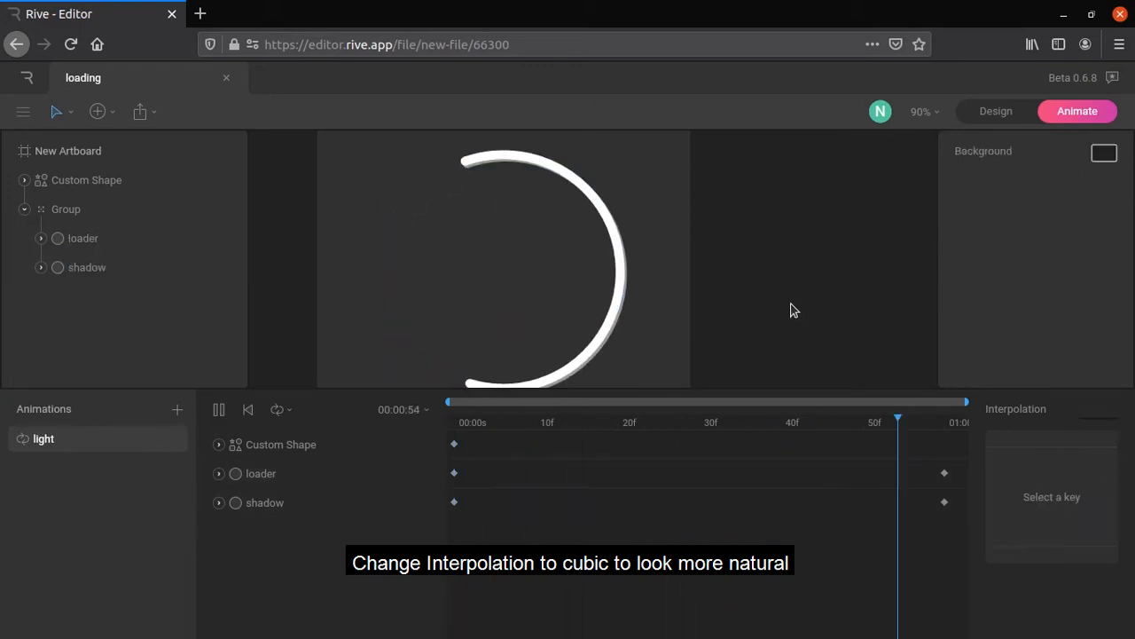
click(920, 417)
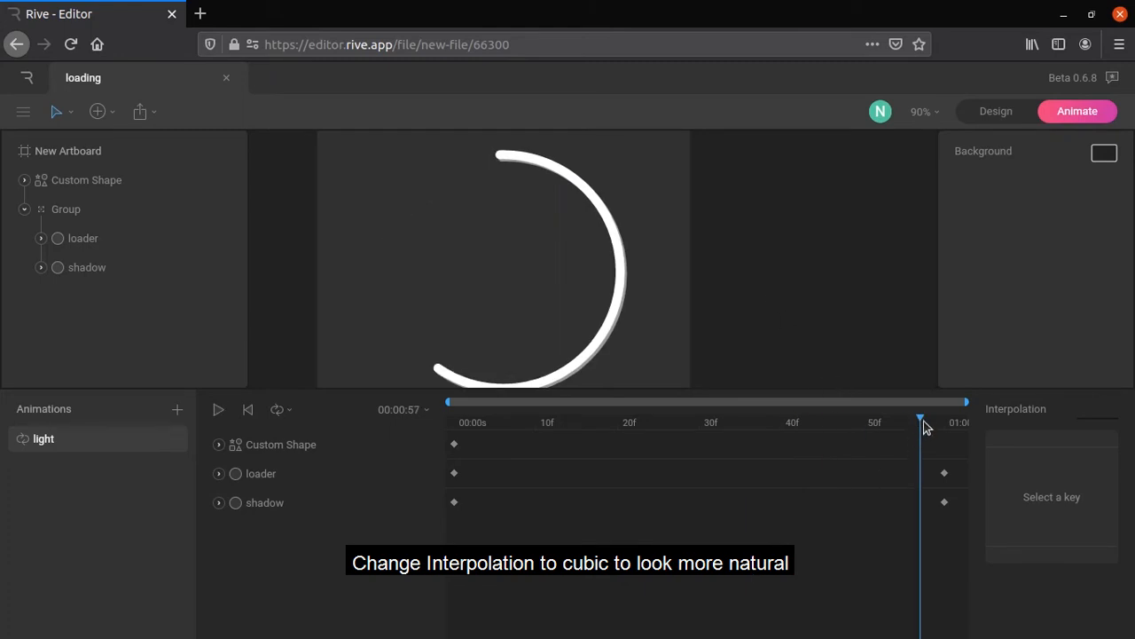
Duplicate light as dark and key the loader stroke from blue to pink at 30f.
right_click(43, 439)
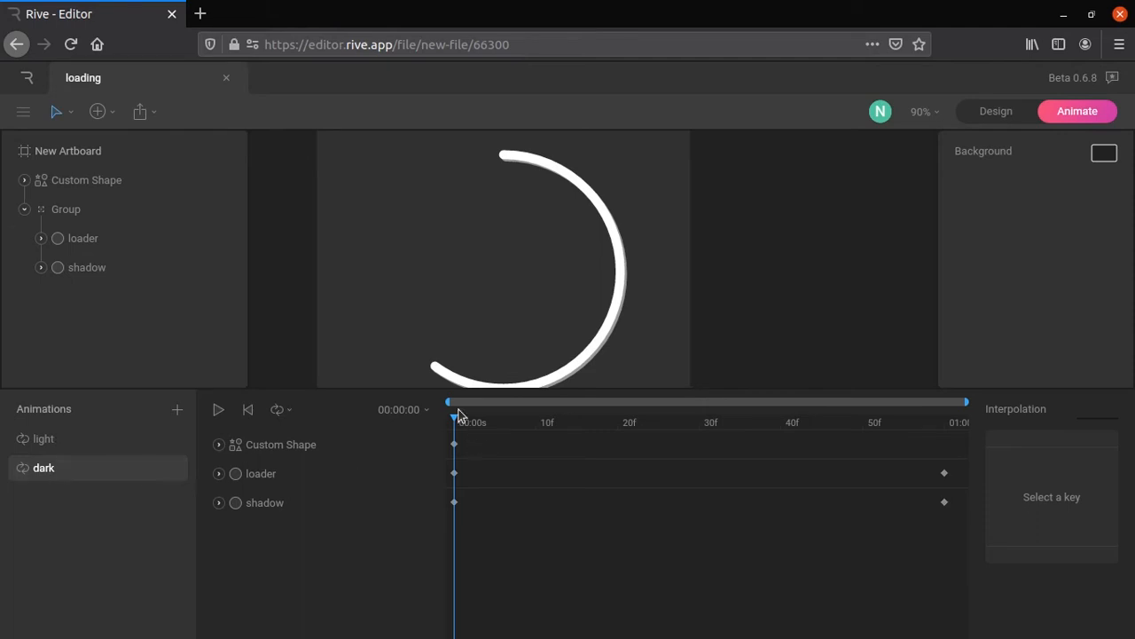
click(83, 237)
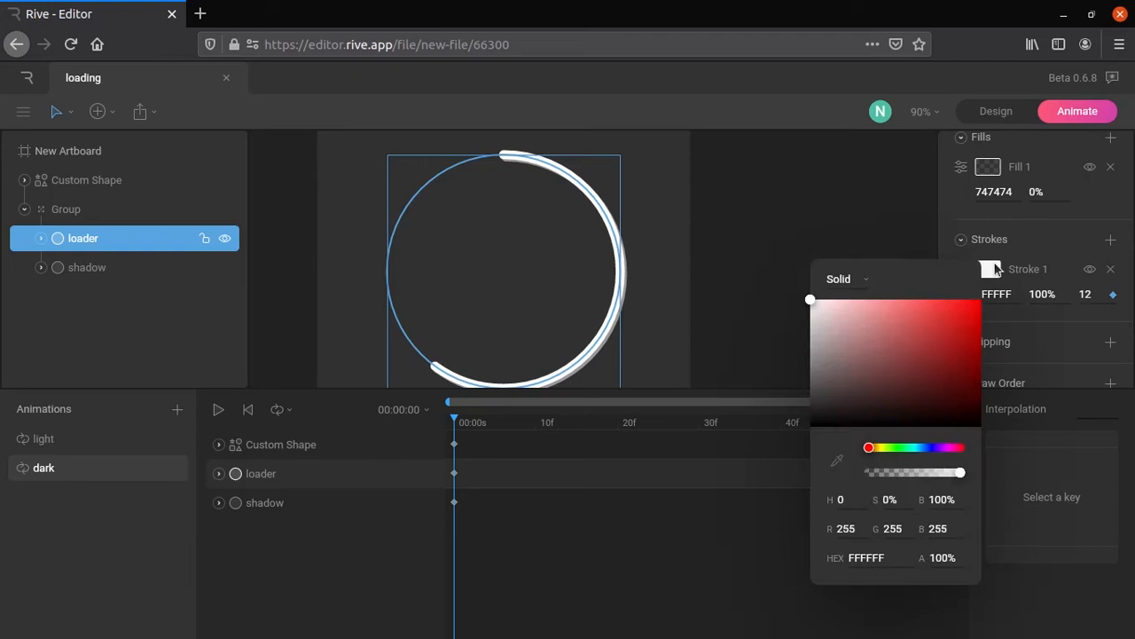
drag(869, 447, 928, 448)
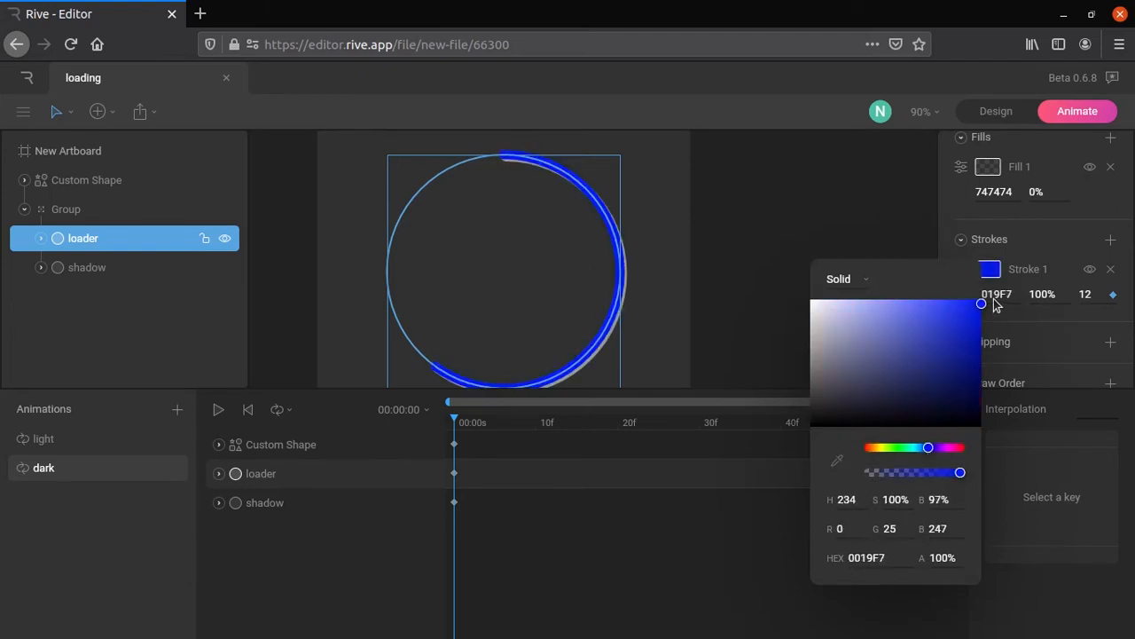
drag(928, 447, 932, 448)
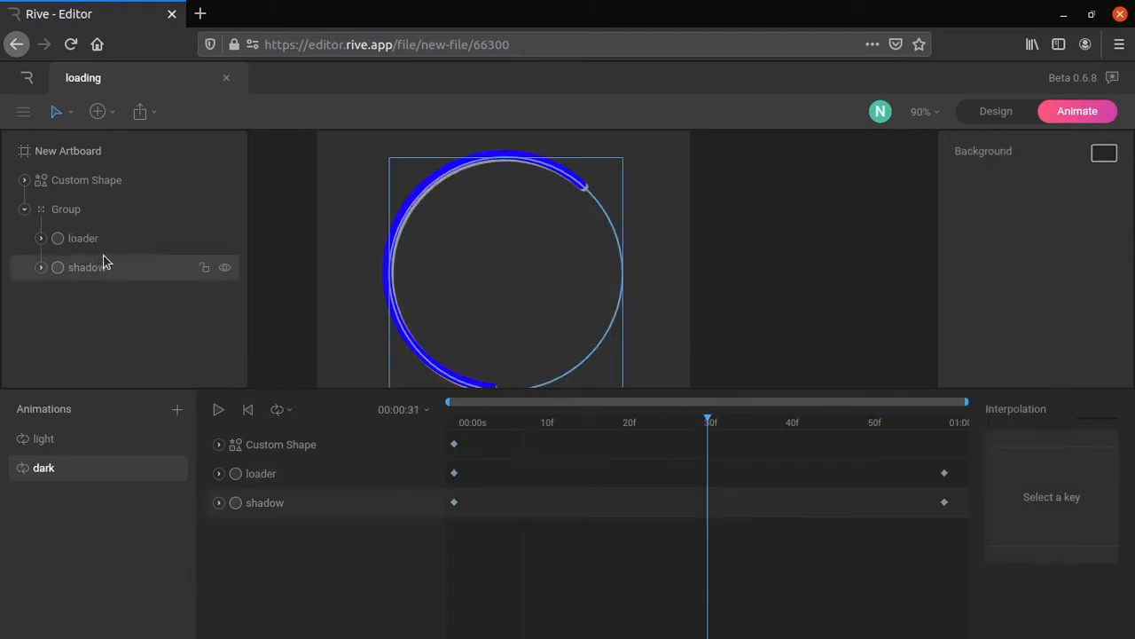
click(82, 237)
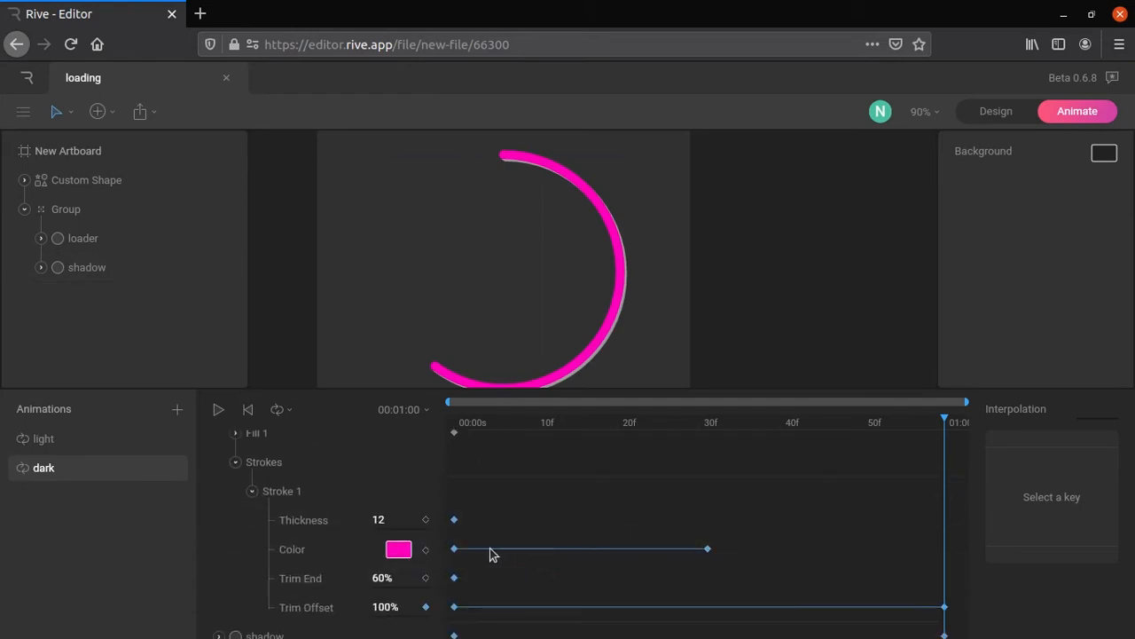
click(82, 238)
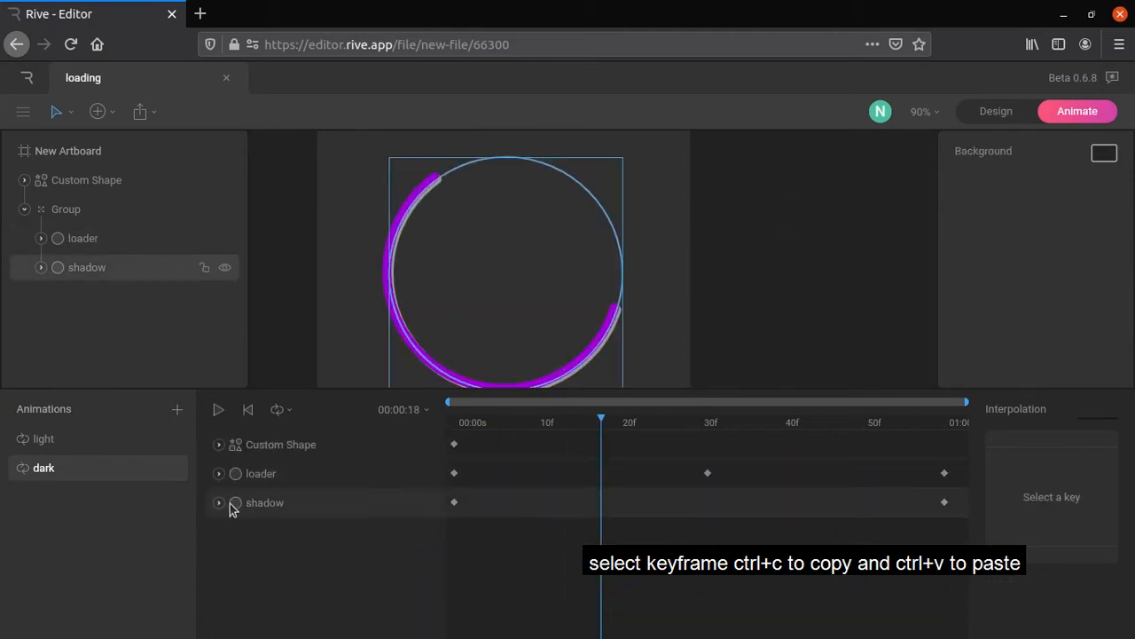
Key the shadow stroke near-black with colour and trim offset keys across the loop.
click(86, 268)
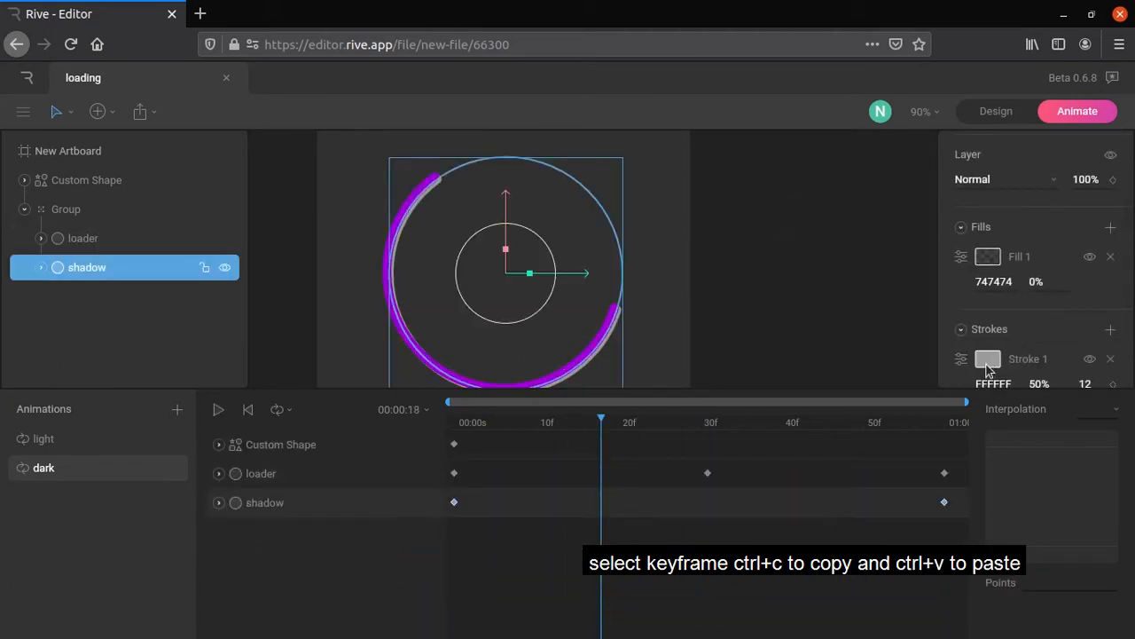
click(987, 358)
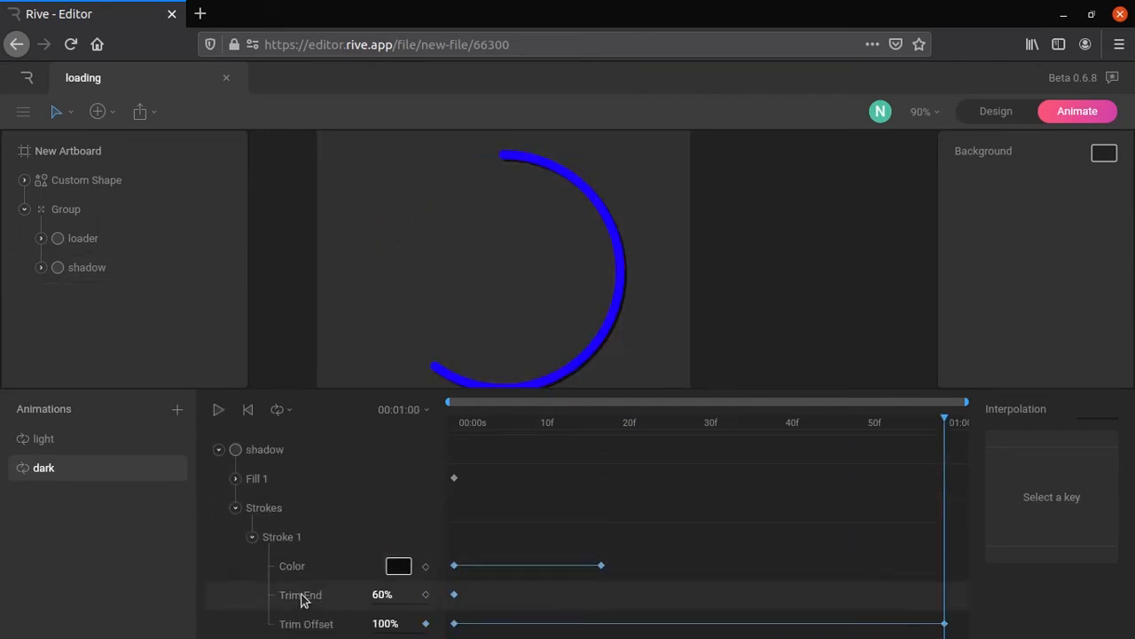
click(86, 267)
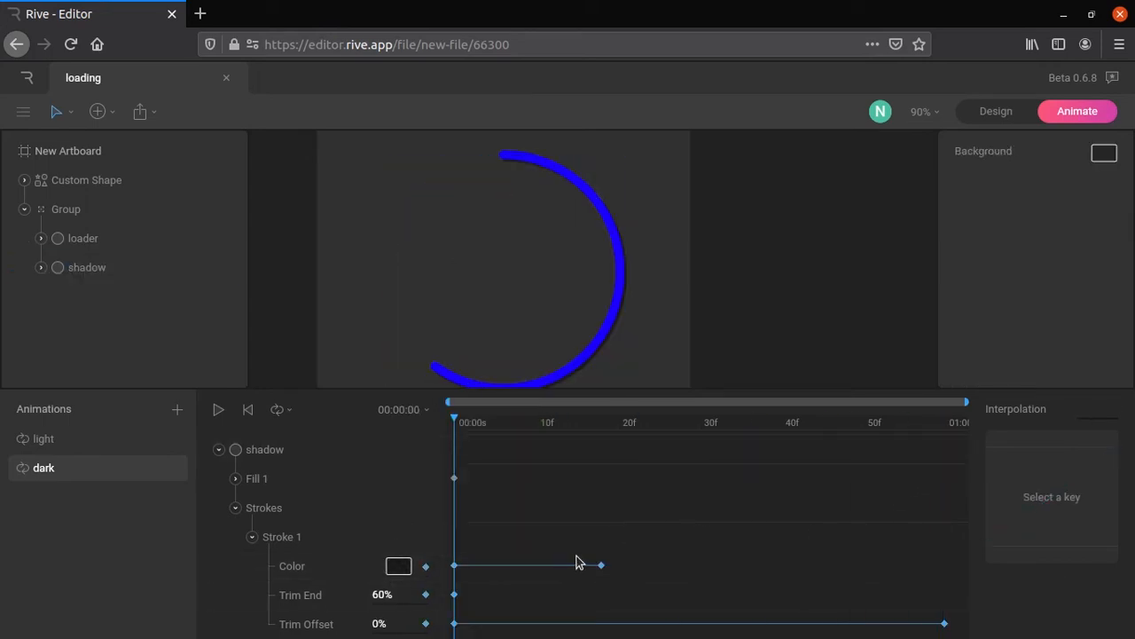
click(86, 267)
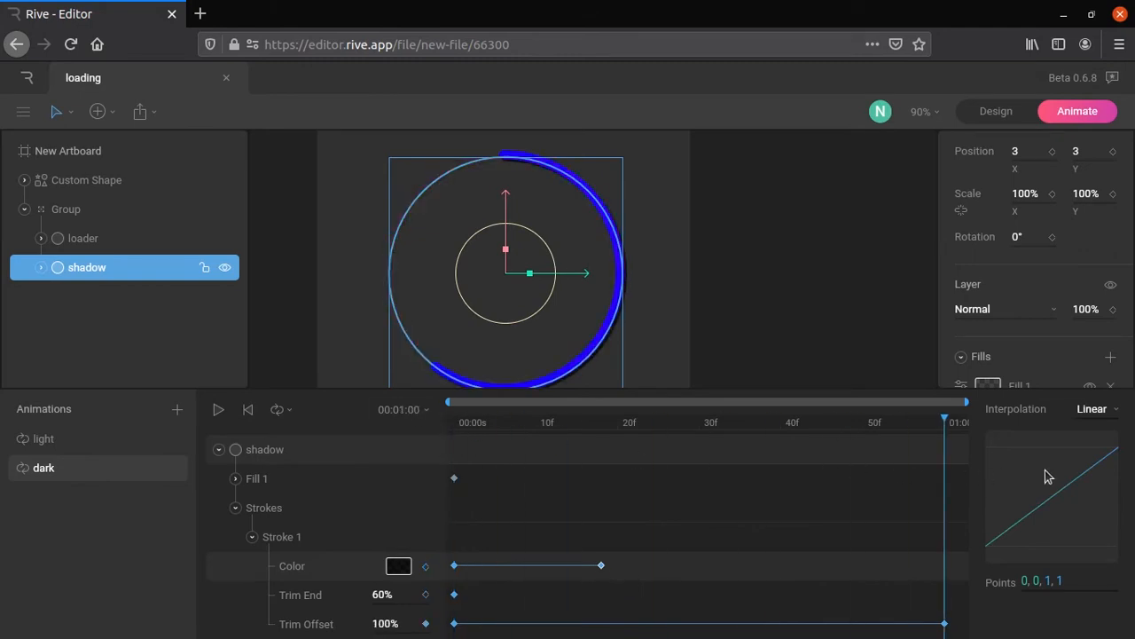
click(218, 409)
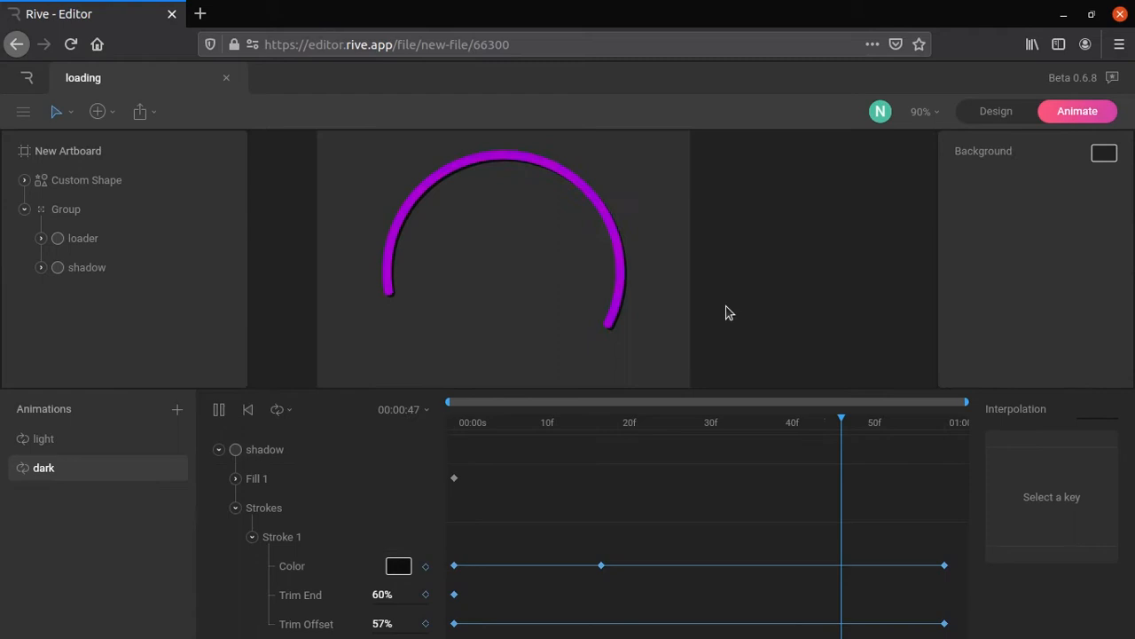
right_click(43, 438)
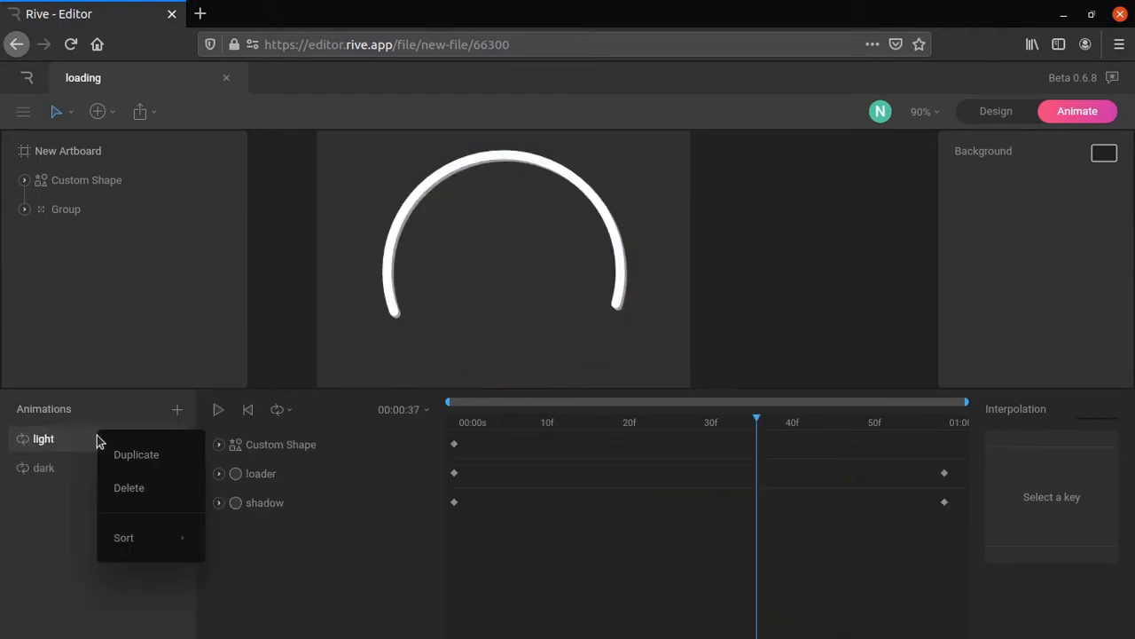
Duplicate the light animation as light_tick and set its duration to 00:01:20.
click(136, 455)
text(light_tick)
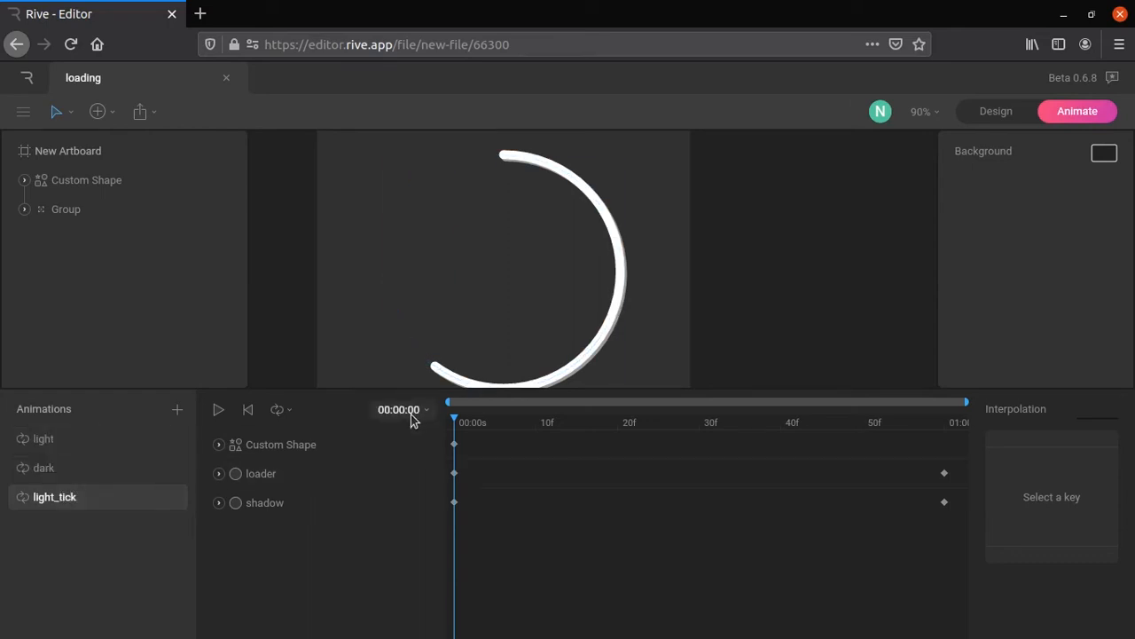
click(403, 408)
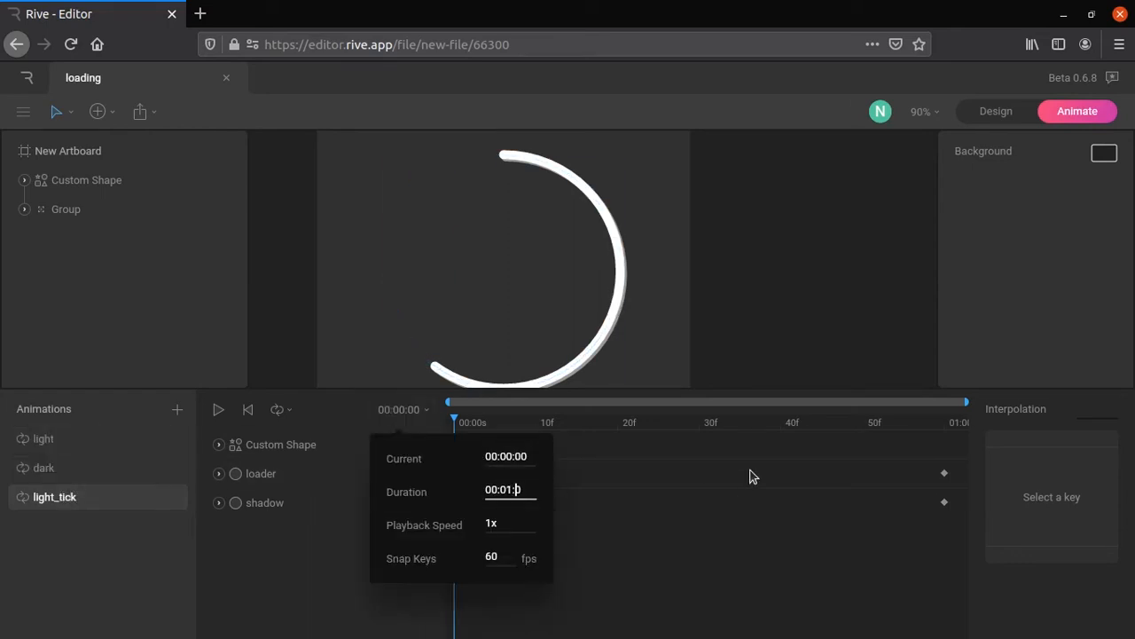
text(20)
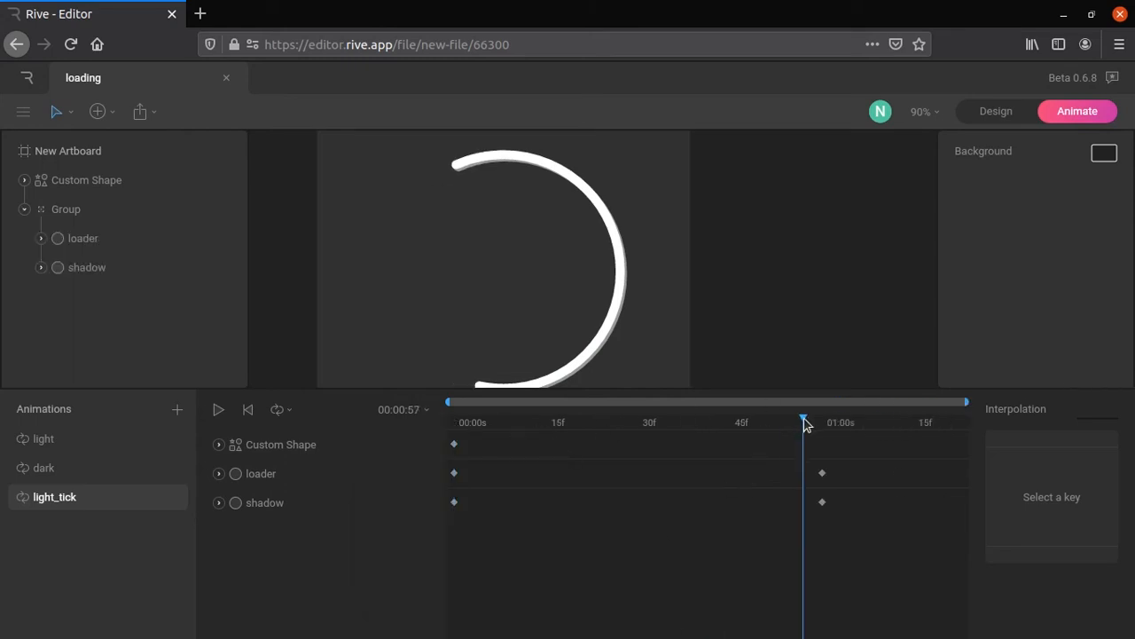
Select the loader ring and inspect the shadow ring's stroke trim settings.
click(82, 238)
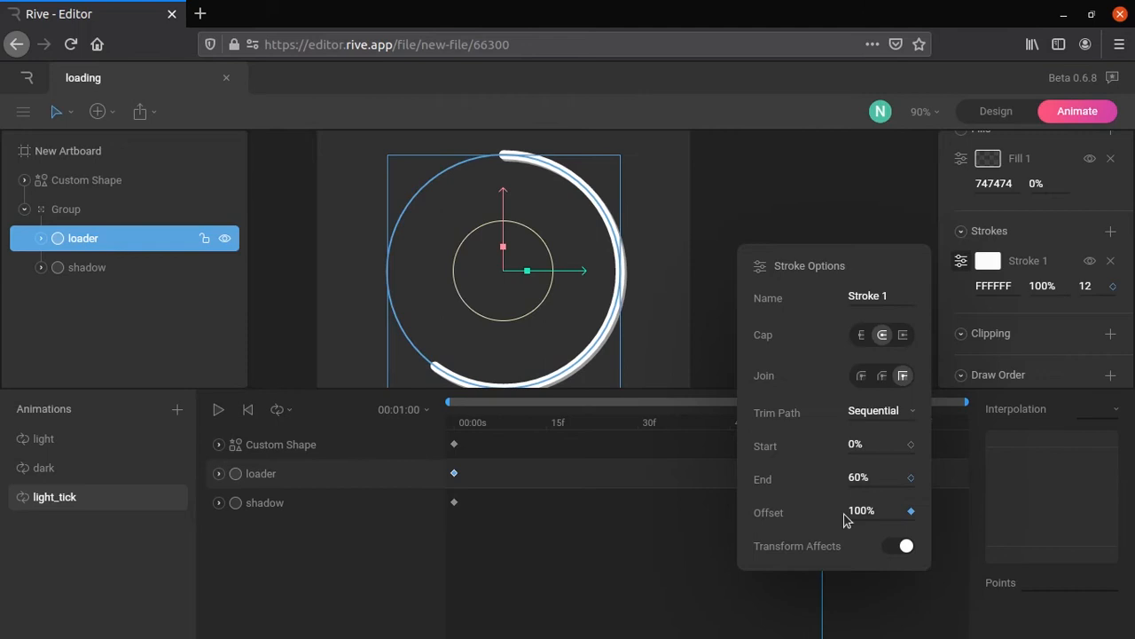
click(878, 478)
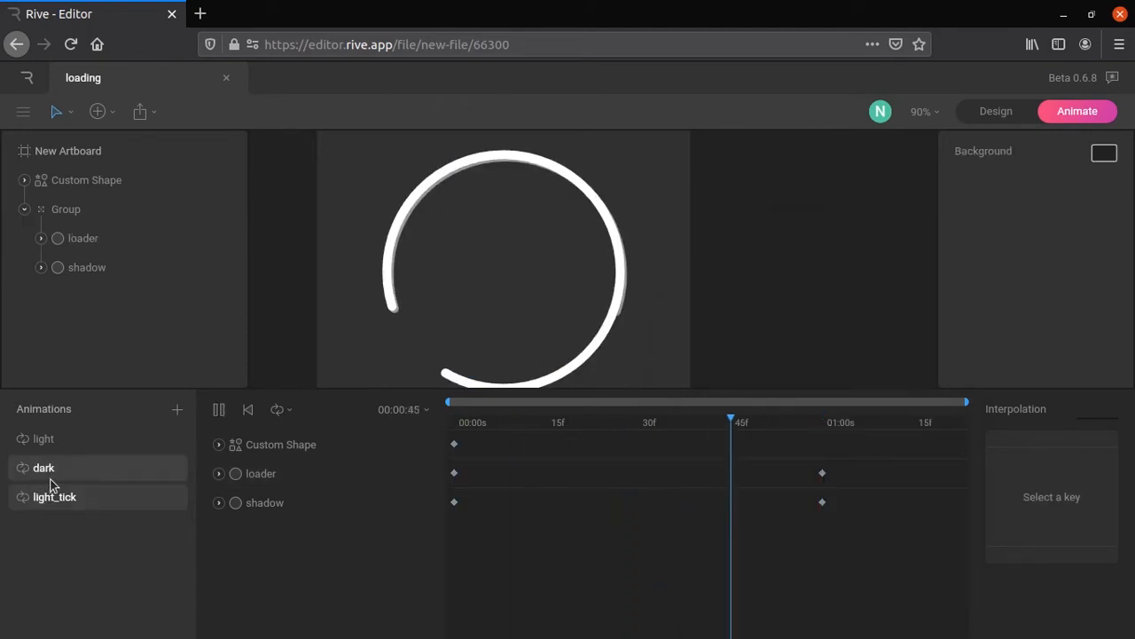
click(86, 267)
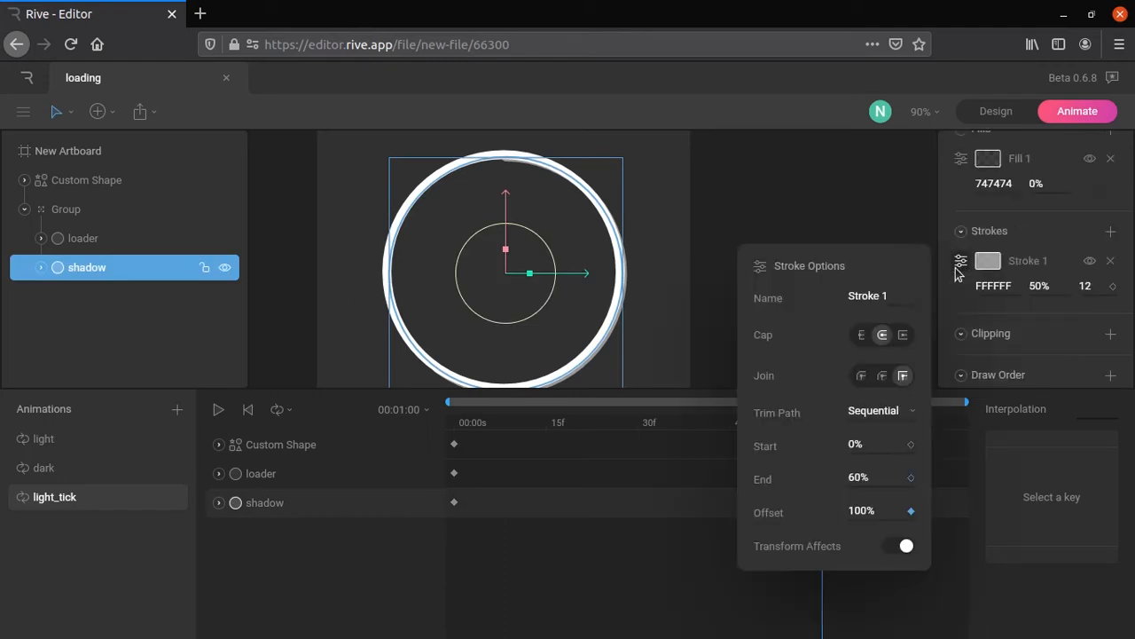
mouse_move(1066, 417)
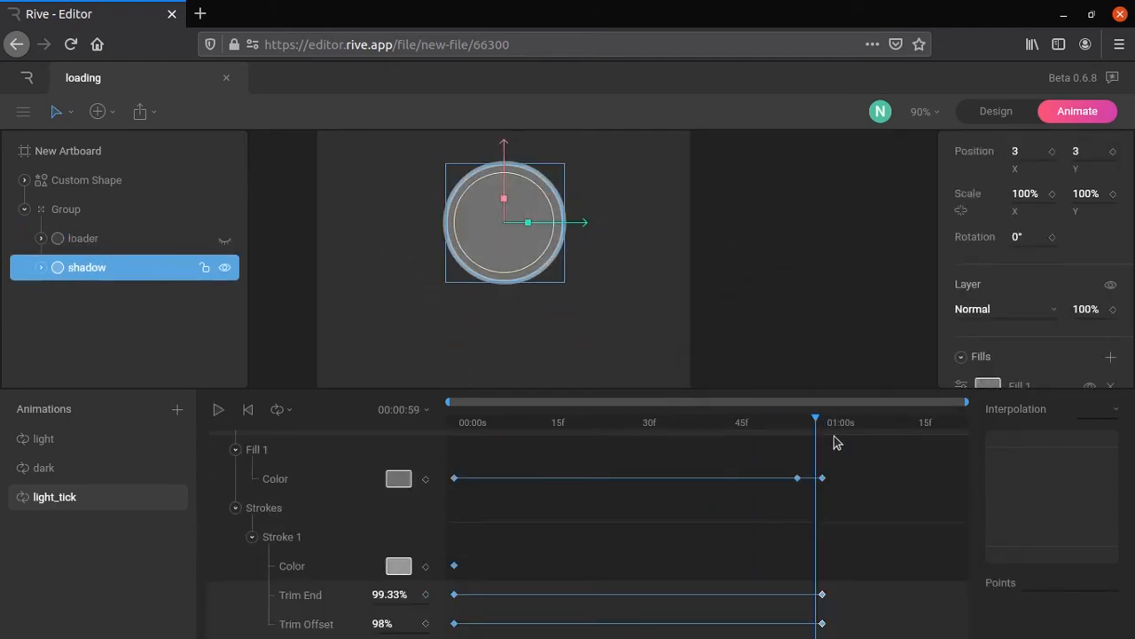
At 1 second, key Trim End and Trim Offset to 100% plus shadow fill and stroke colours.
click(815, 422)
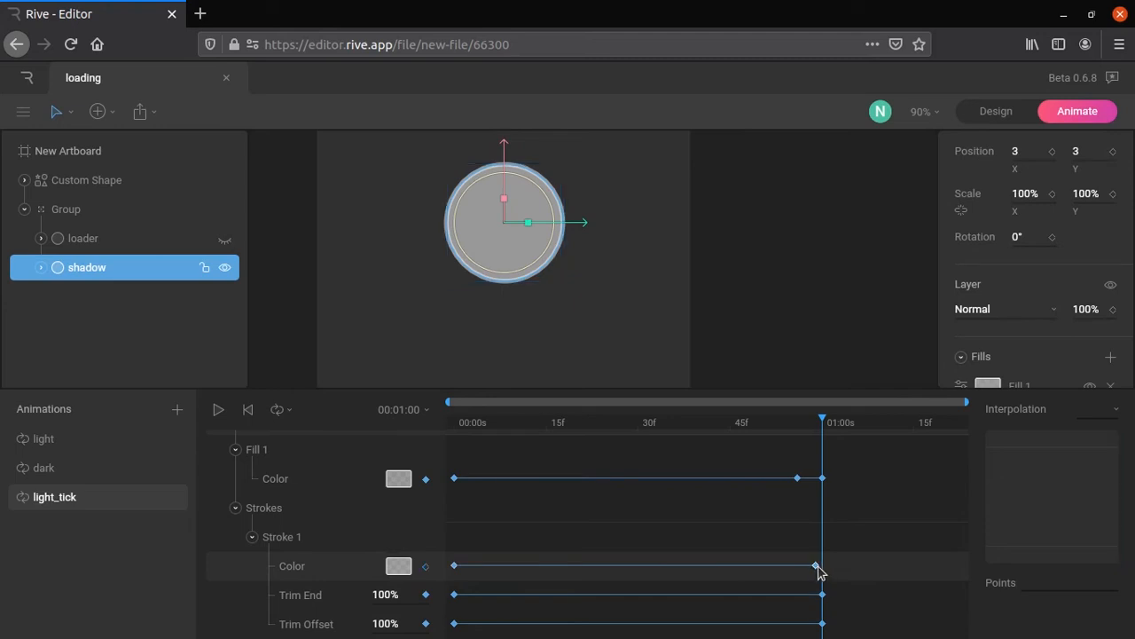
click(399, 566)
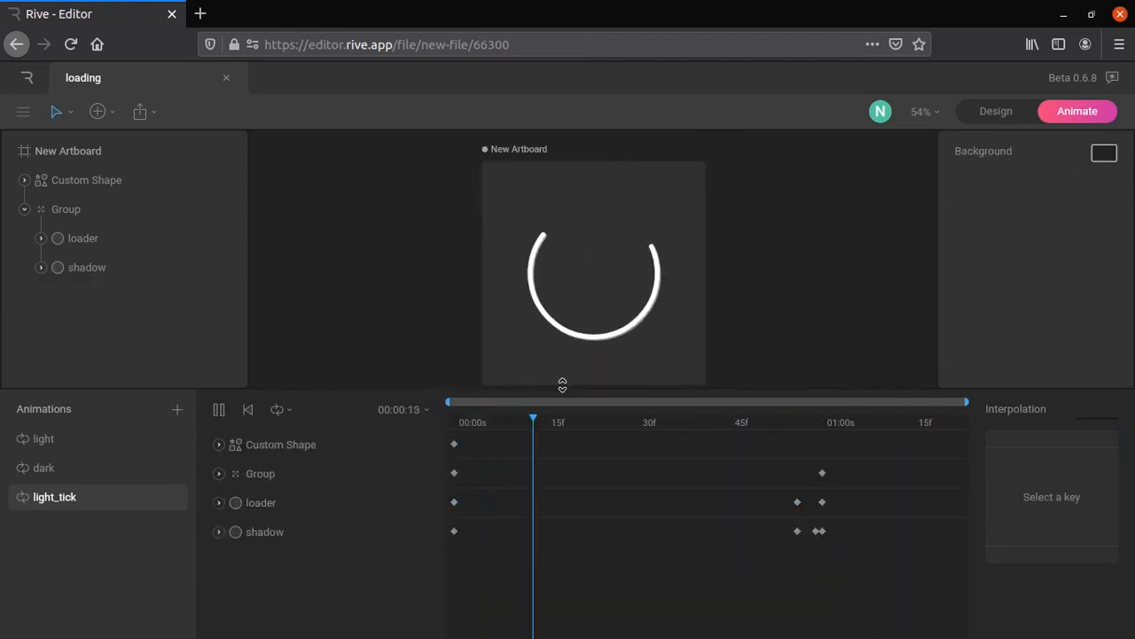
Key the loader's Scale X/Y to 120 just after 1 second with cubic interpolation.
click(82, 238)
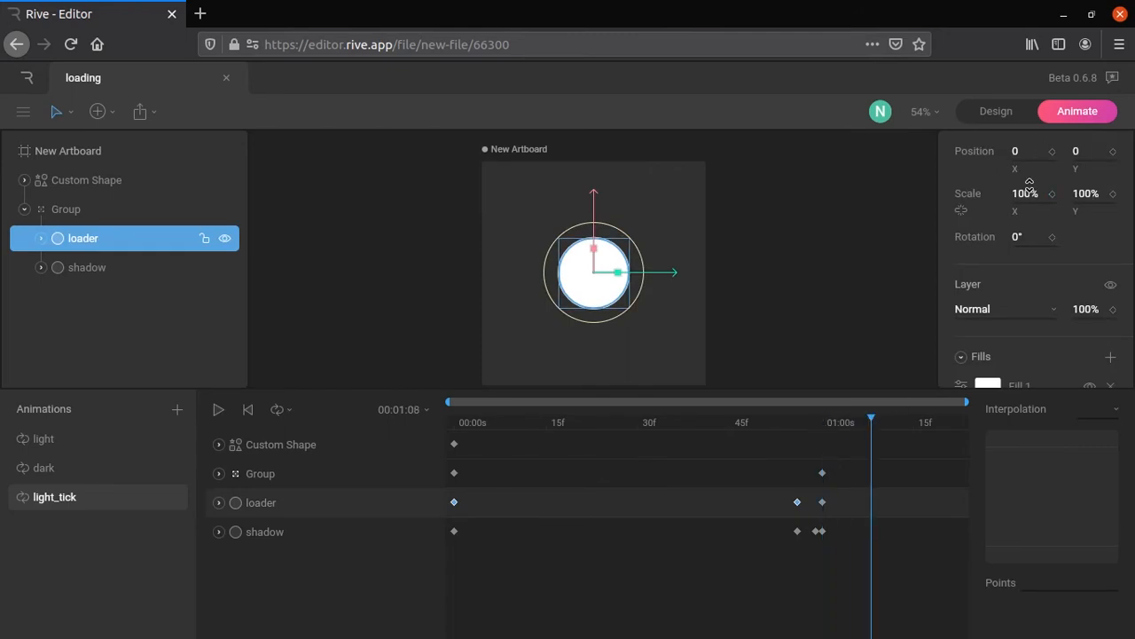
text(120)
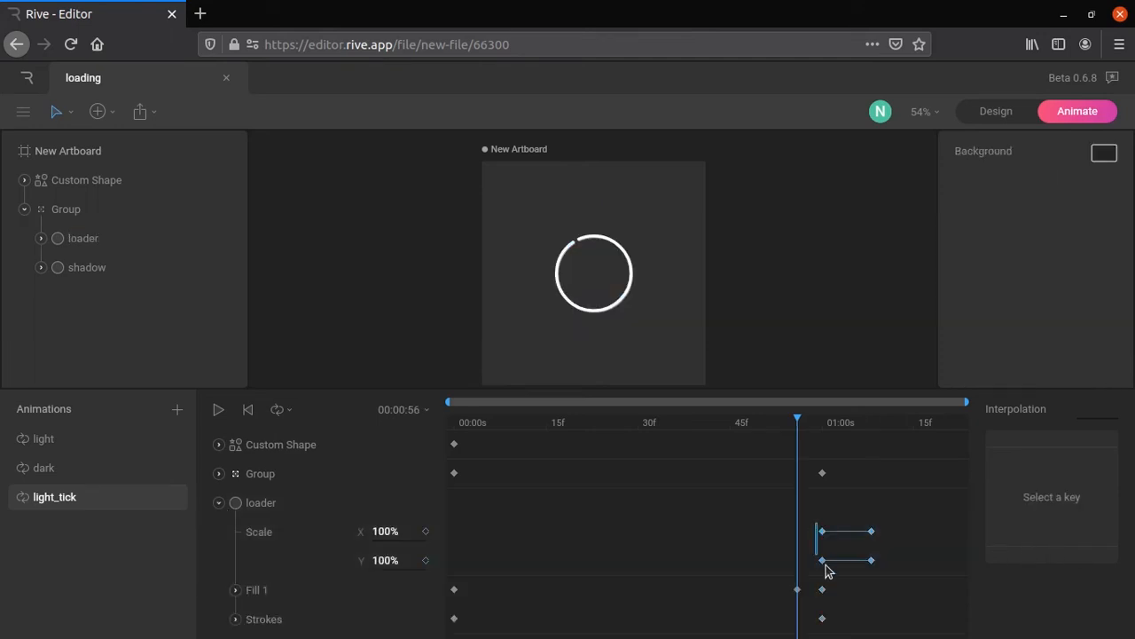
click(83, 238)
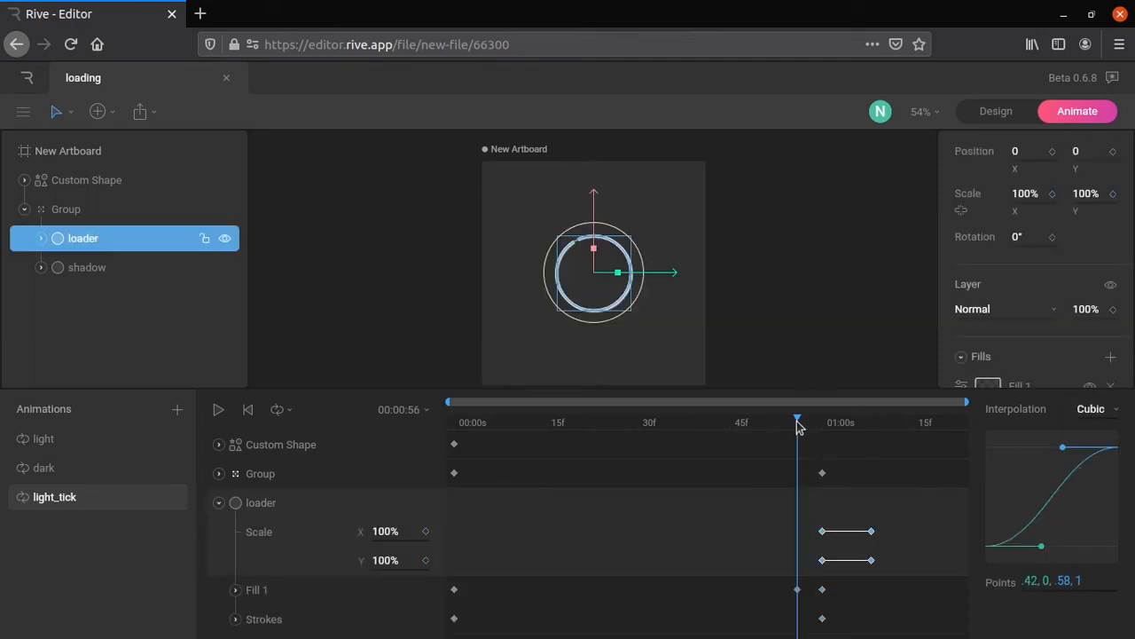
drag(797, 415, 822, 415)
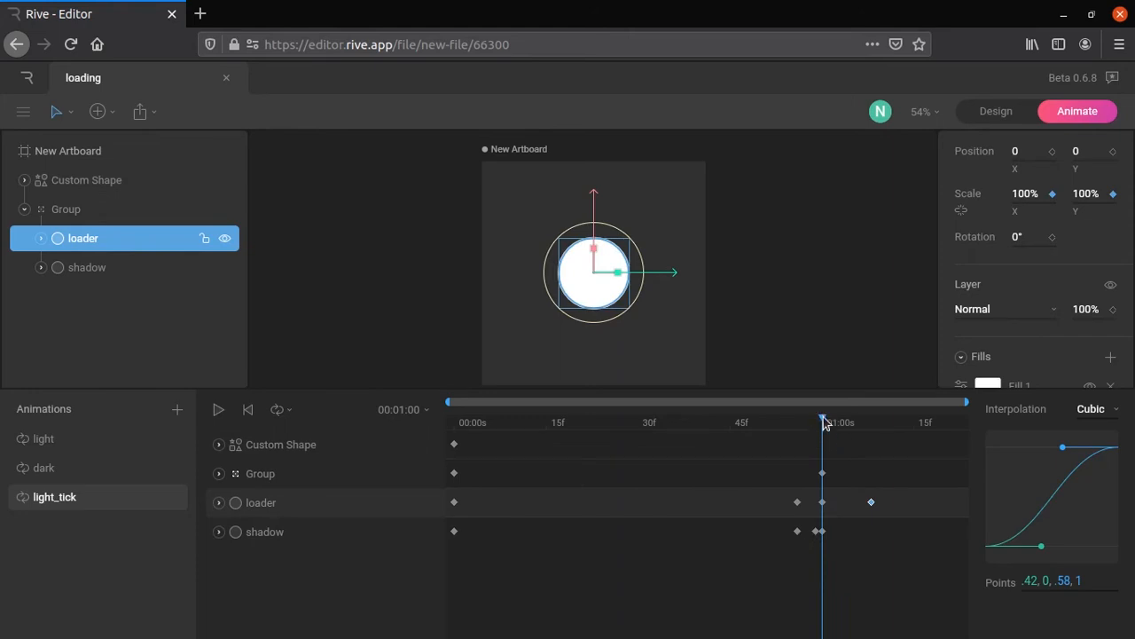
click(86, 267)
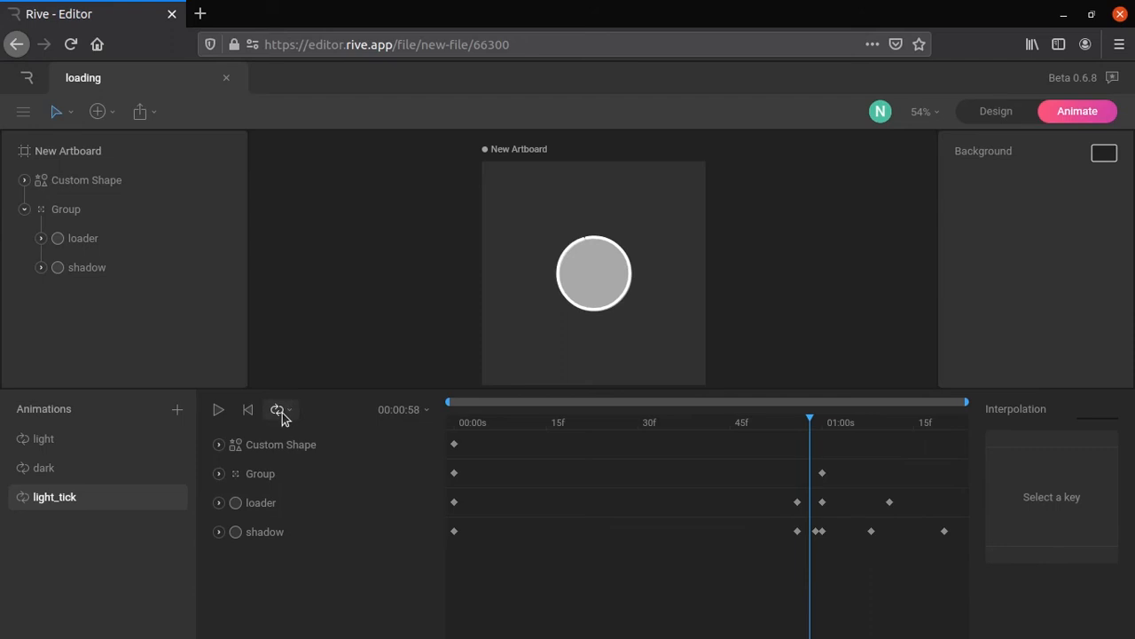
Make light_tick One Shot and key Custom Shape opacity and scale from 0 at the start.
click(86, 179)
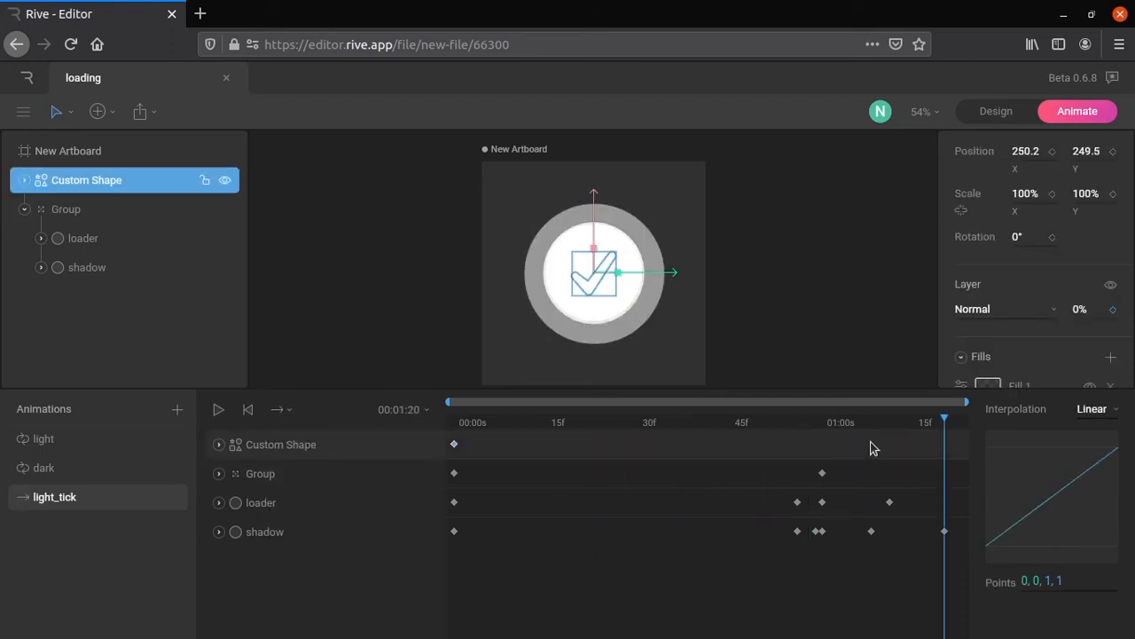
drag(943, 417, 926, 417)
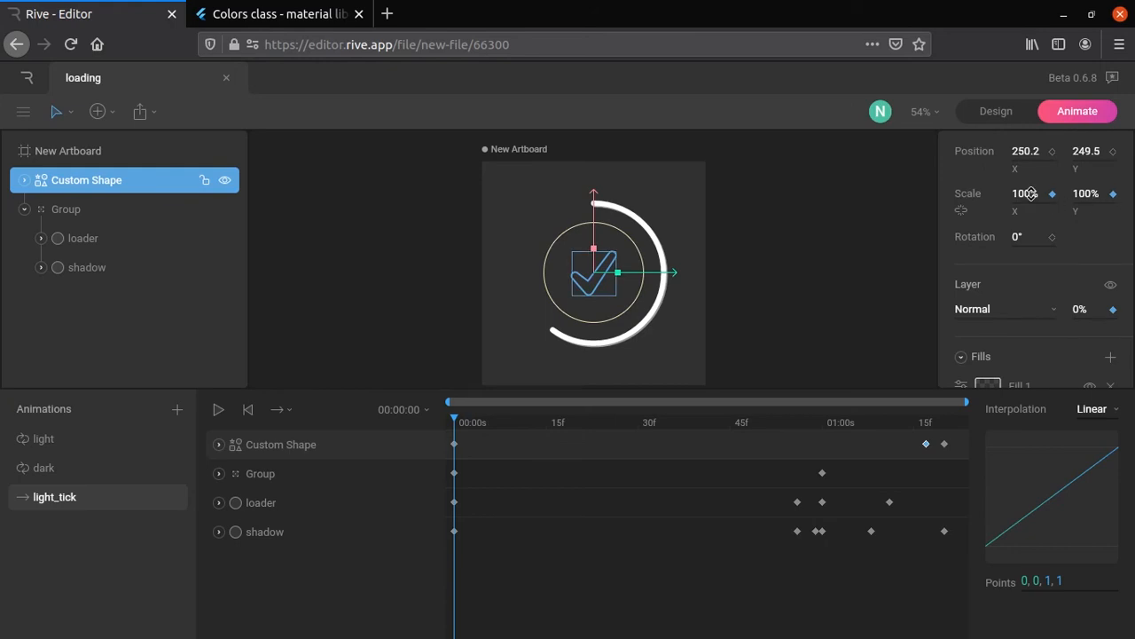
text(0)
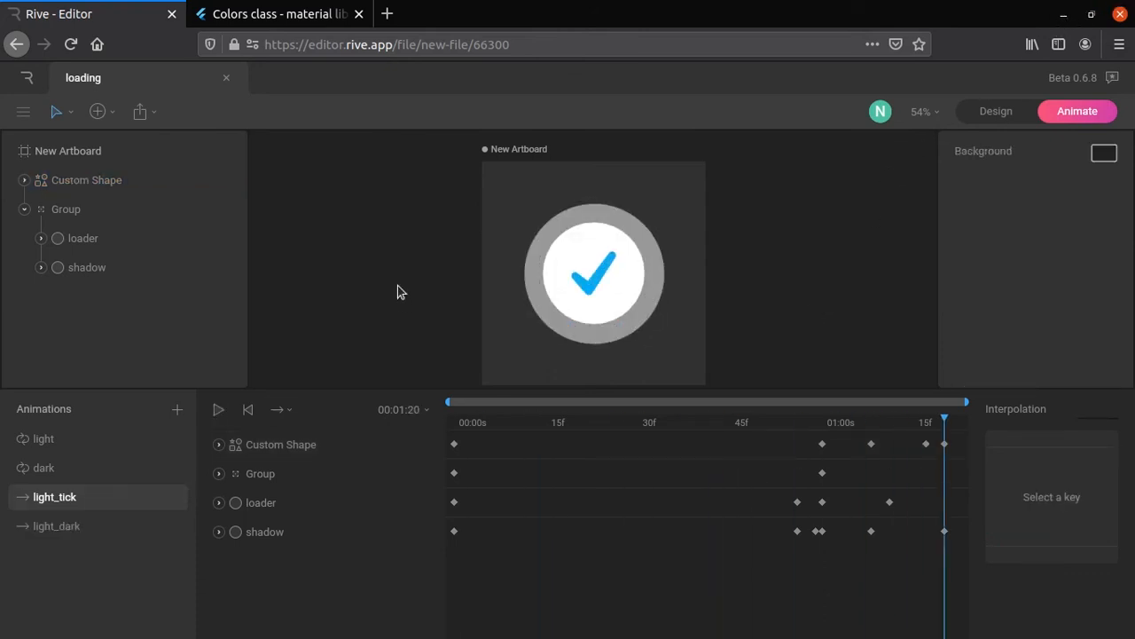
In Design mode, delete the artboard's 313131 Fill 1 background.
click(997, 111)
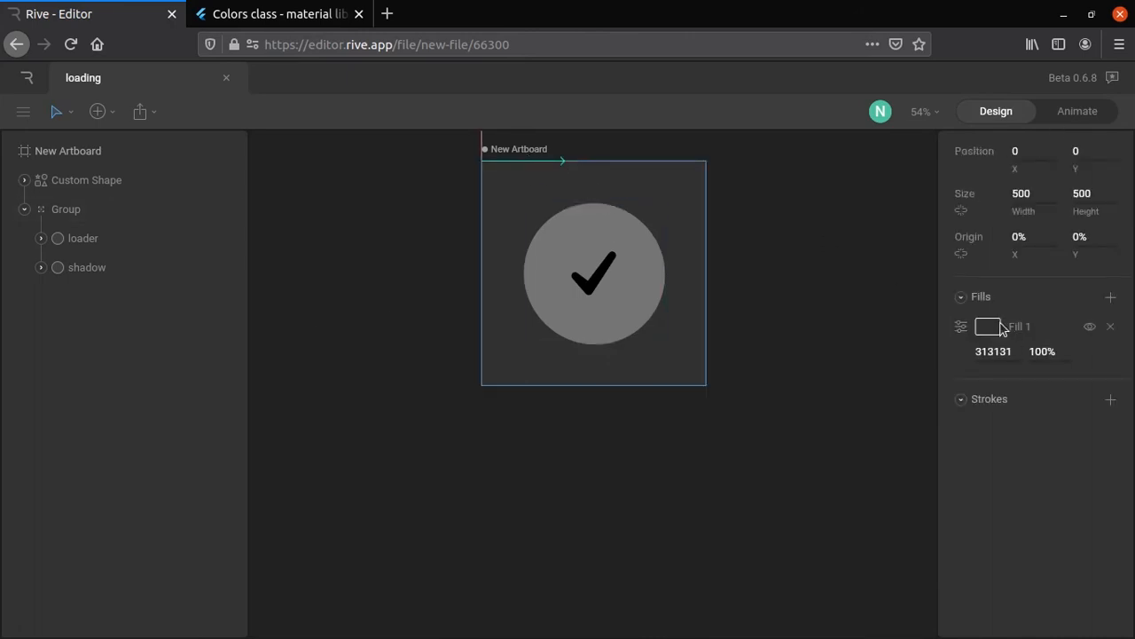
click(987, 326)
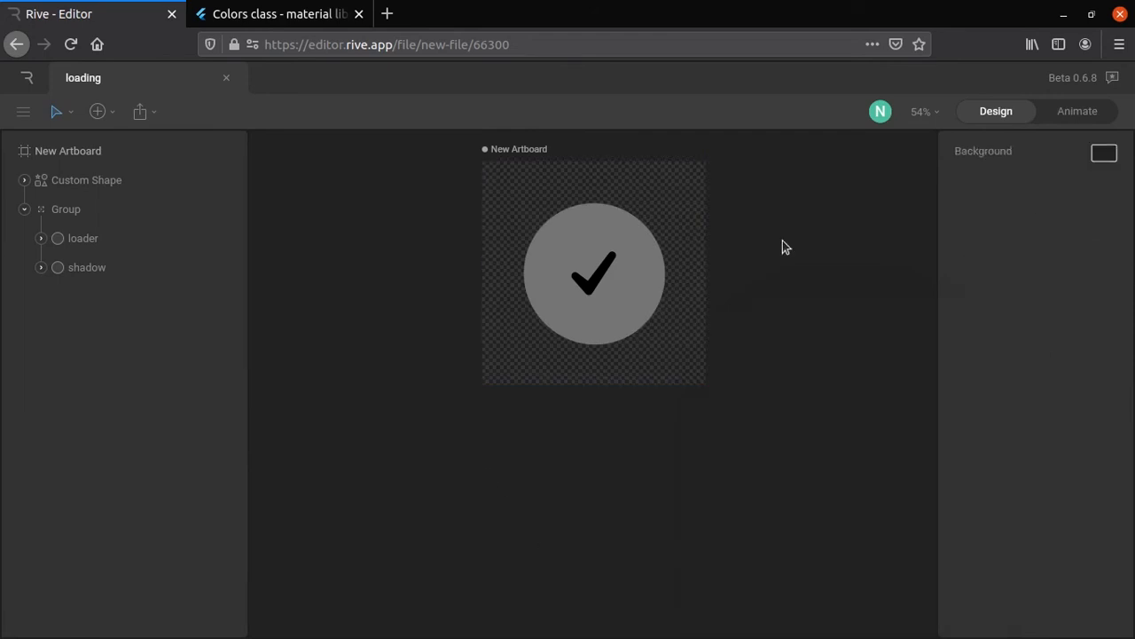
Duplicate light_tick for the dark theme and open the dark loop to check its colours.
right_click(54, 496)
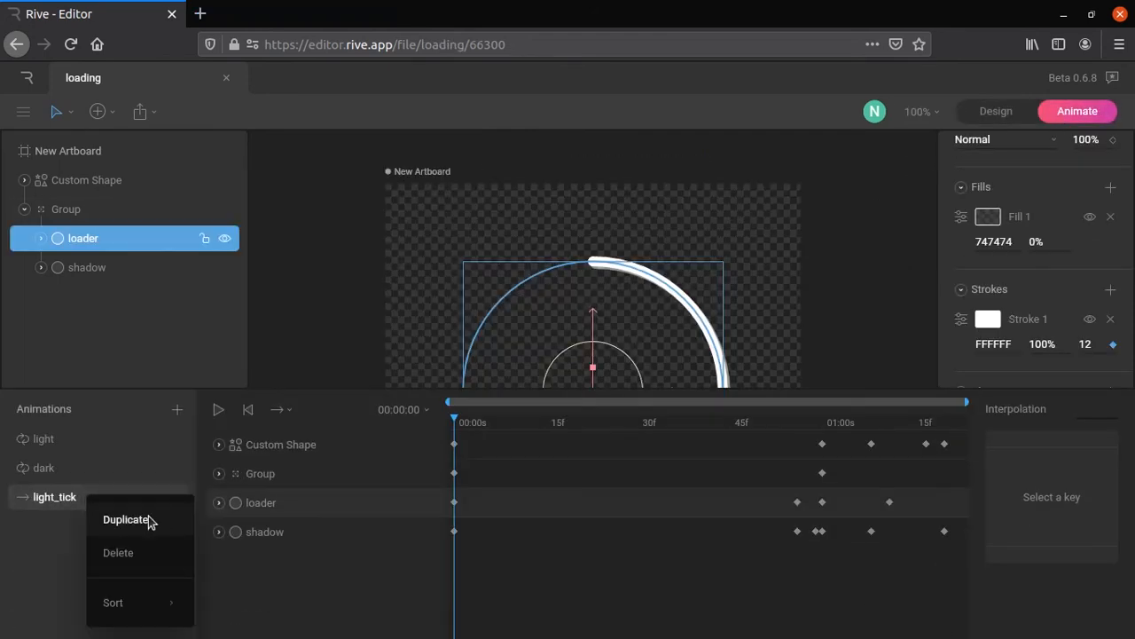
click(126, 519)
text(dark_tick)
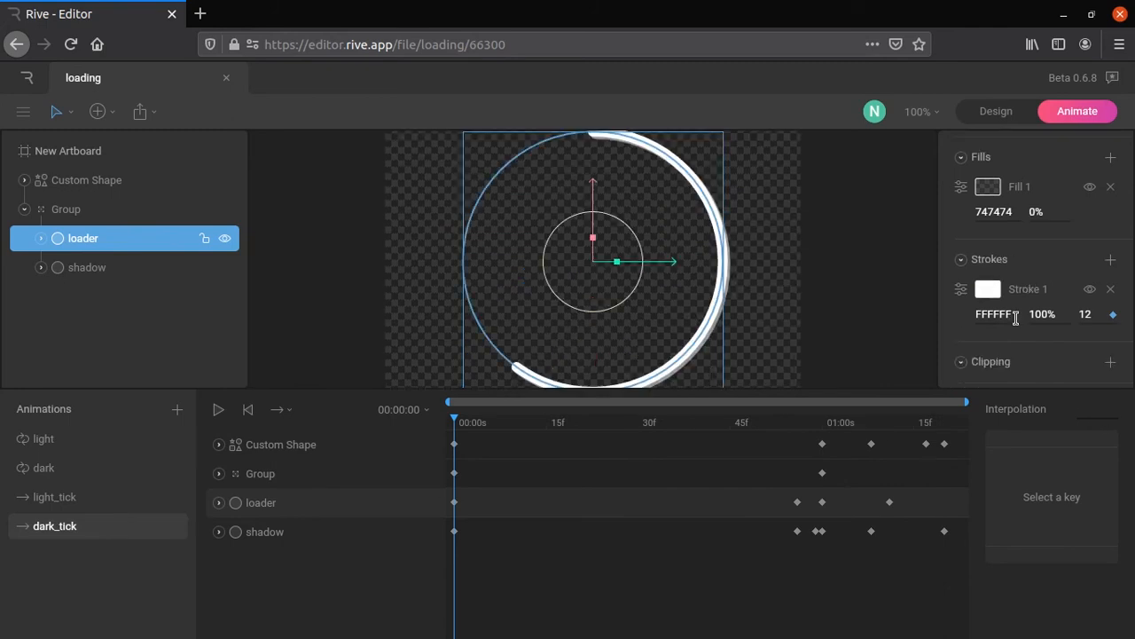
click(43, 467)
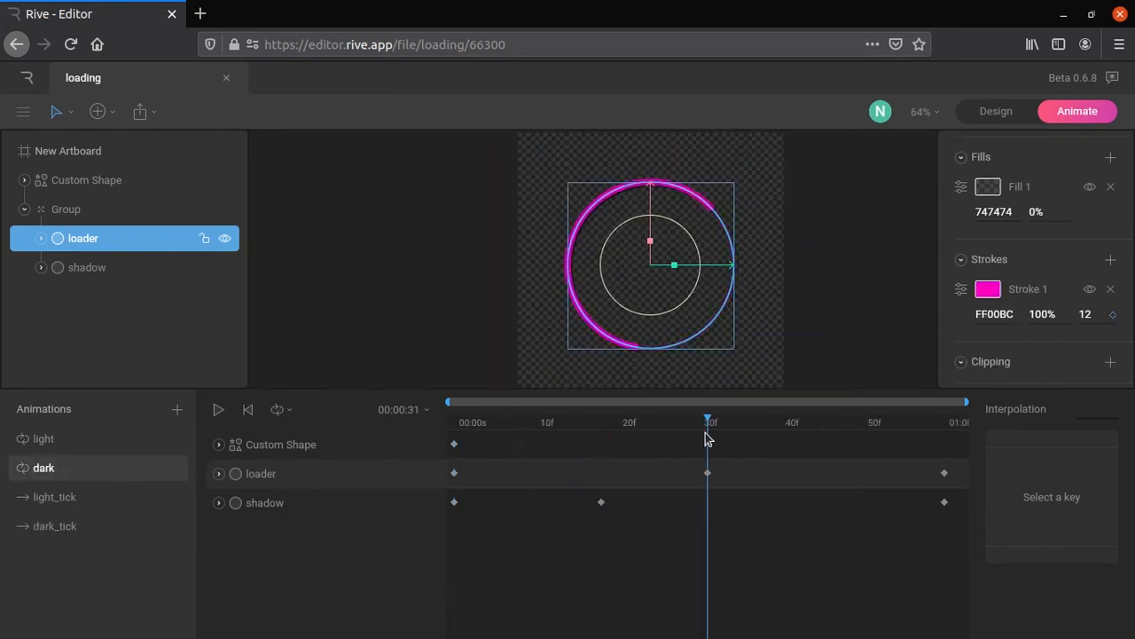
click(55, 525)
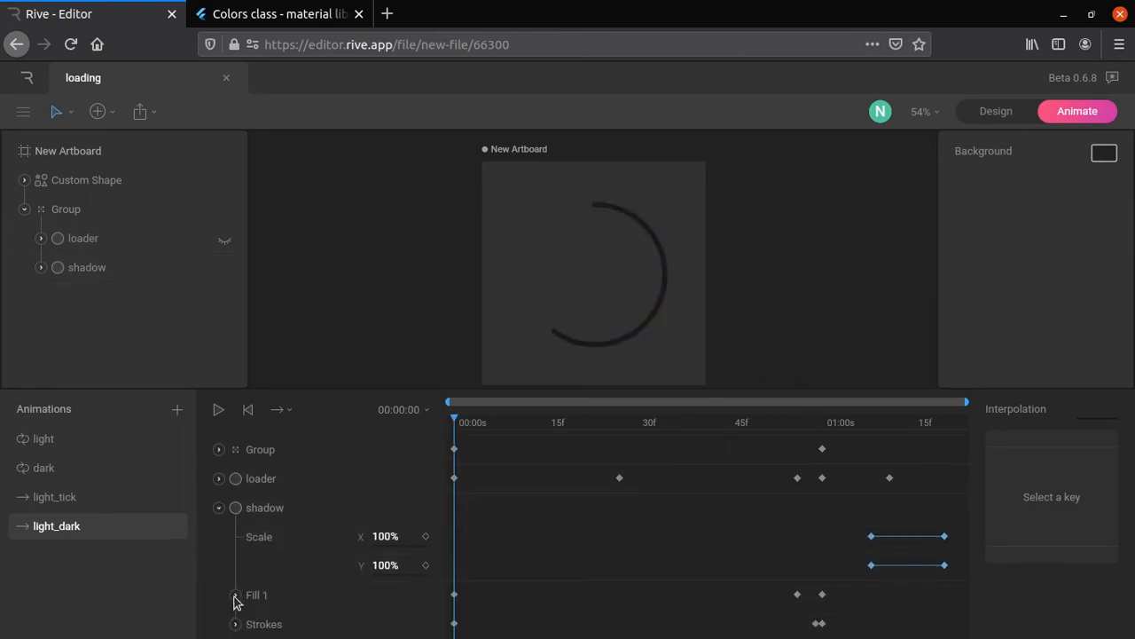
In dark_tick, set the loader's Fill 1 to 1E00FF at 100%.
click(235, 595)
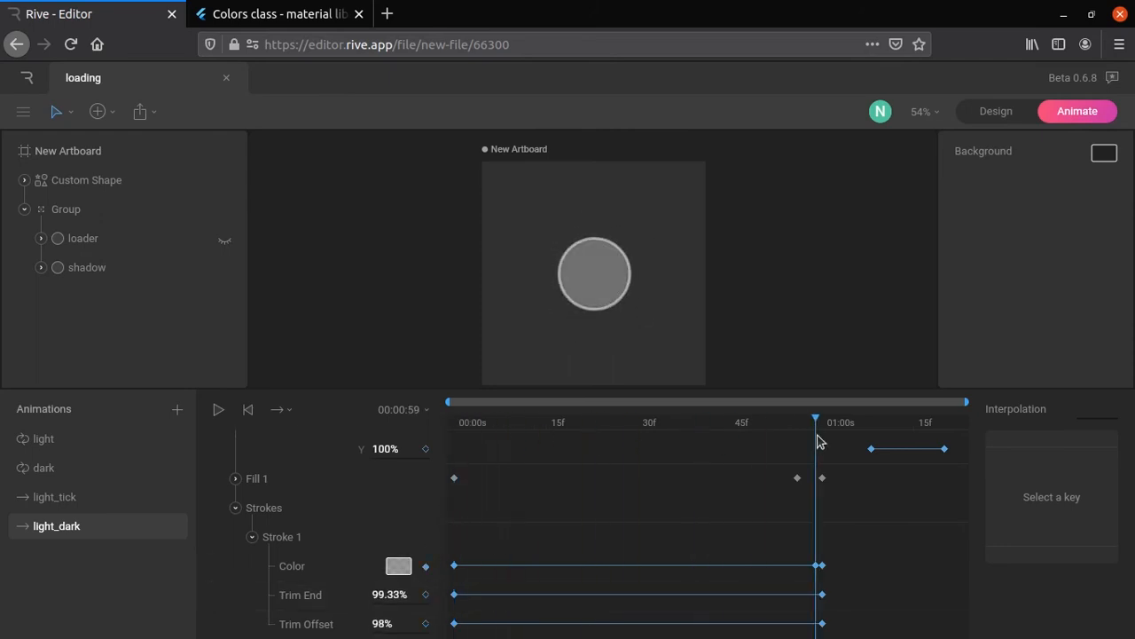
click(86, 267)
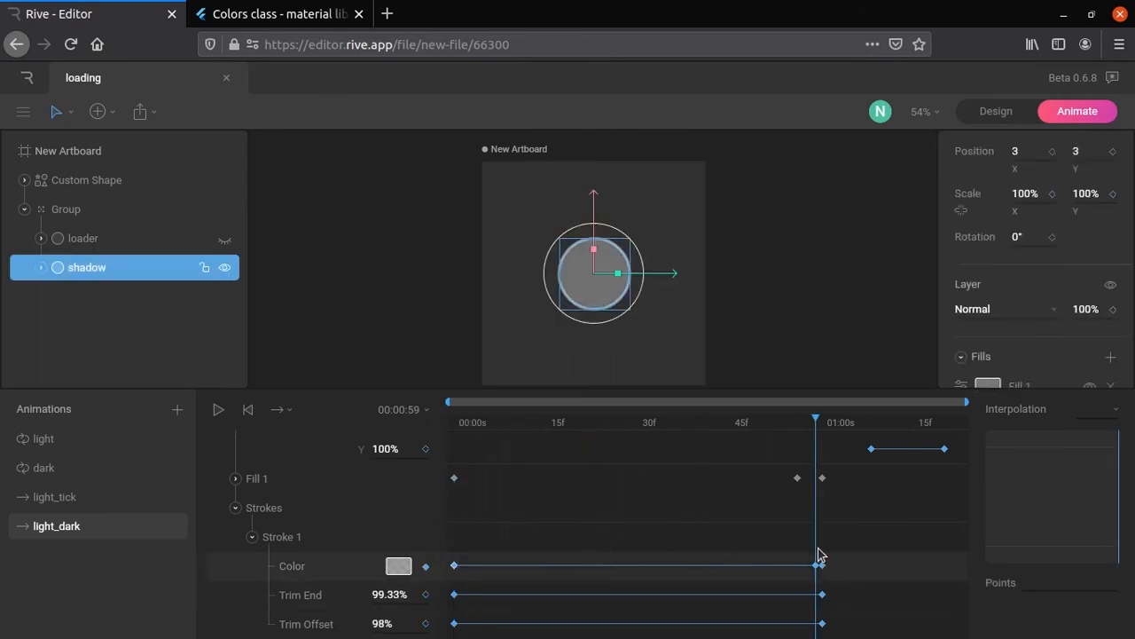
click(217, 409)
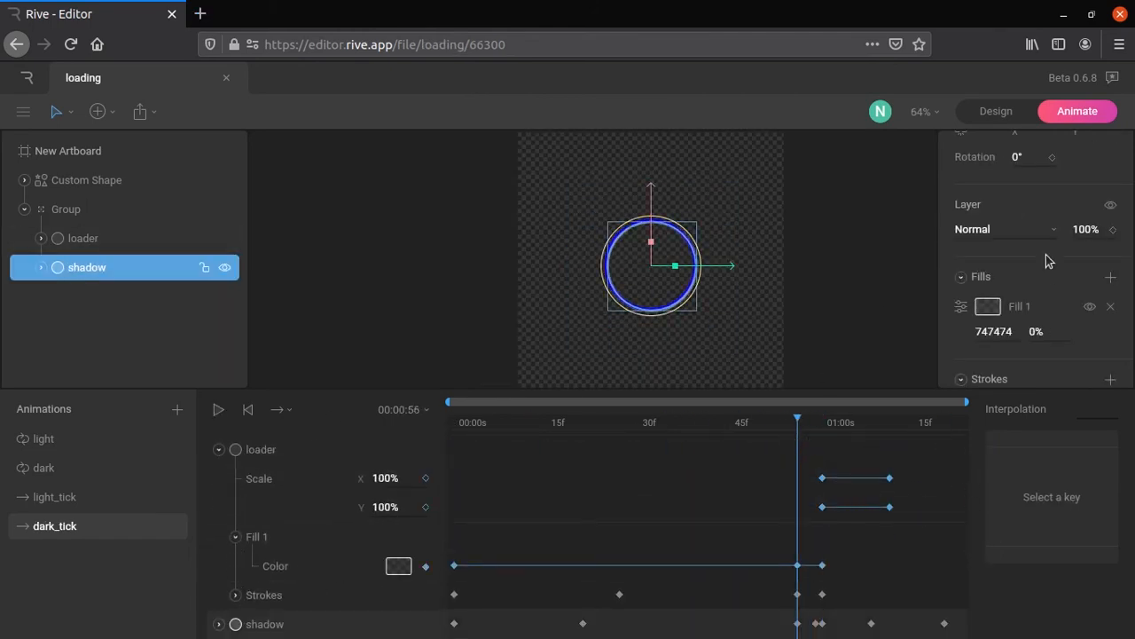
click(82, 238)
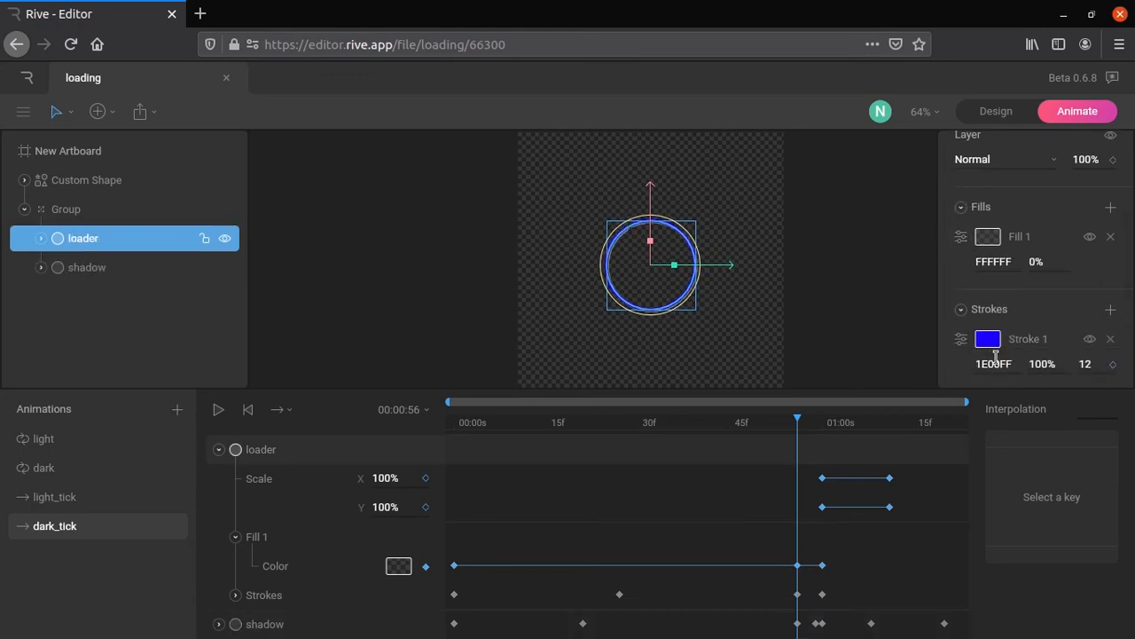
click(398, 566)
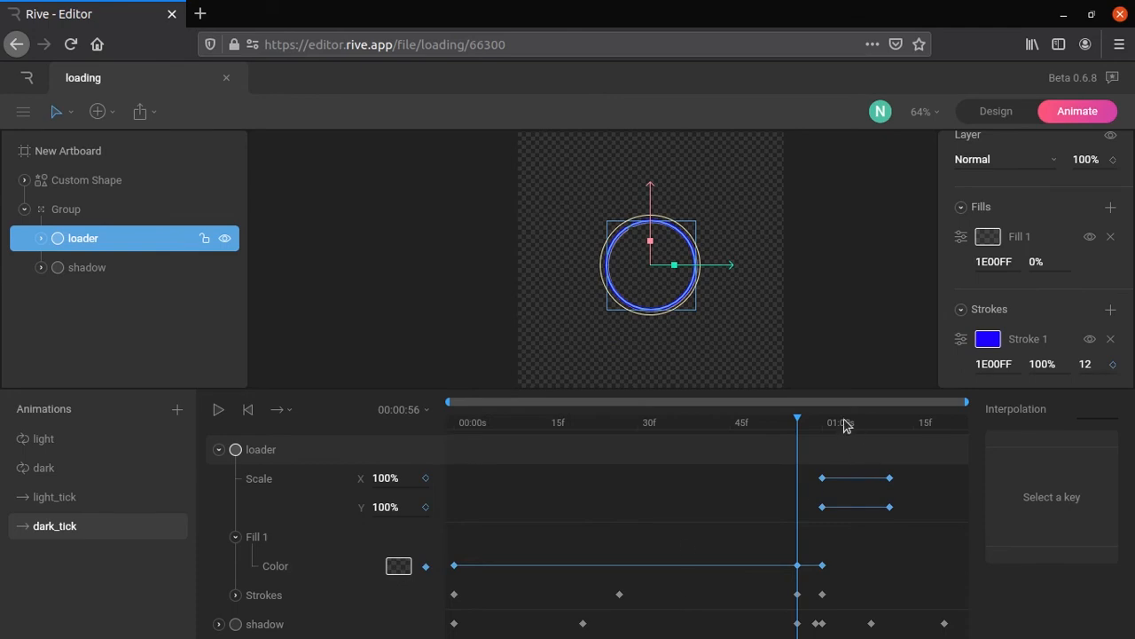
At the animation's end, key the Custom Shape fill colour to white.
click(398, 566)
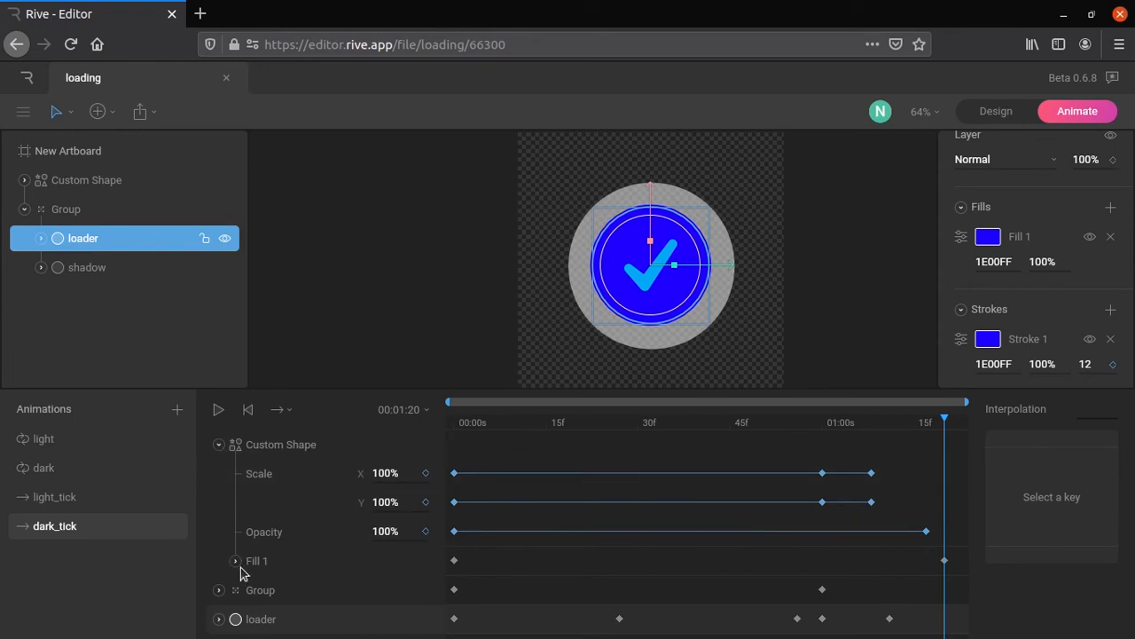
click(234, 560)
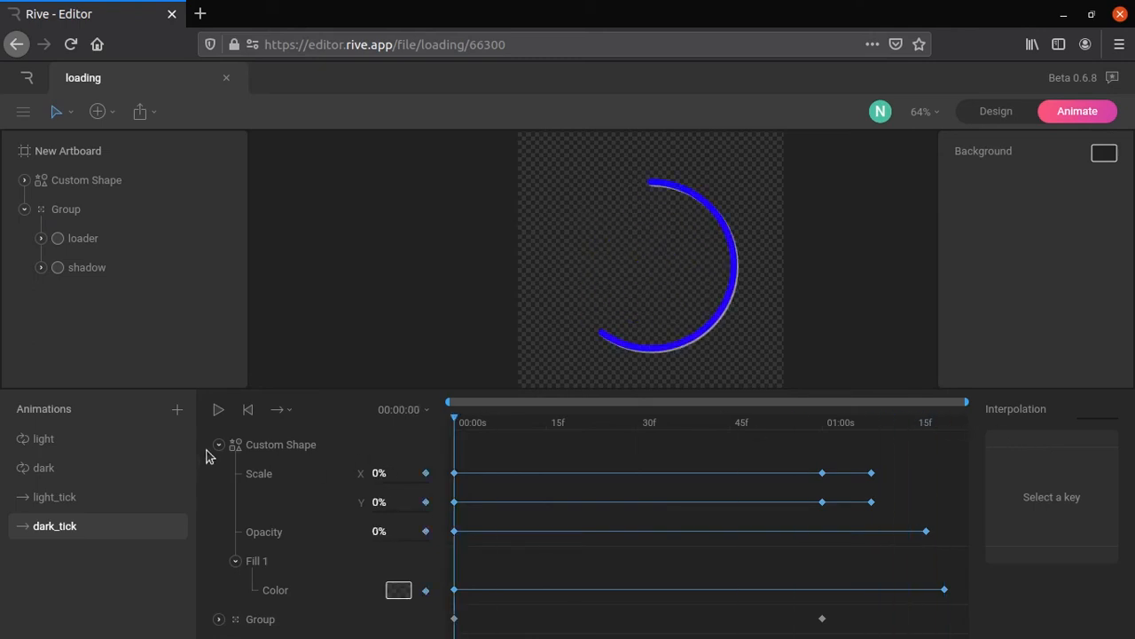
mouse_move(372, 333)
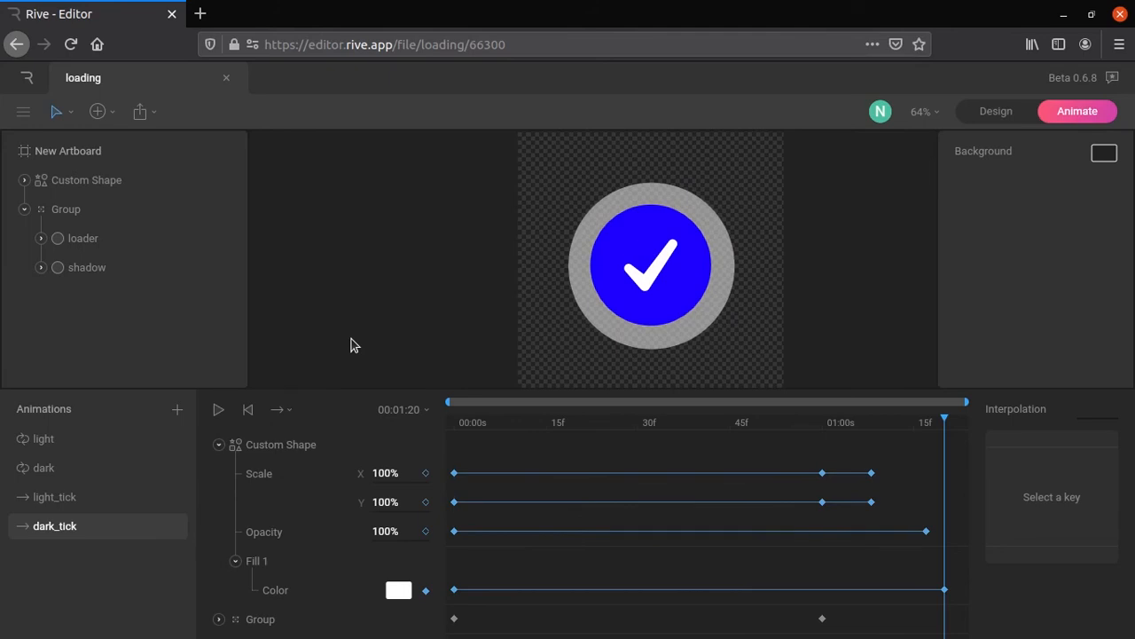
click(217, 409)
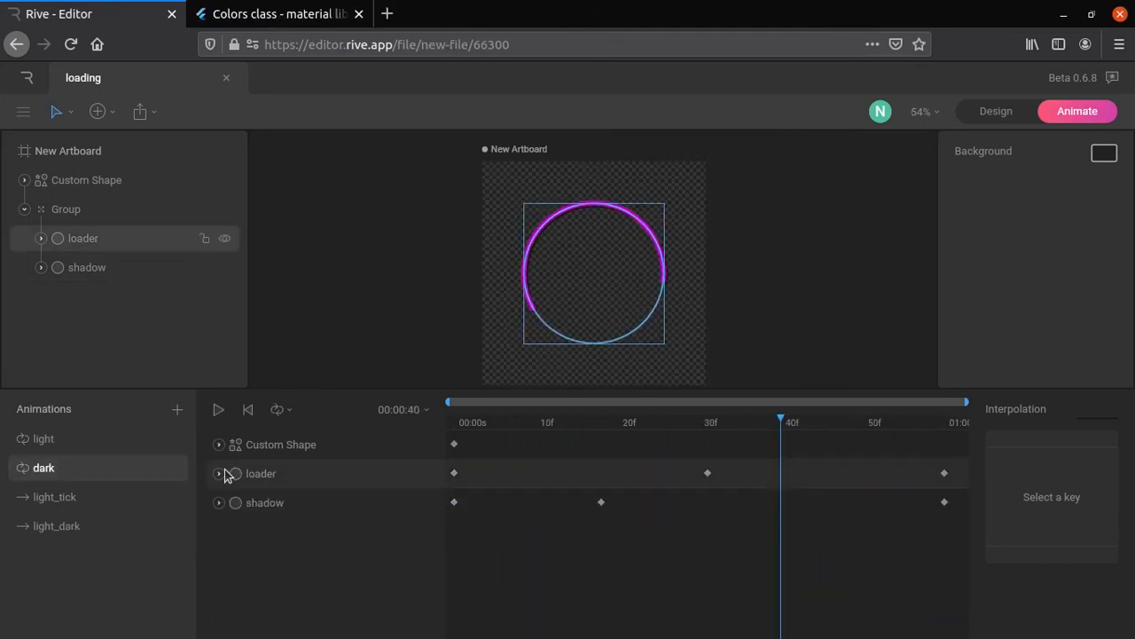
Expand the loader and shadow stroke tracks to review the dark animation's keys.
click(219, 473)
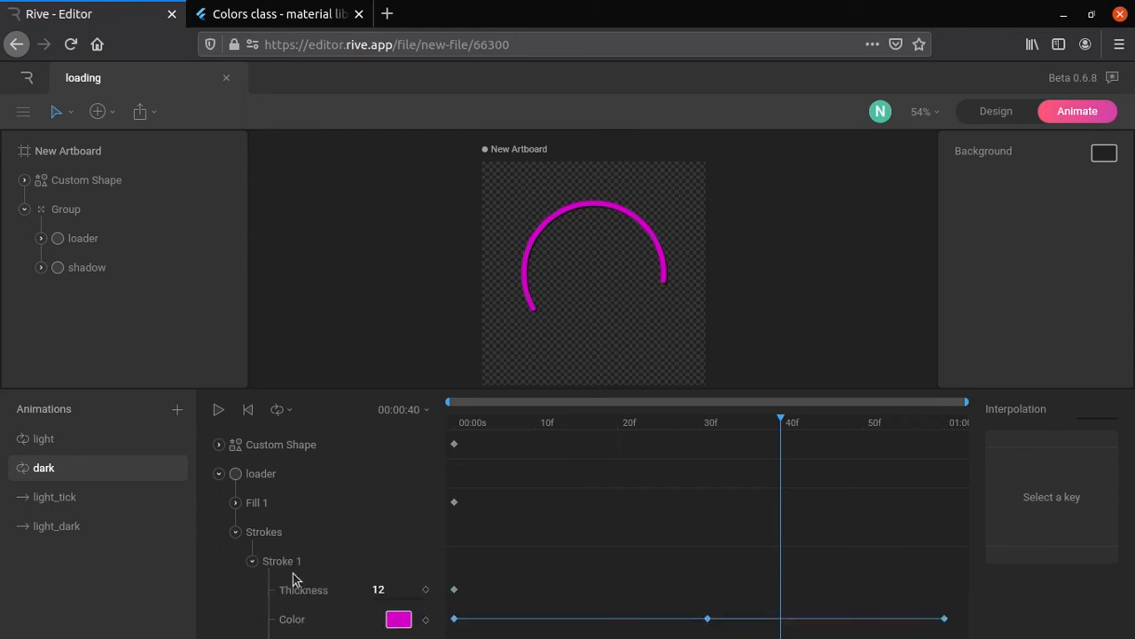
click(82, 238)
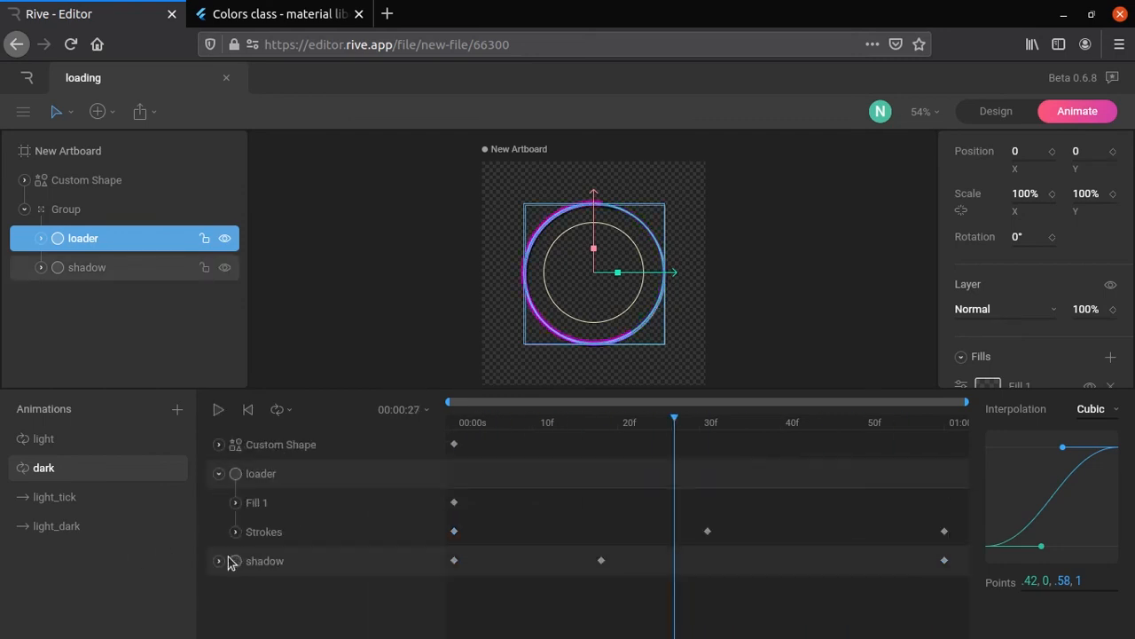
click(218, 560)
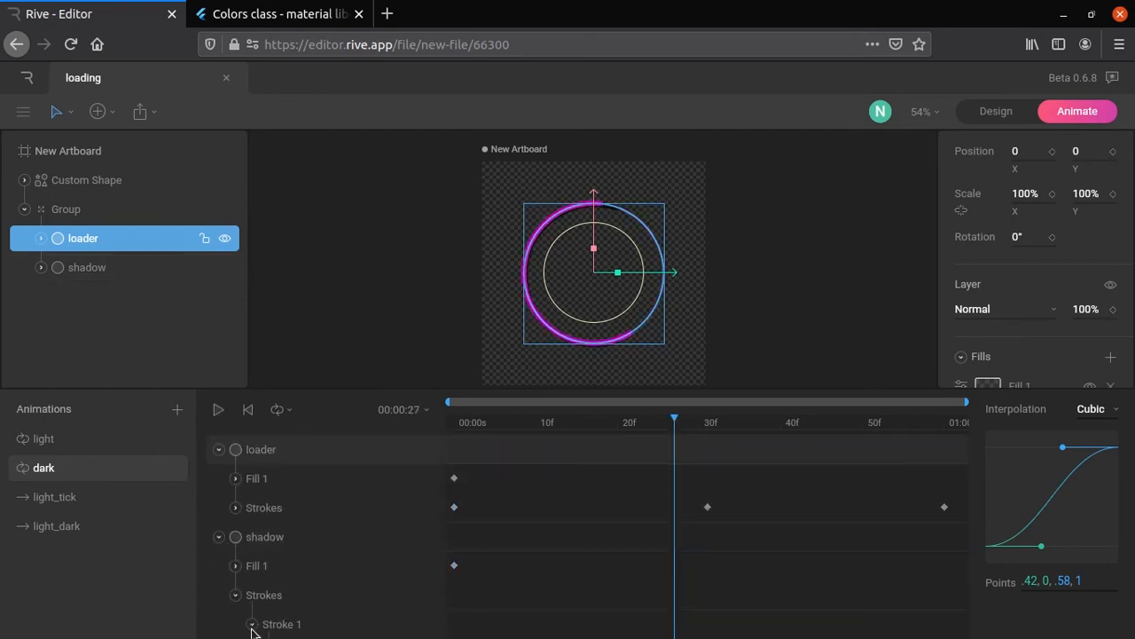
click(86, 267)
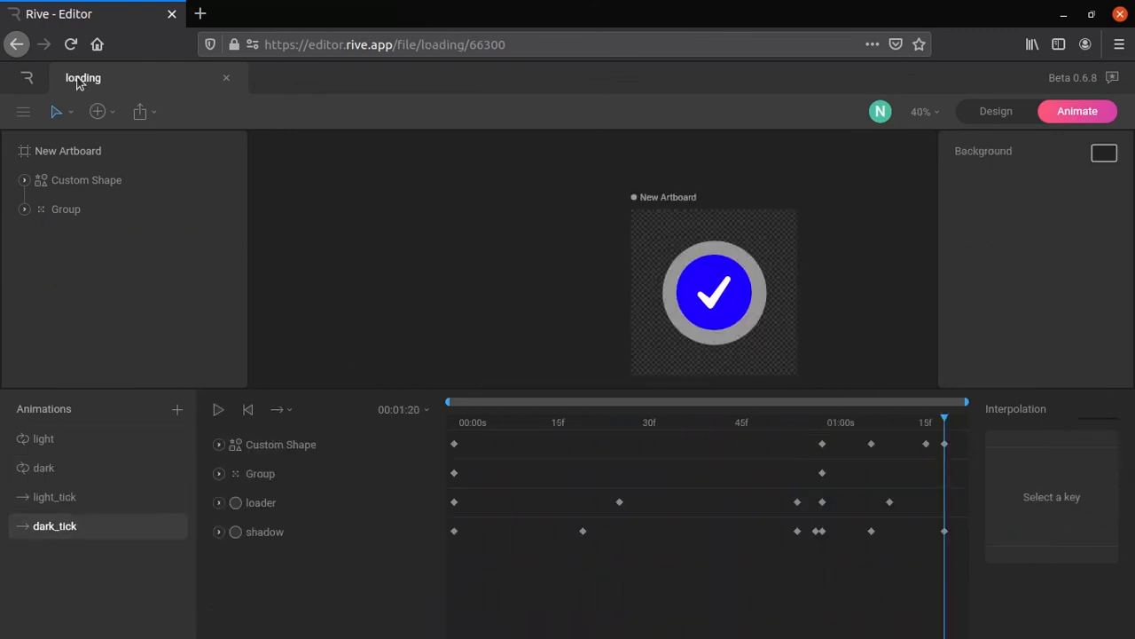
click(139, 111)
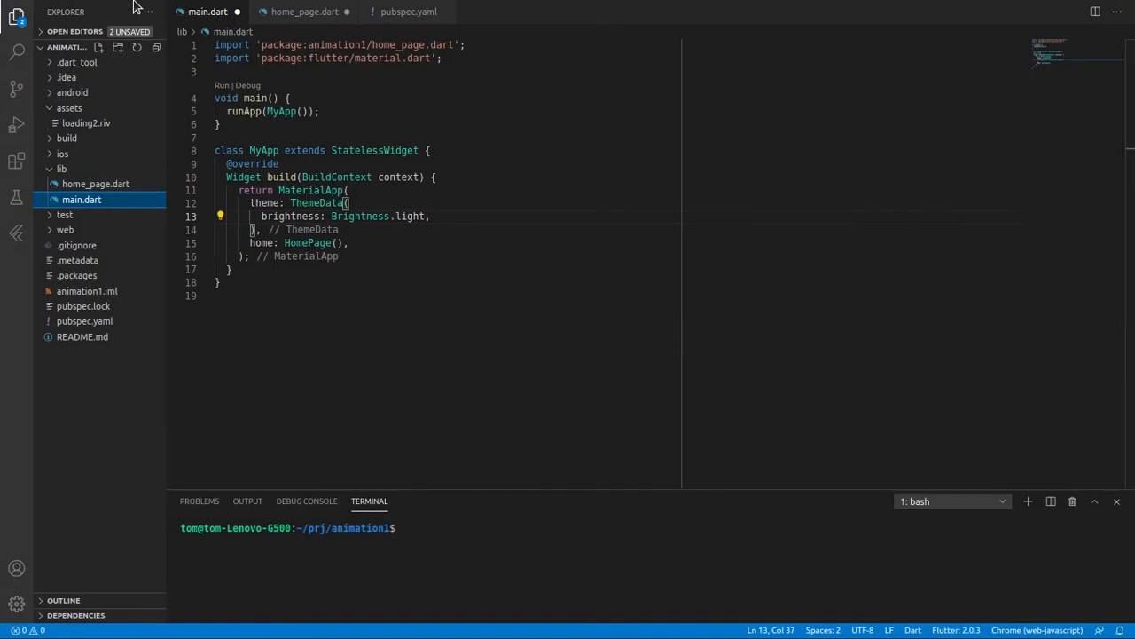
mouse_move(95, 184)
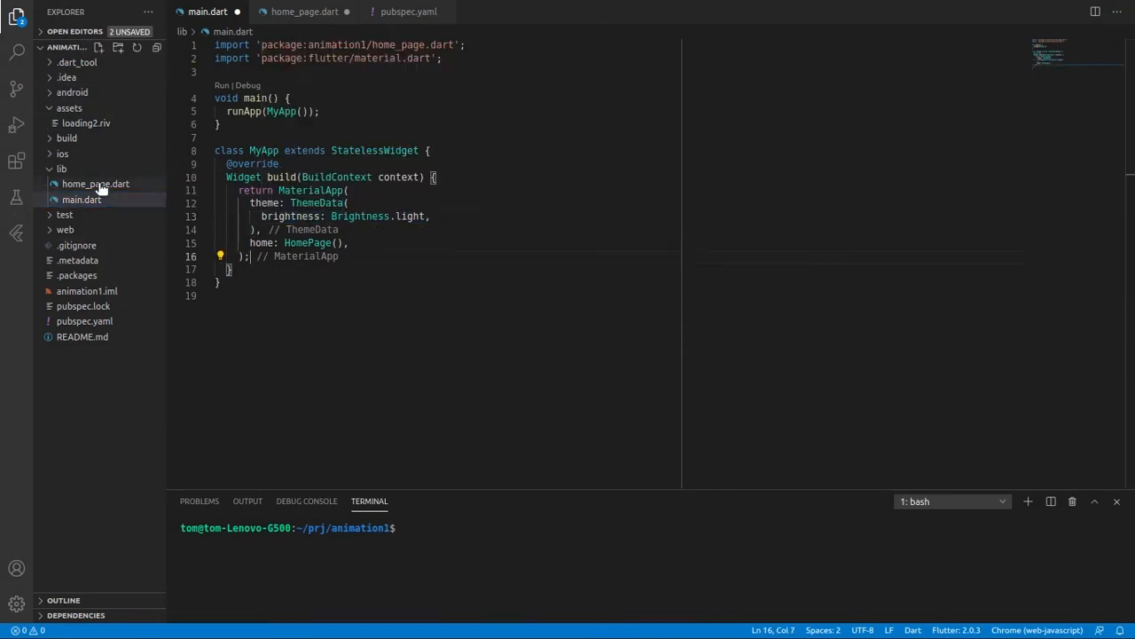
Review main.dart and pubspec.yaml's assets entry, then open home_page.dart.
click(408, 12)
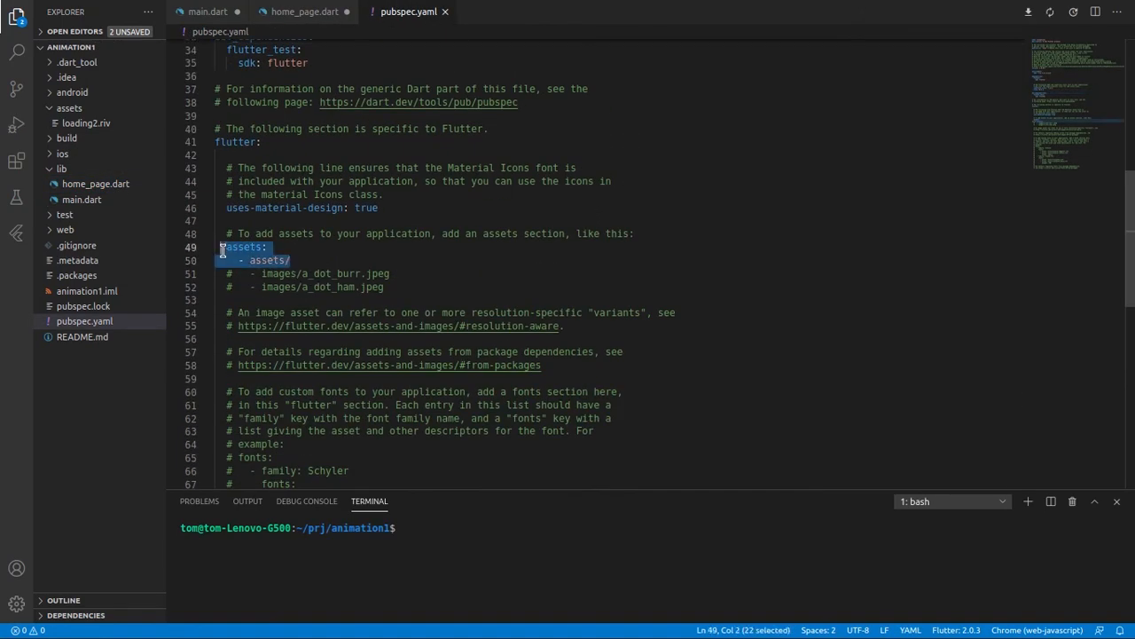
click(304, 11)
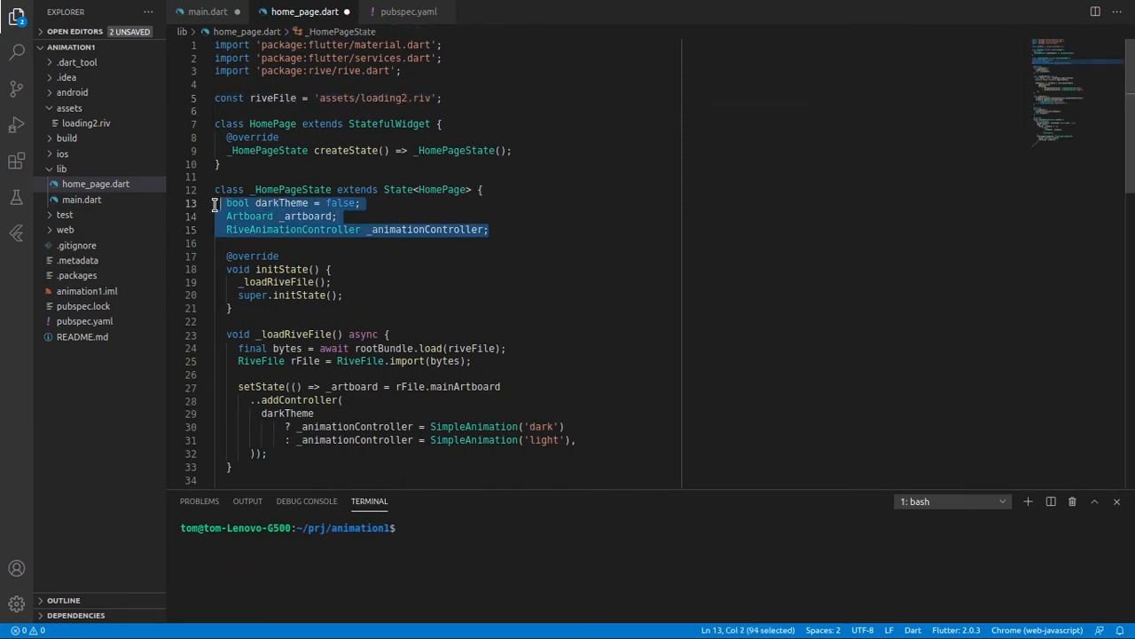
scroll(down, 3)
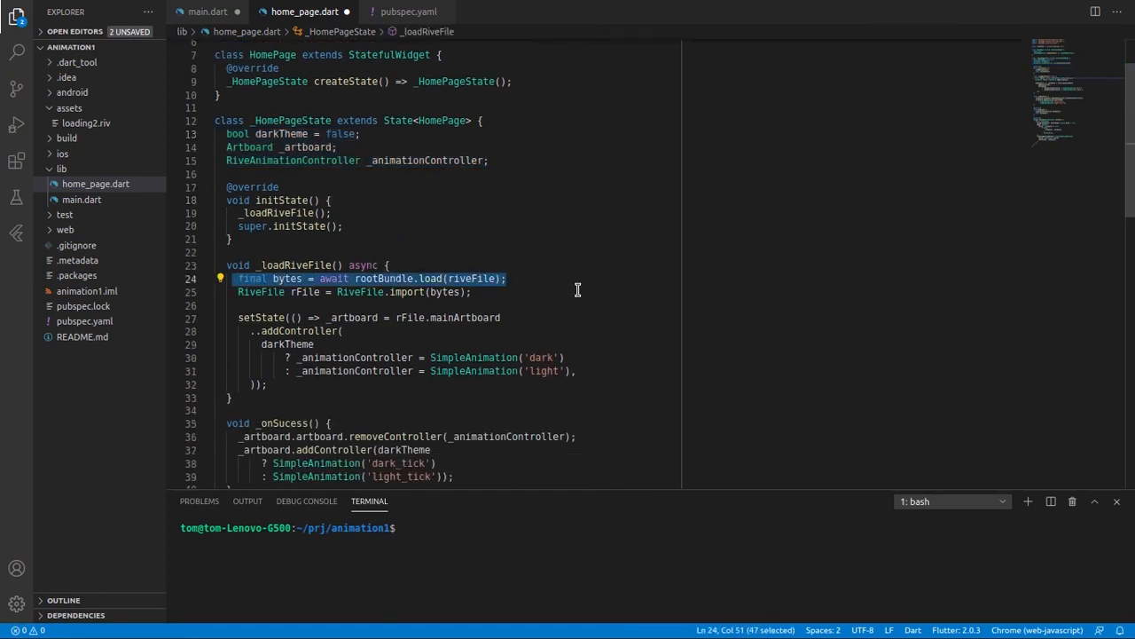
mouse_move(522, 292)
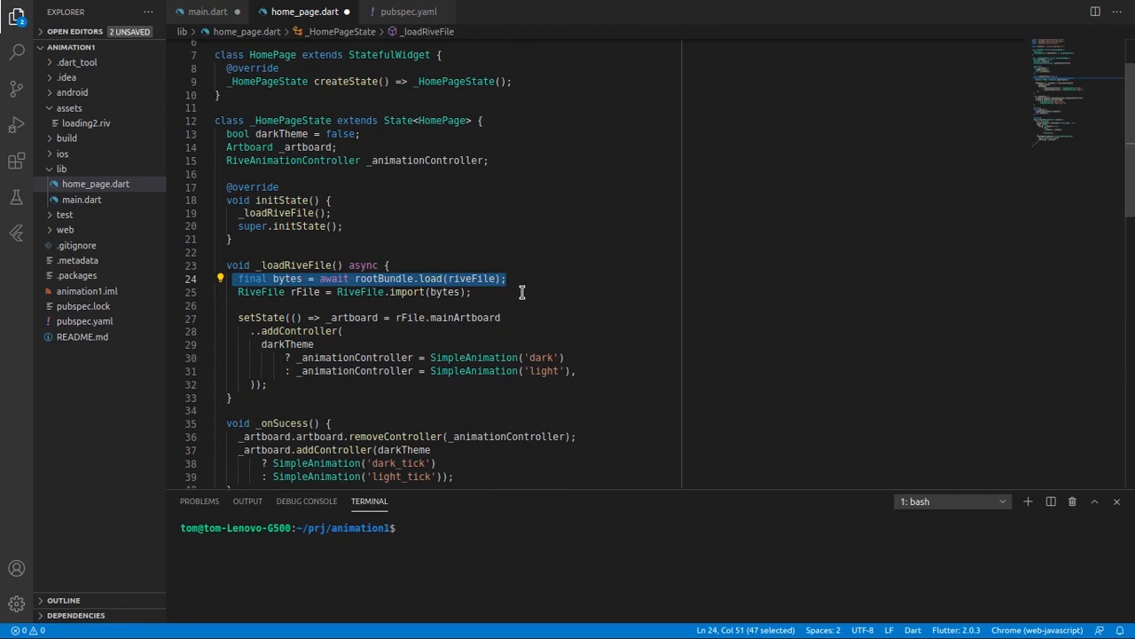
mouse_move(579, 282)
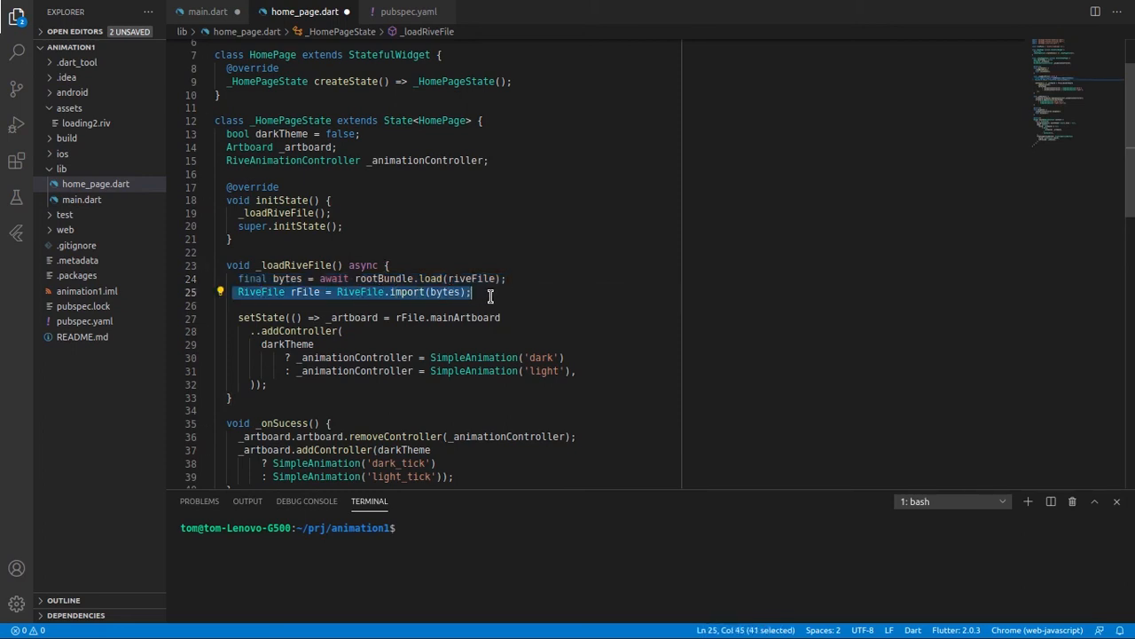
mouse_move(236, 317)
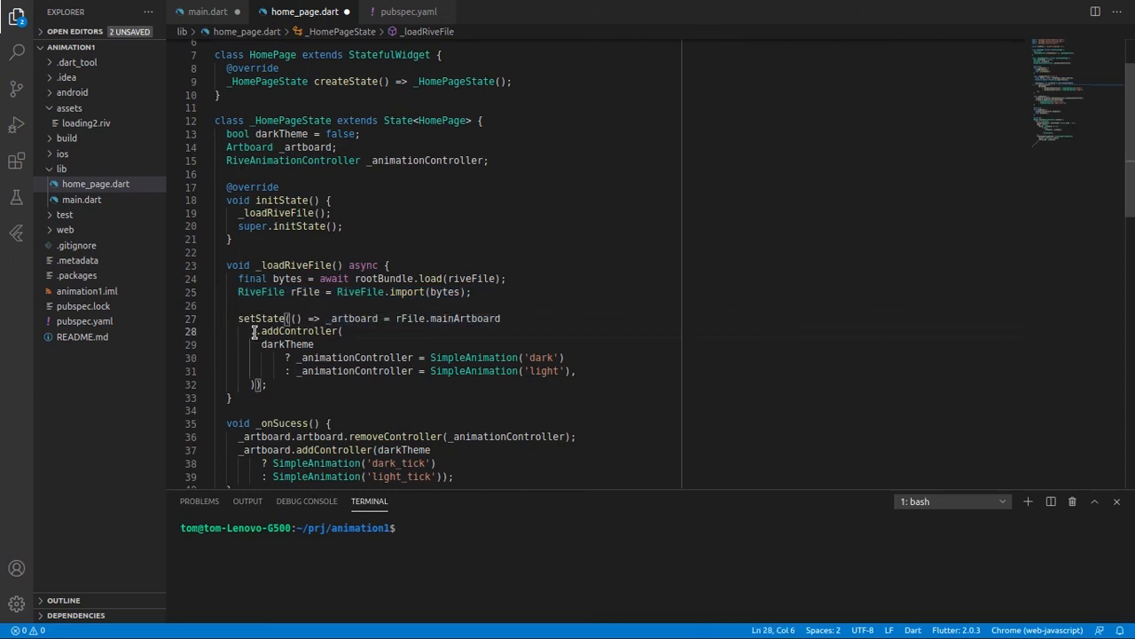
drag(251, 331, 559, 371)
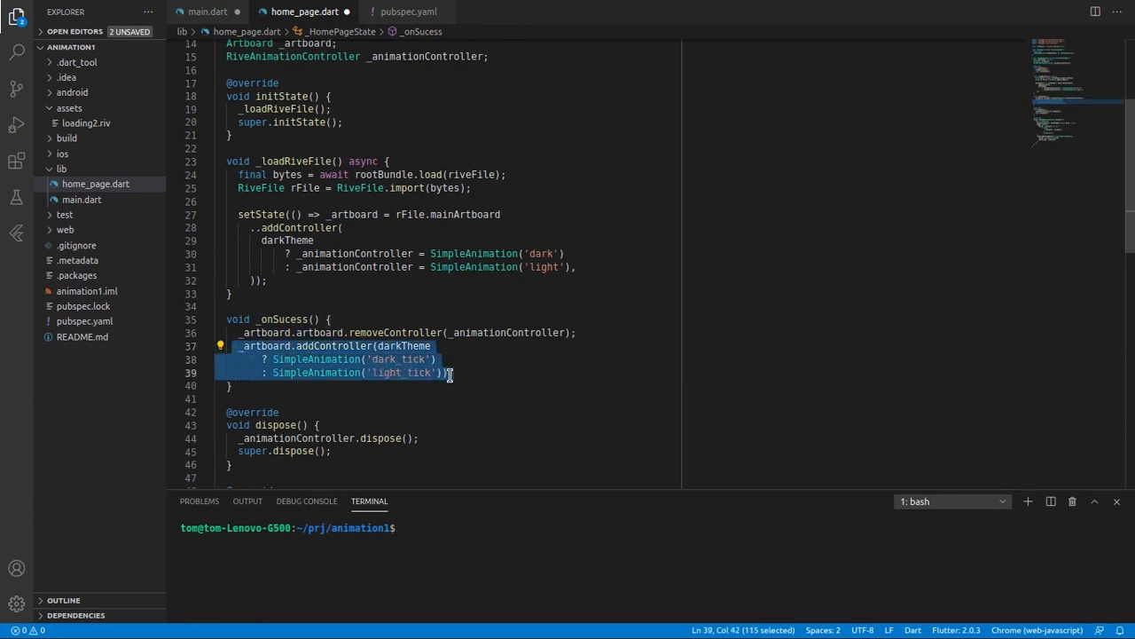
scroll(down, 3)
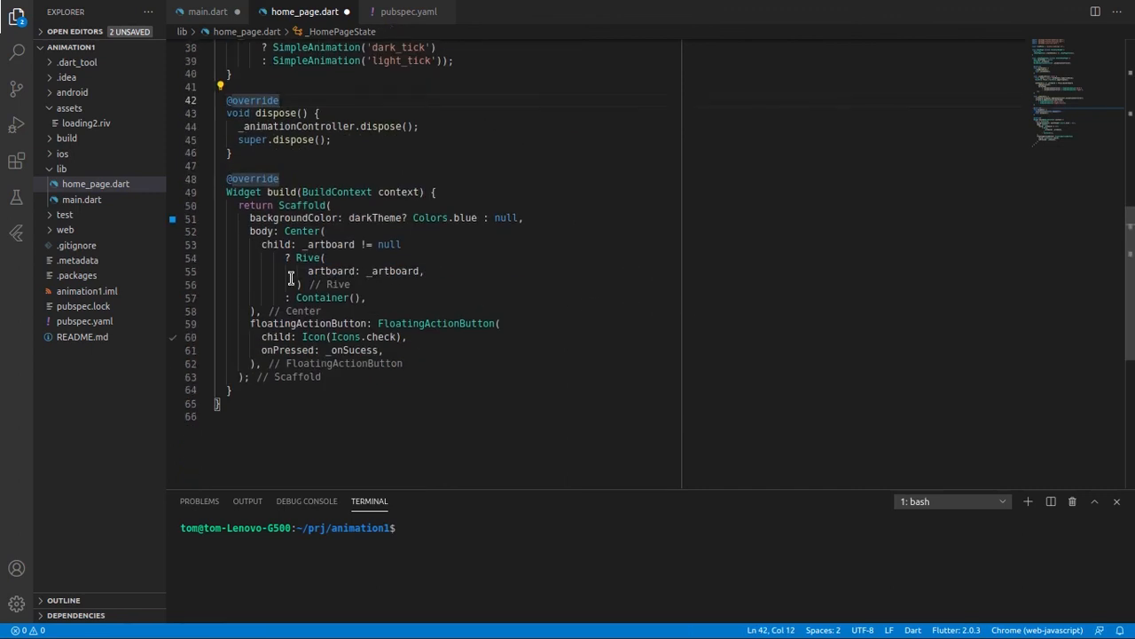
click(425, 271)
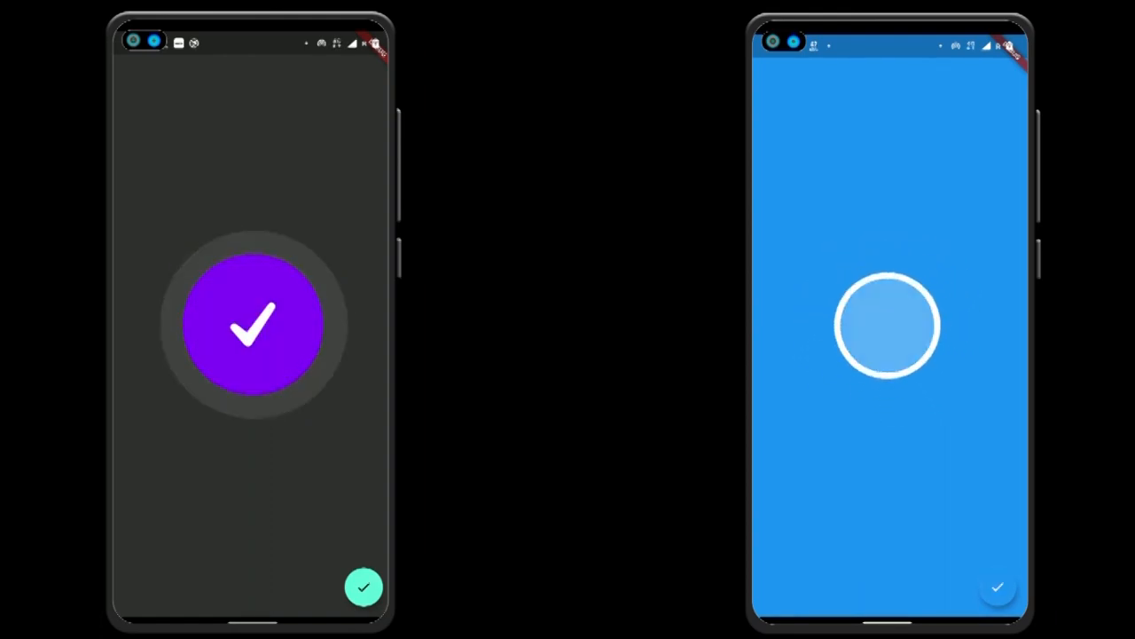
Tap the check button in the light-theme app to play light_tick.
click(887, 326)
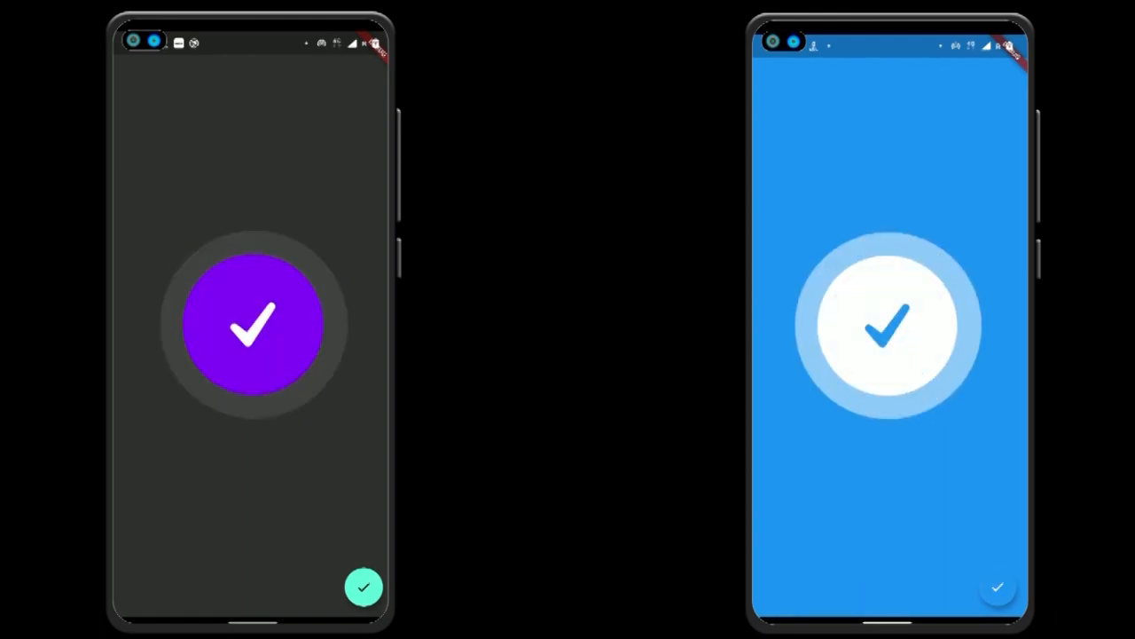